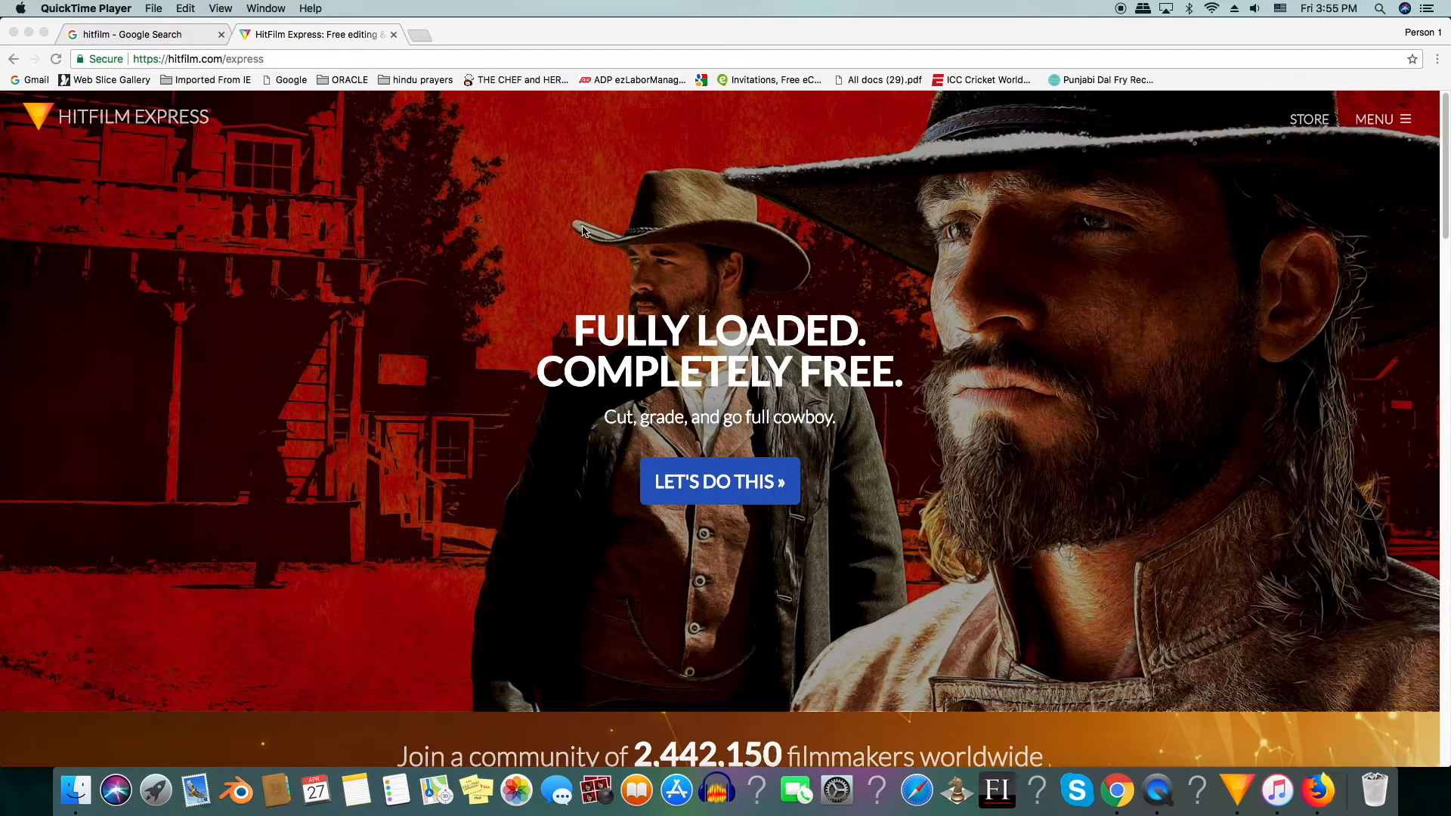
pyautogui.moveTo(637, 224)
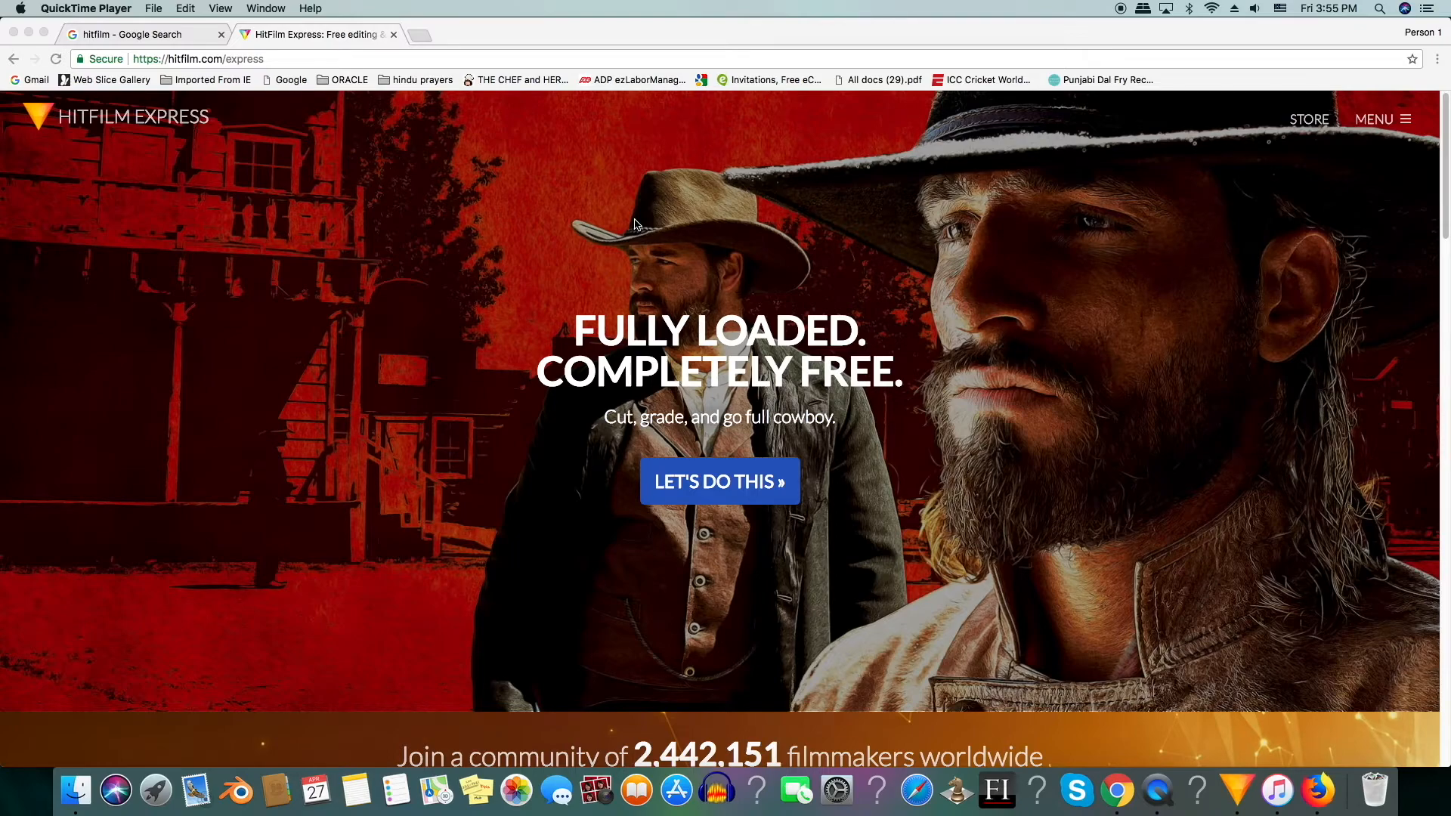
# Turn the MVI_0621.MOV clip into a composite shot named 'making' and confirm.
pyautogui.scroll(-3)
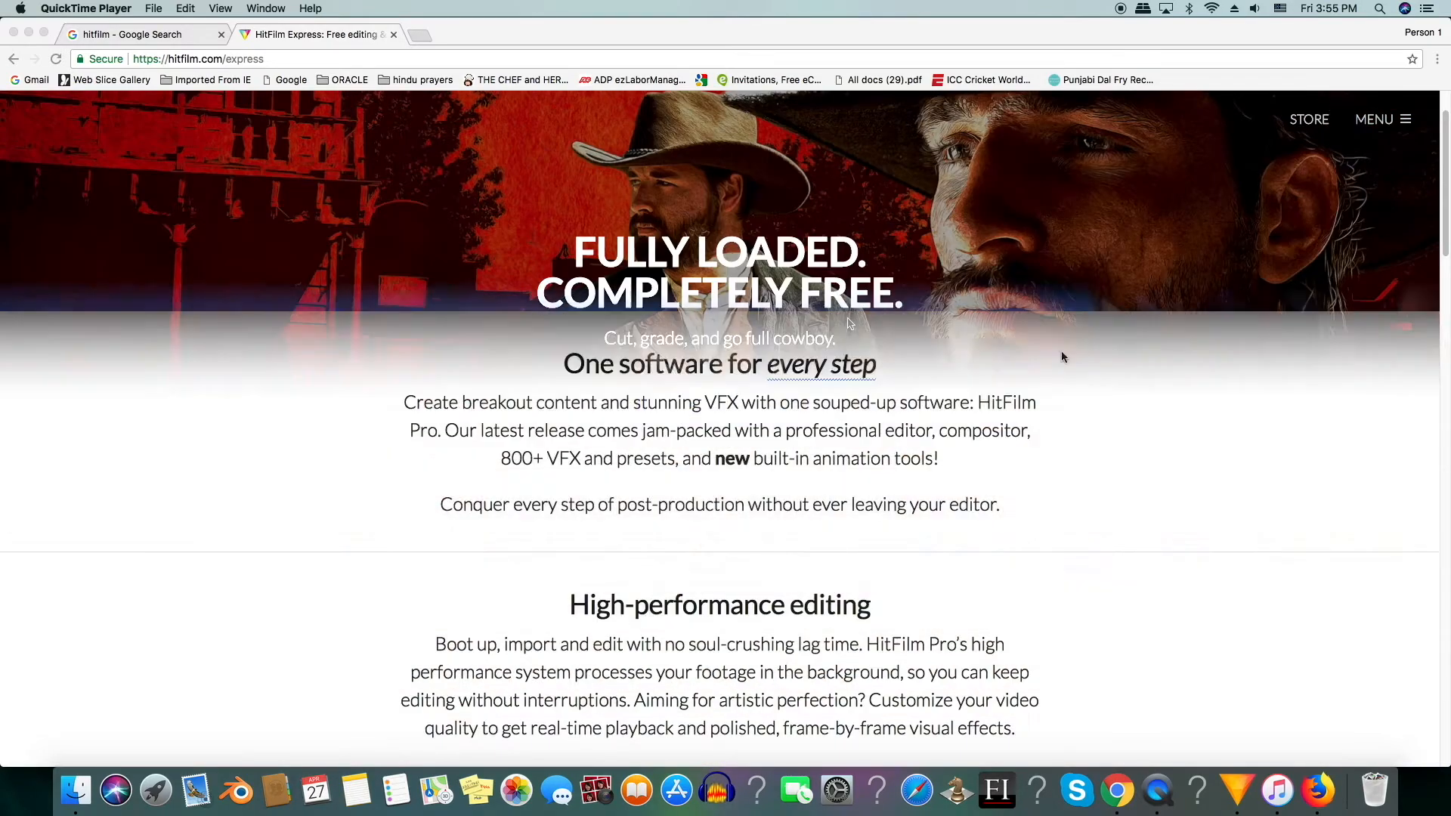
pyautogui.click(1374, 118)
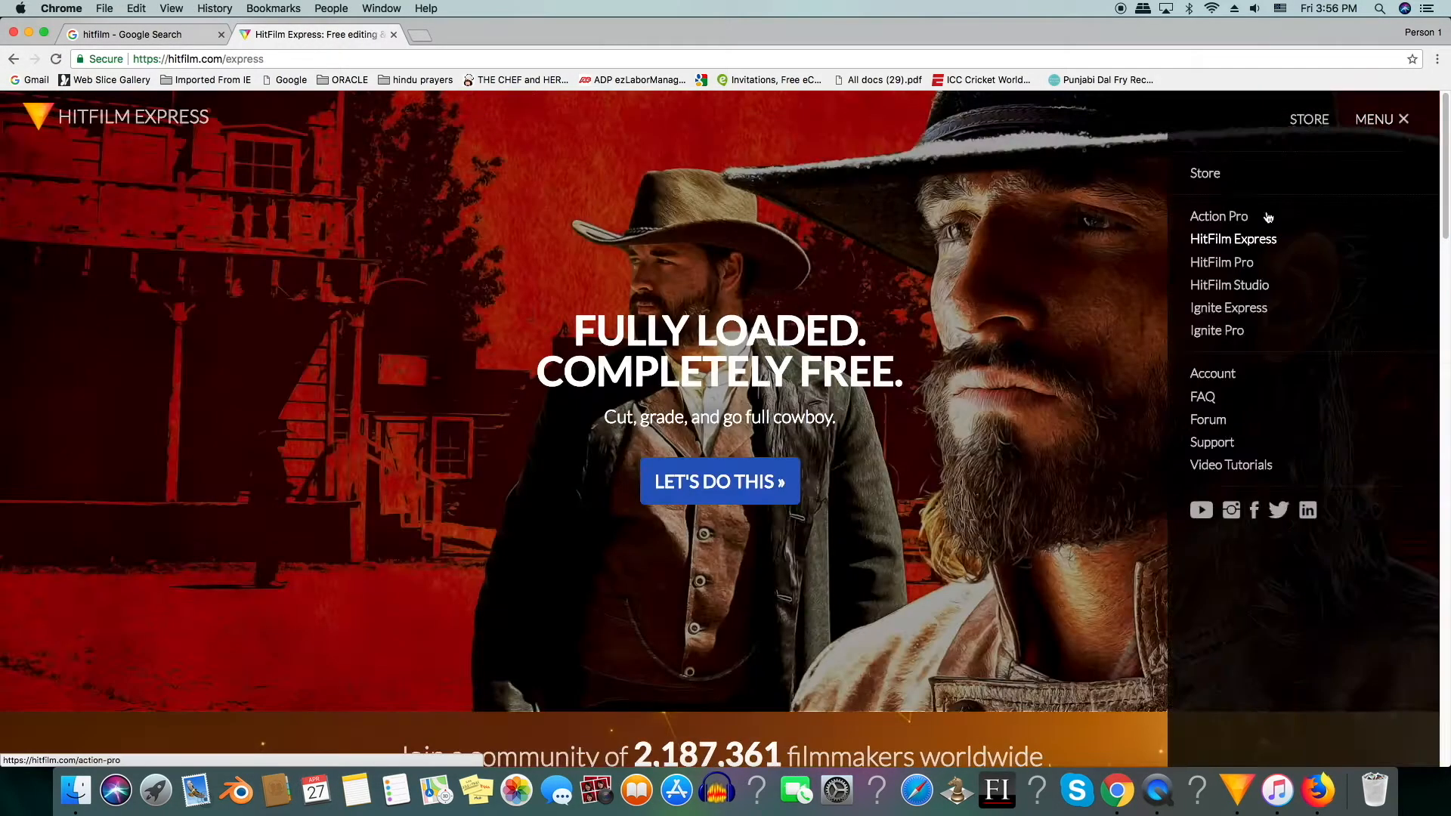
pyautogui.click(1217, 331)
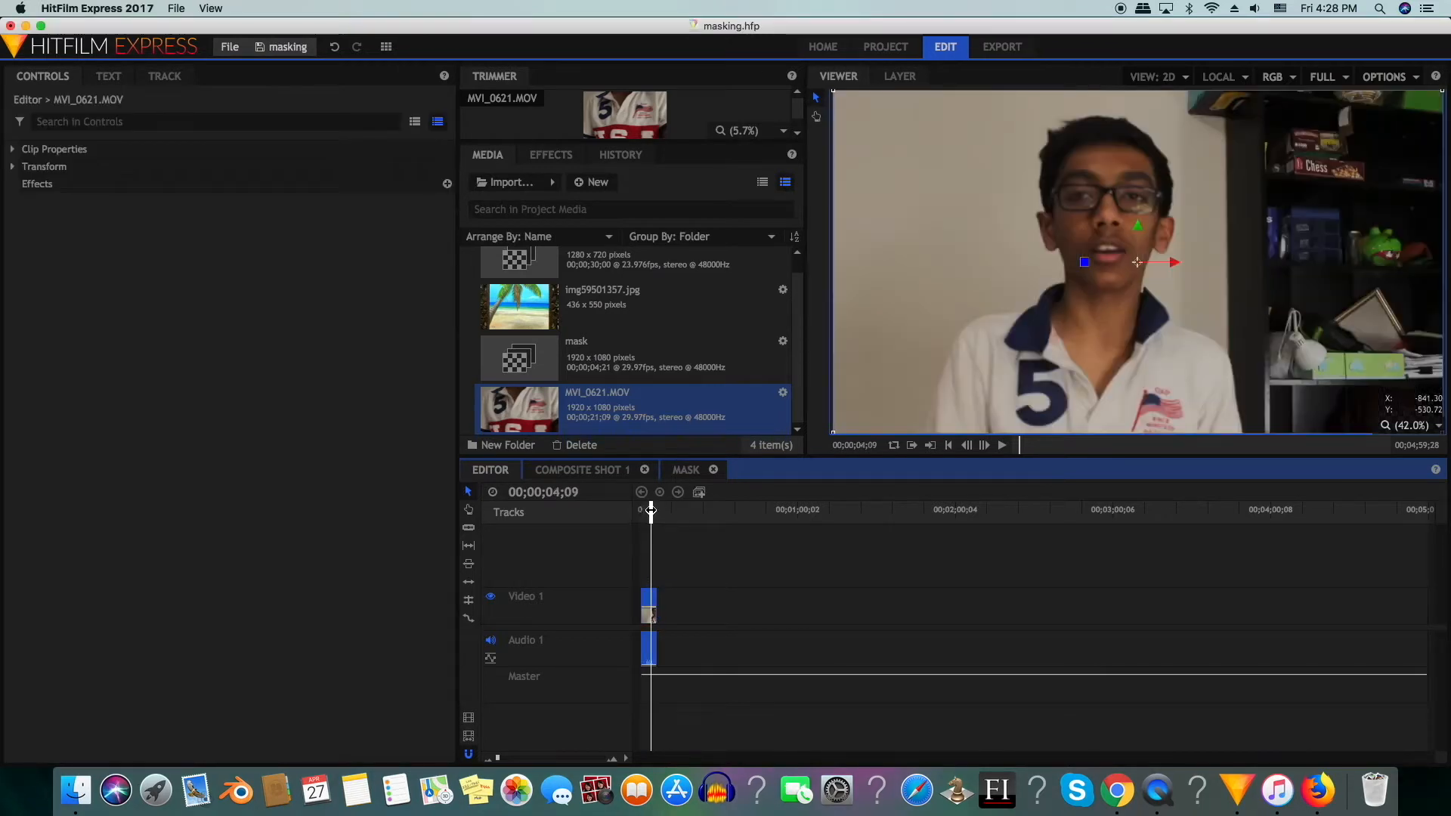
pyautogui.moveTo(650, 595)
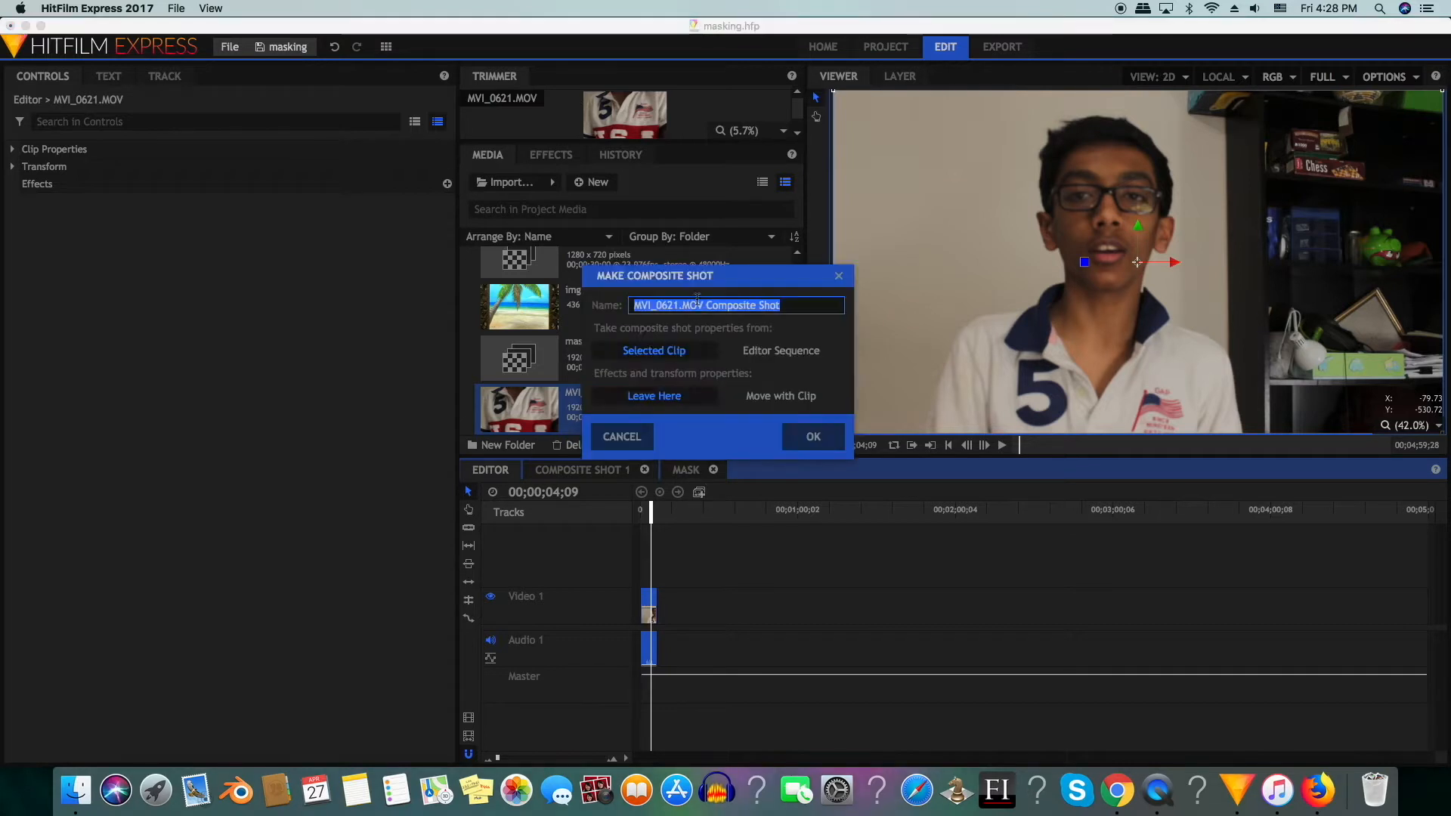
pyautogui.click(814, 436)
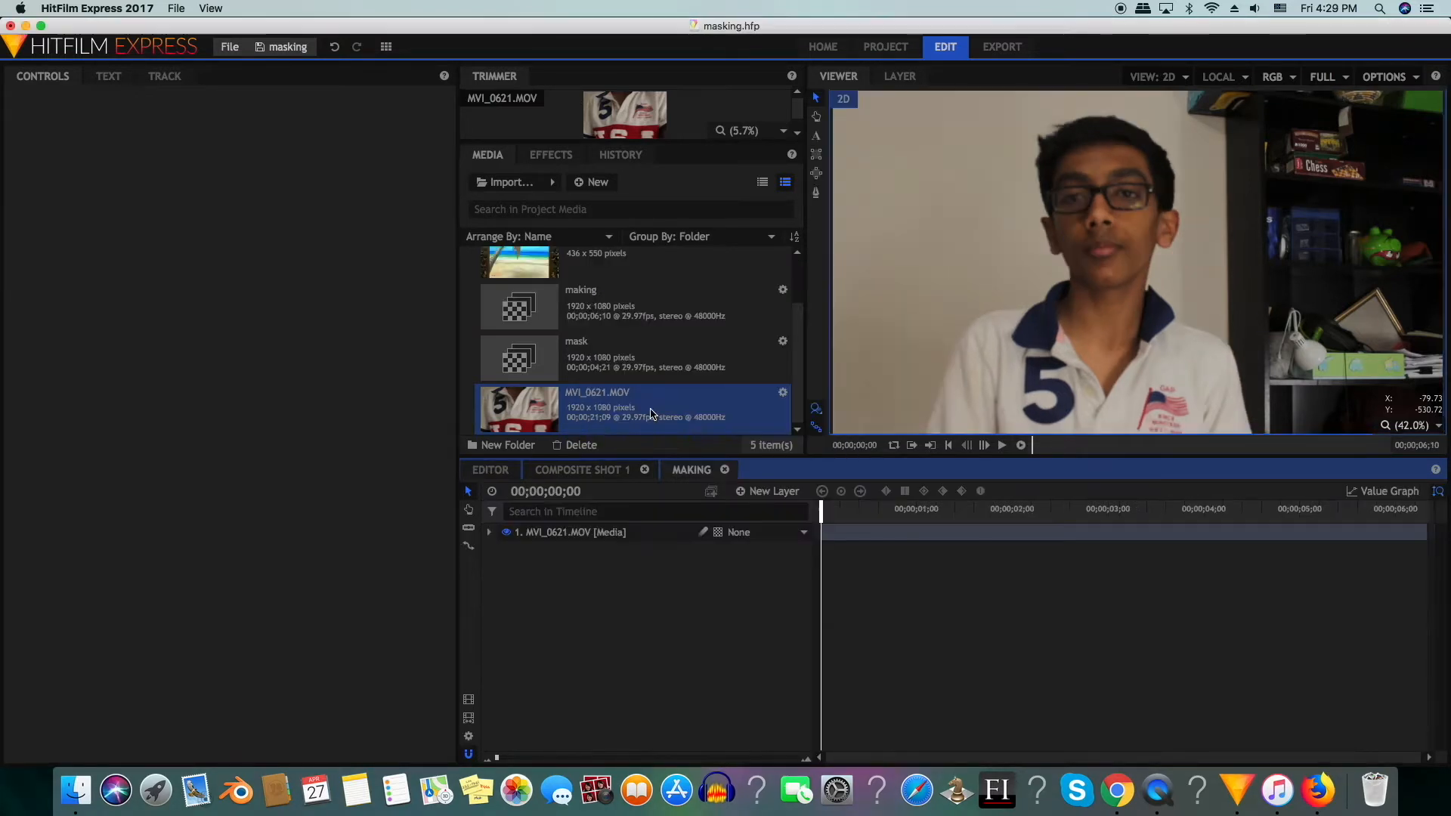
# Add img59501357.jpg above the video, scaled to the top-left with a rectangle mask.
pyautogui.scroll(3)
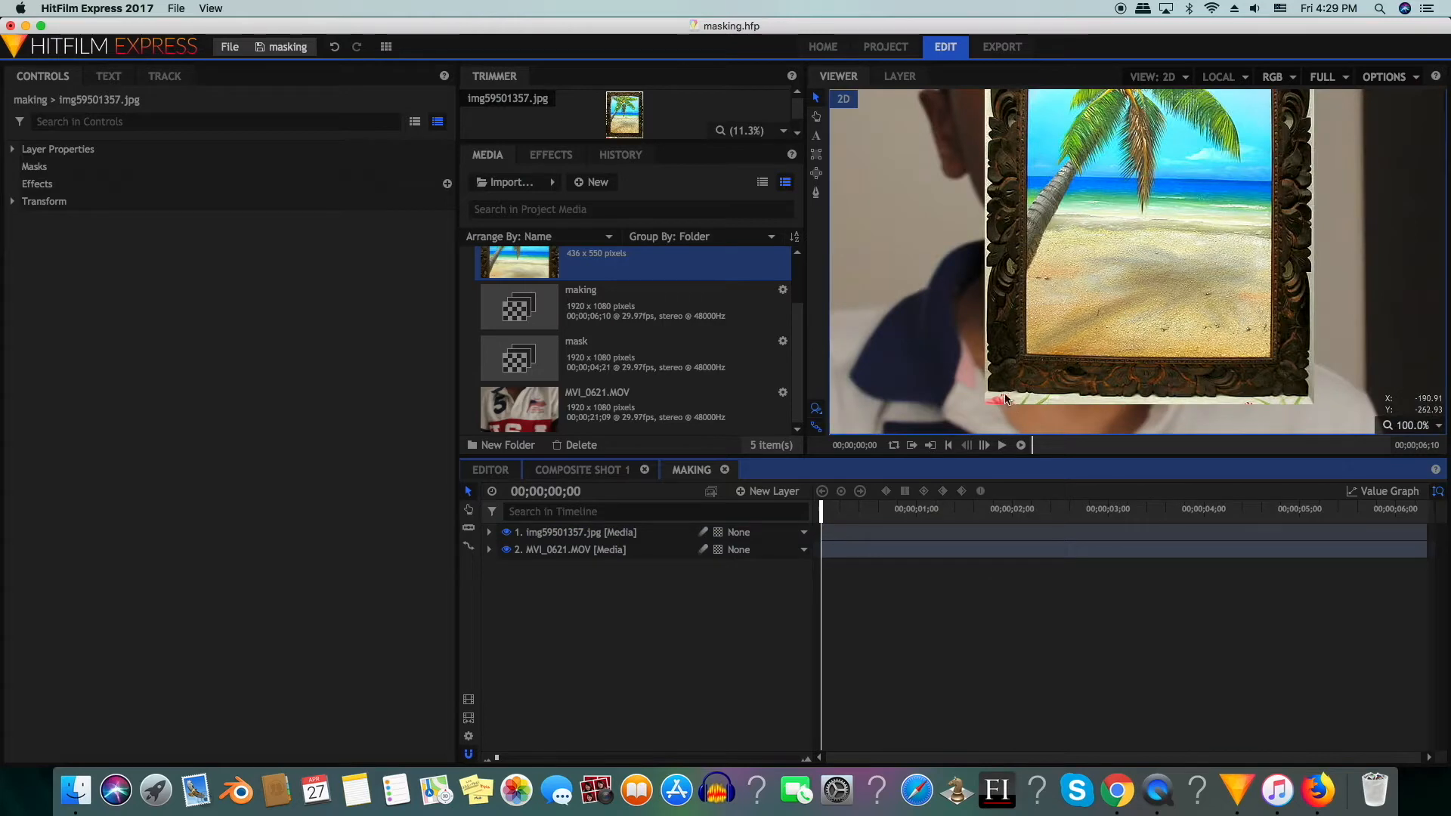
pyautogui.moveTo(1034, 371)
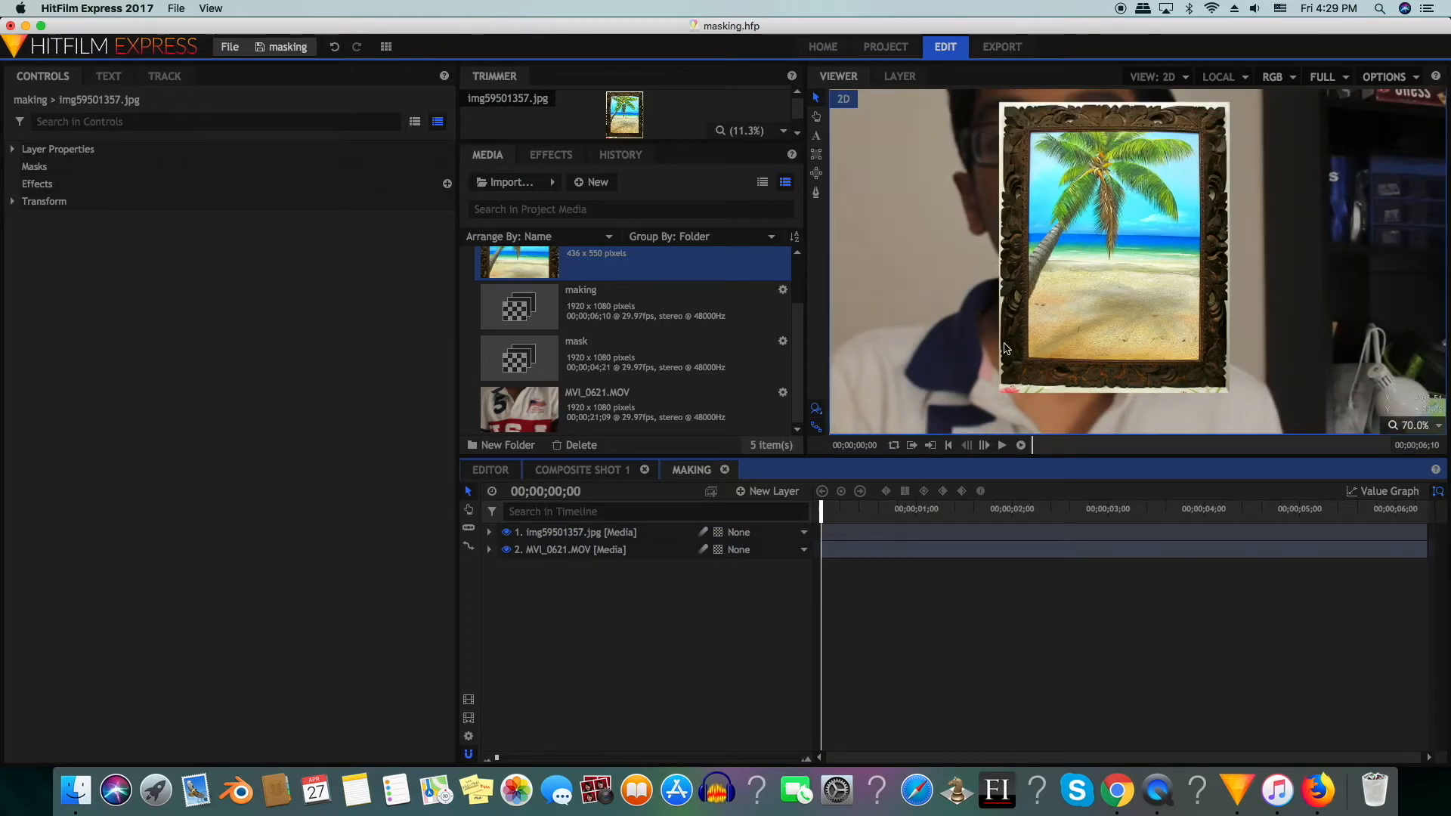
pyautogui.click(488, 532)
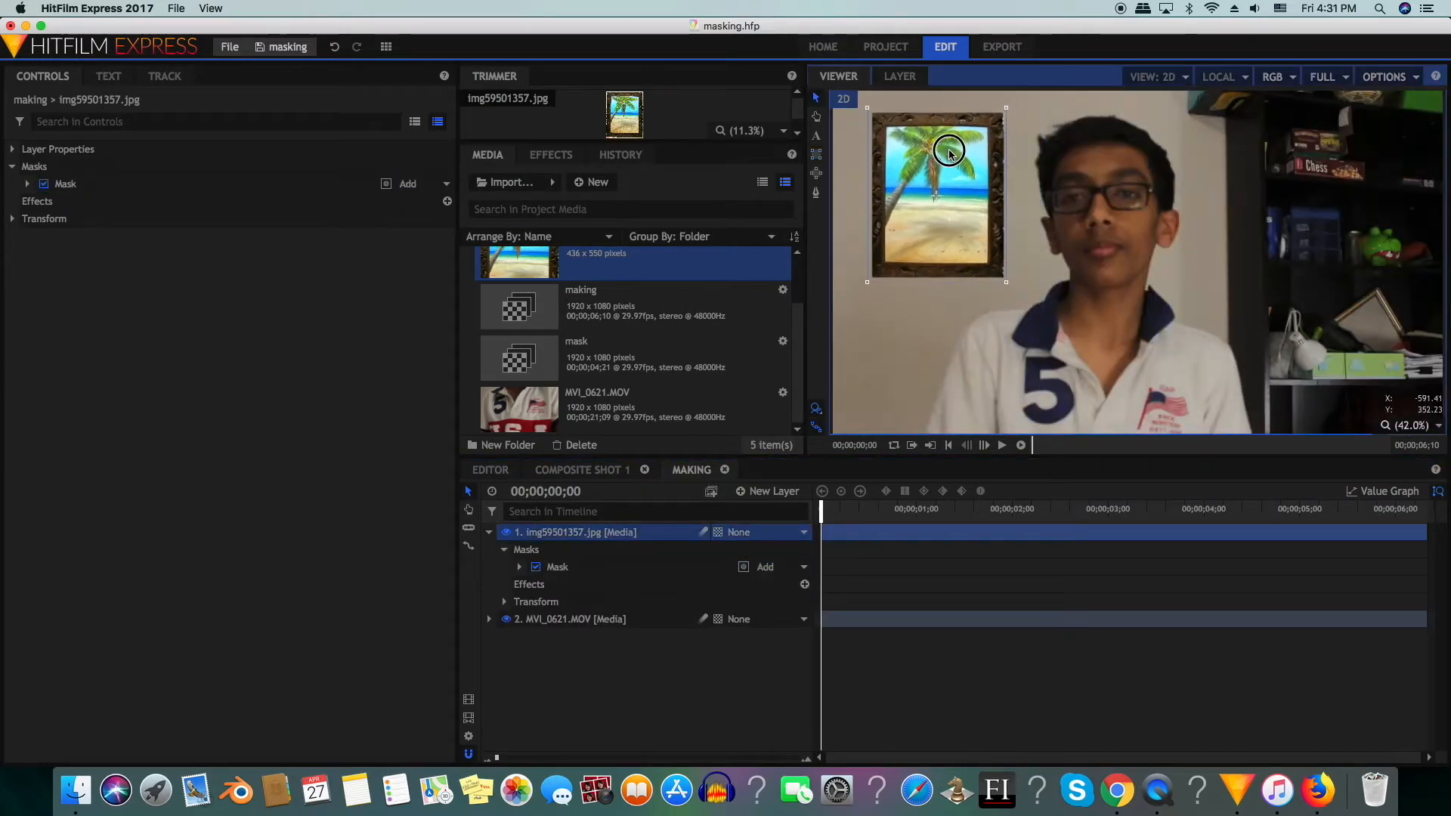
pyautogui.click(26, 183)
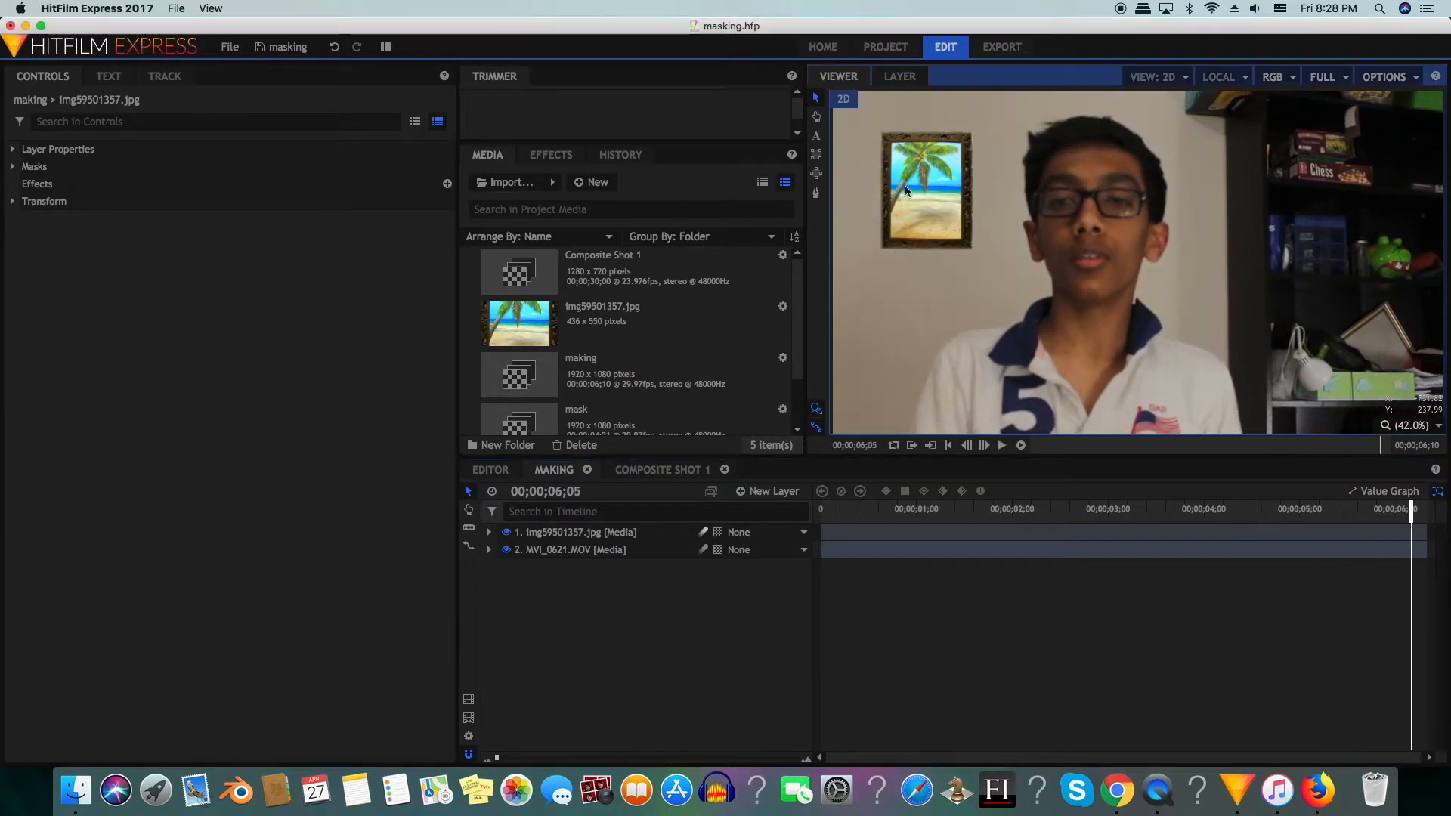
# From the first frame, select the MVI_0621.MOV layer and start motion tracking on it.
pyautogui.click(1001, 444)
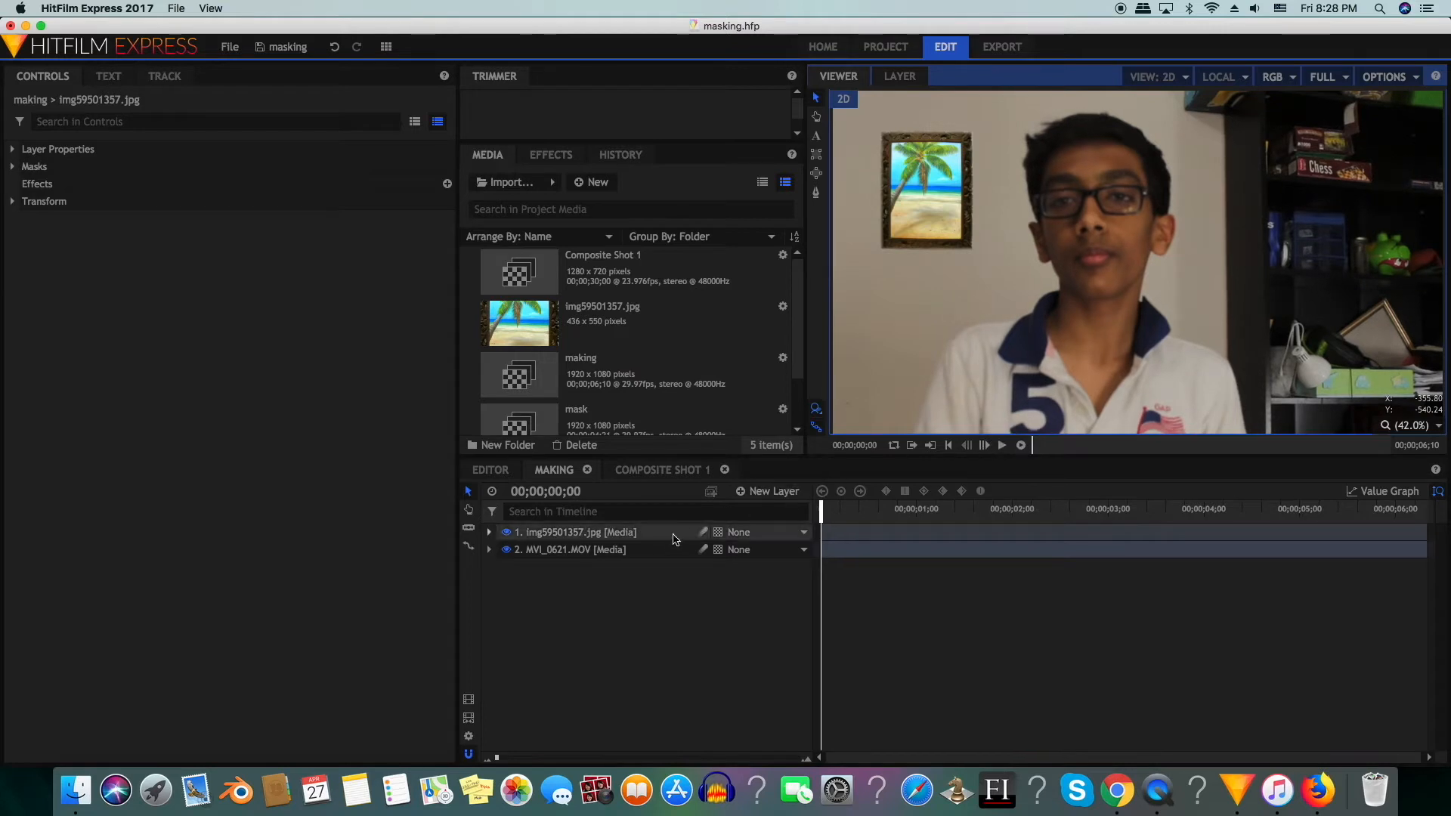
pyautogui.click(570, 548)
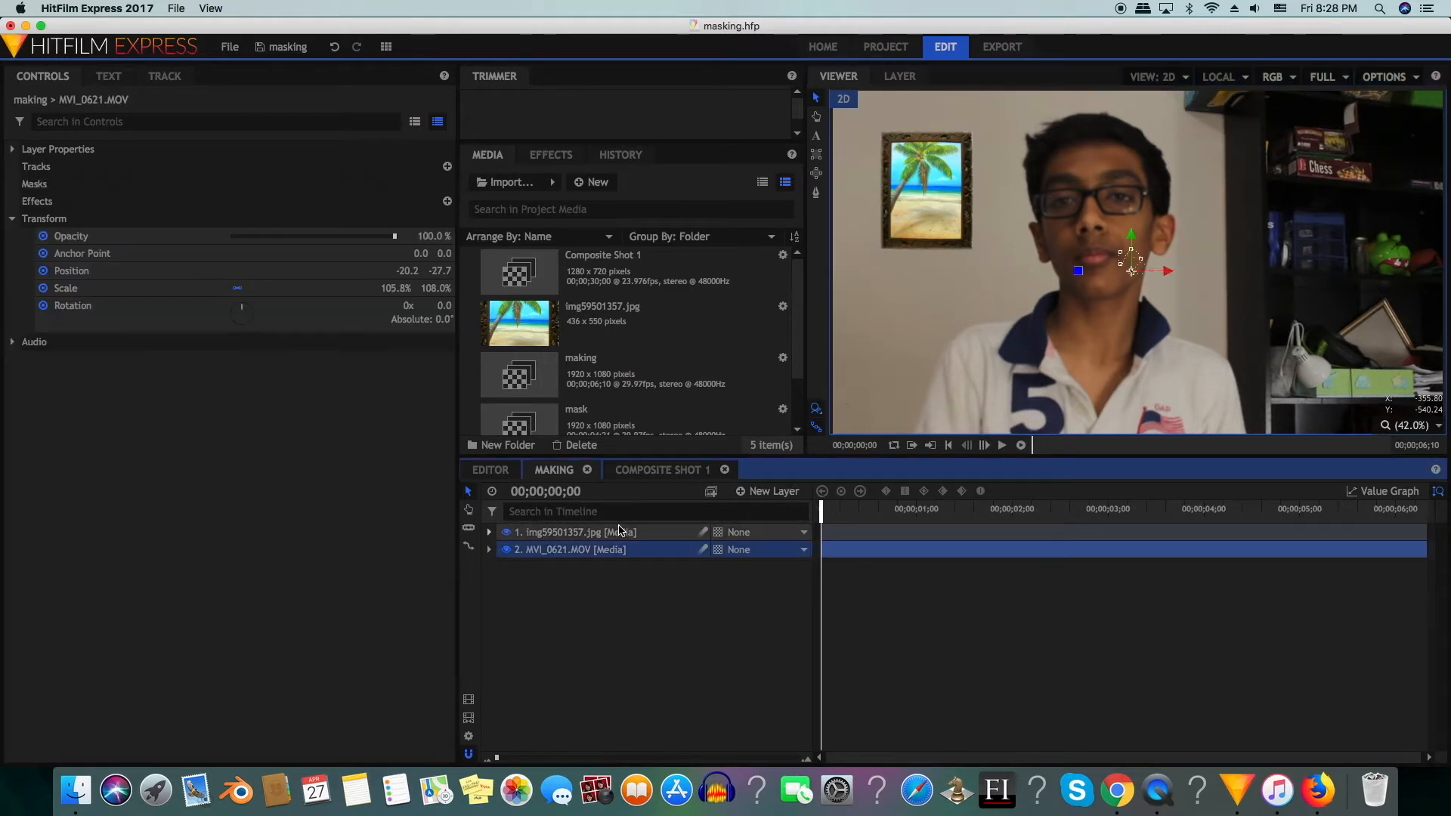
pyautogui.click(14, 217)
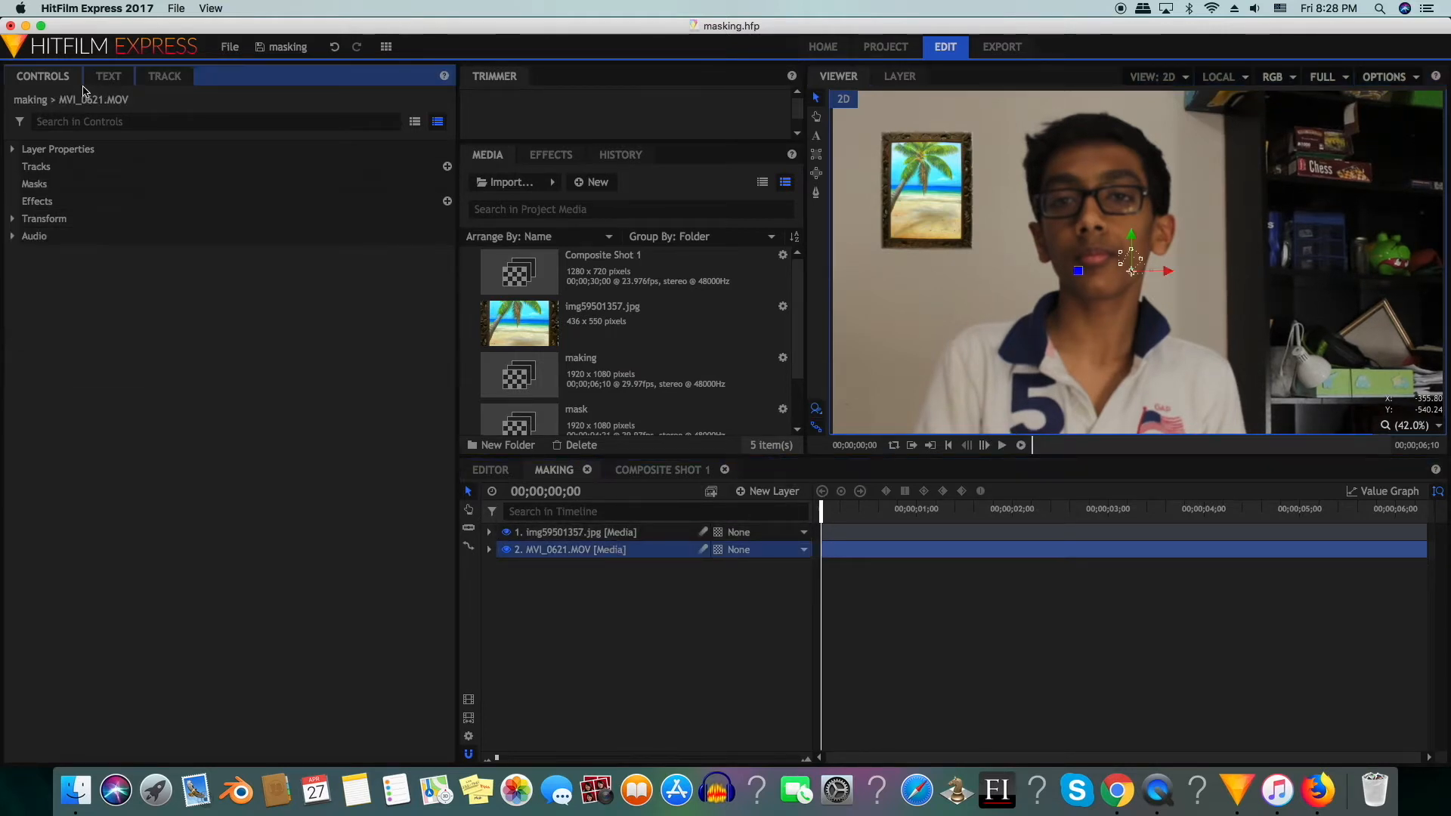
pyautogui.click(163, 76)
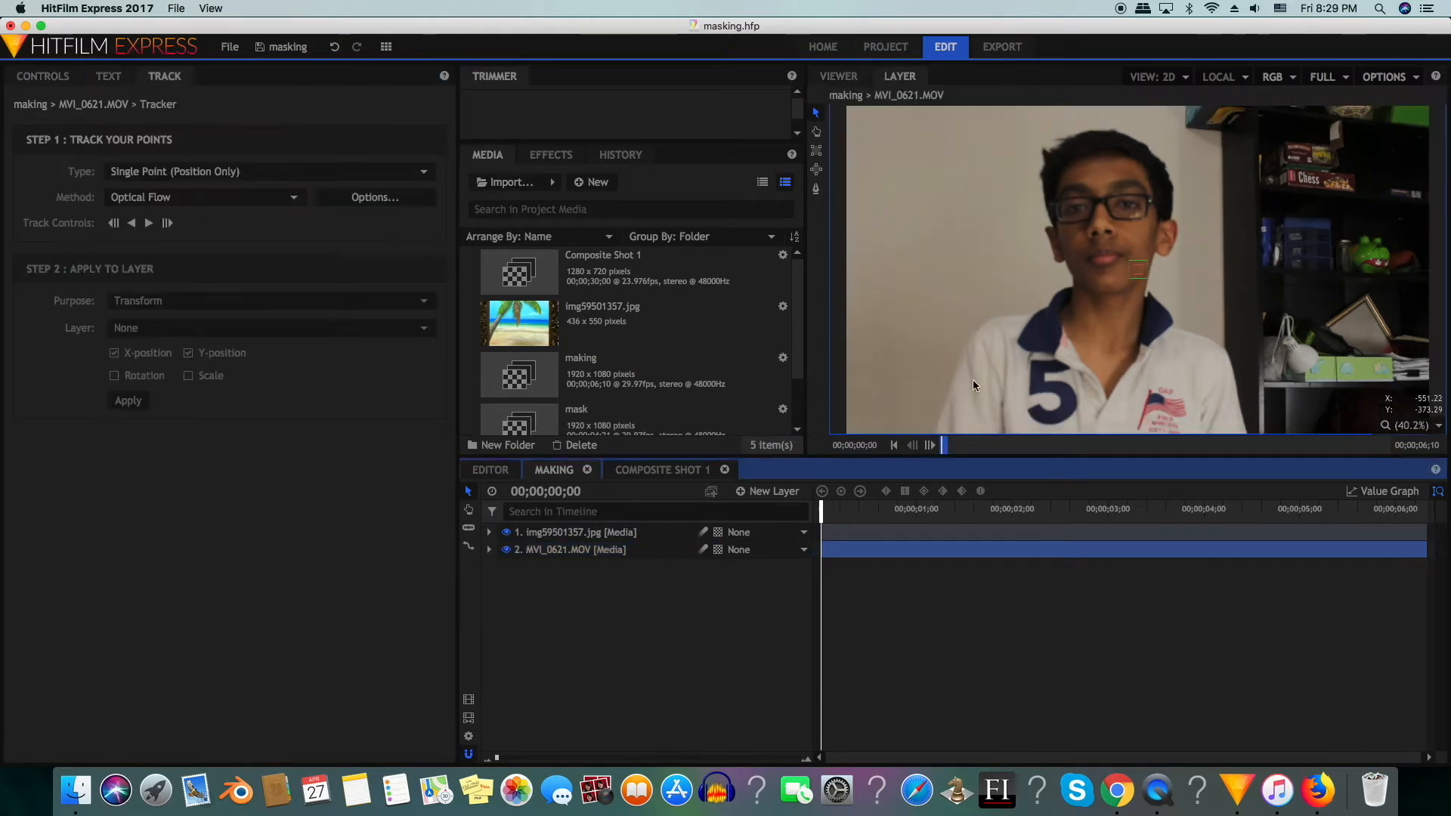
pyautogui.moveTo(1238, 311)
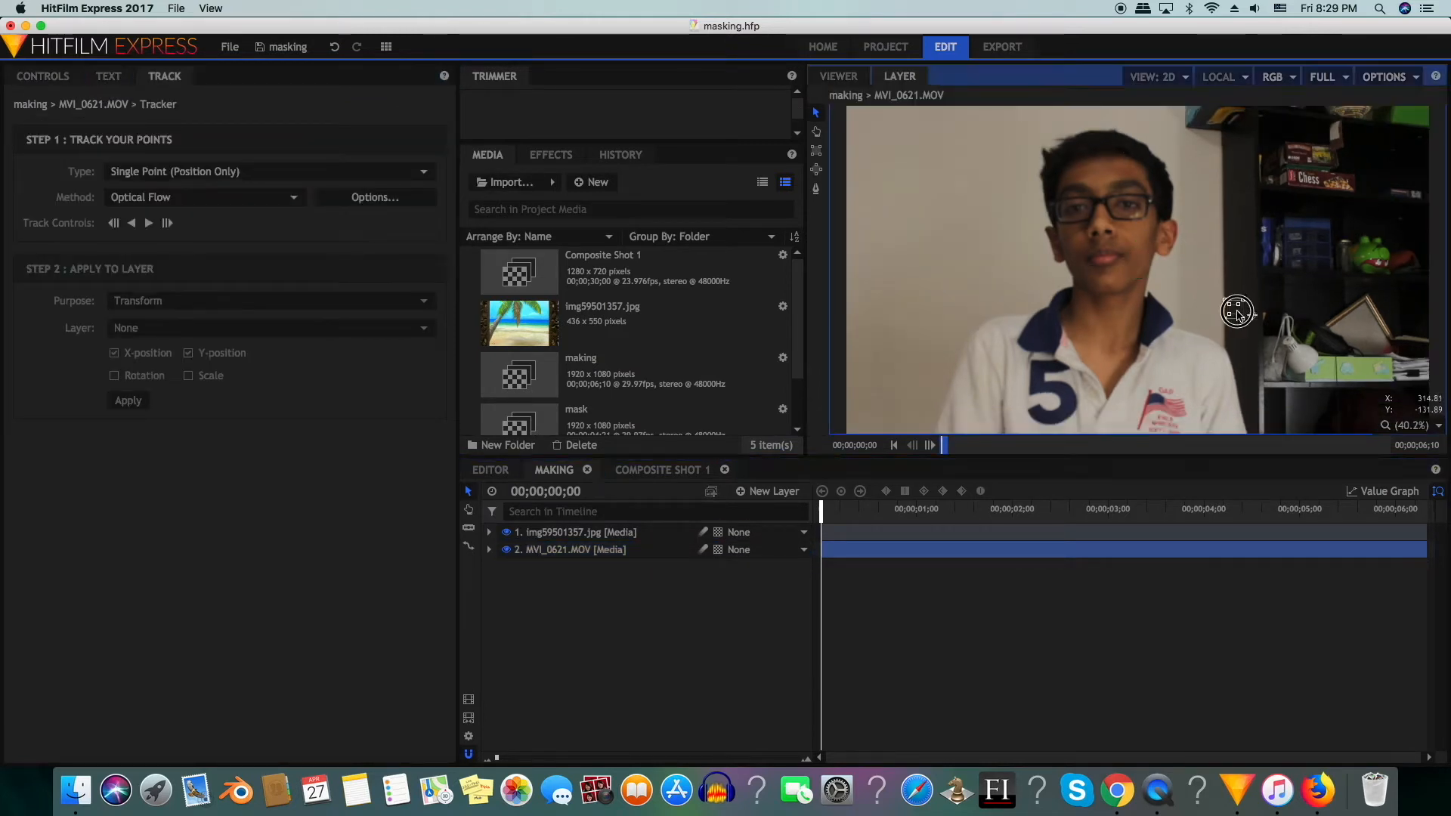
pyautogui.moveTo(1304, 354)
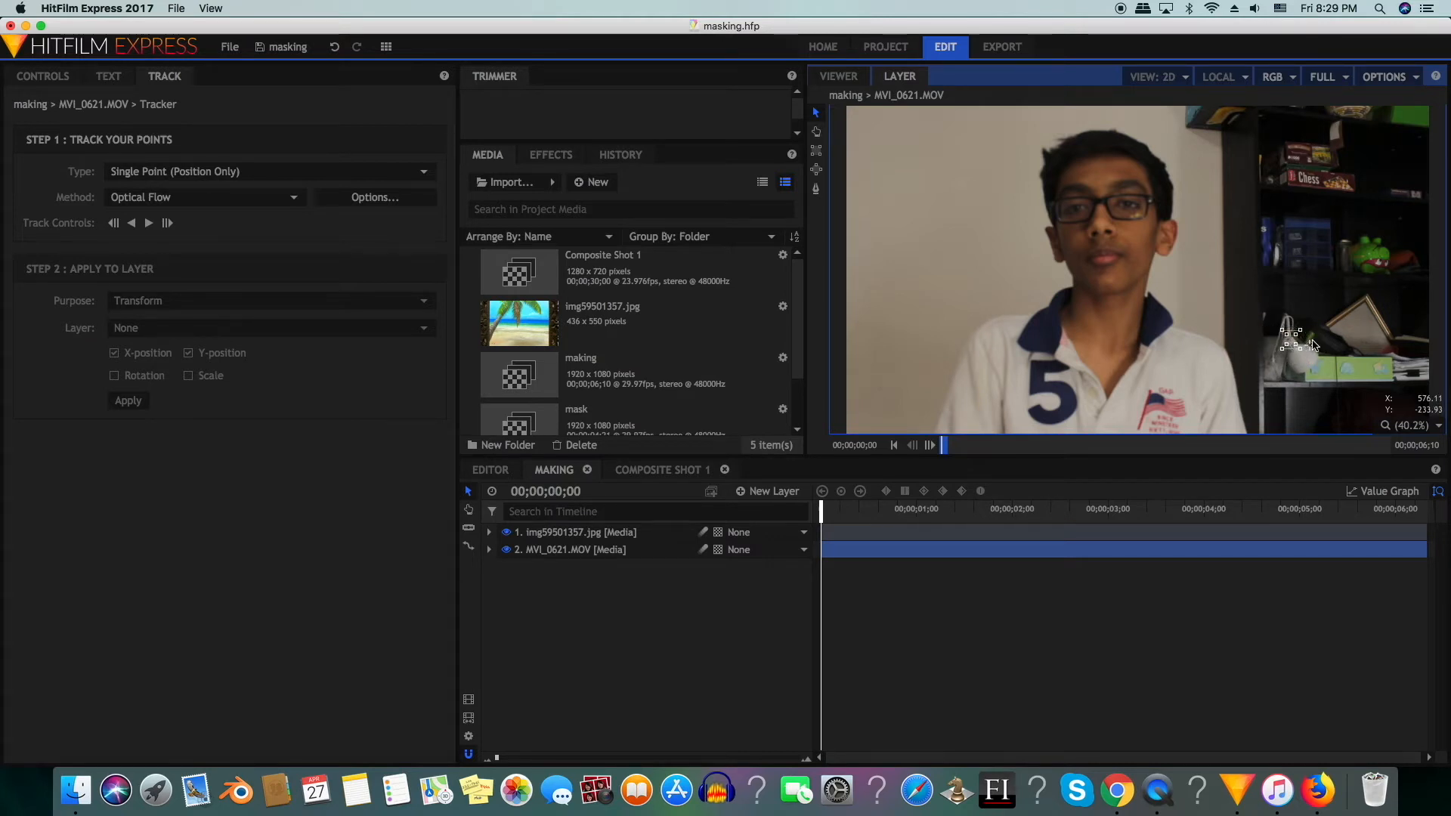
pyautogui.moveTo(1301, 354)
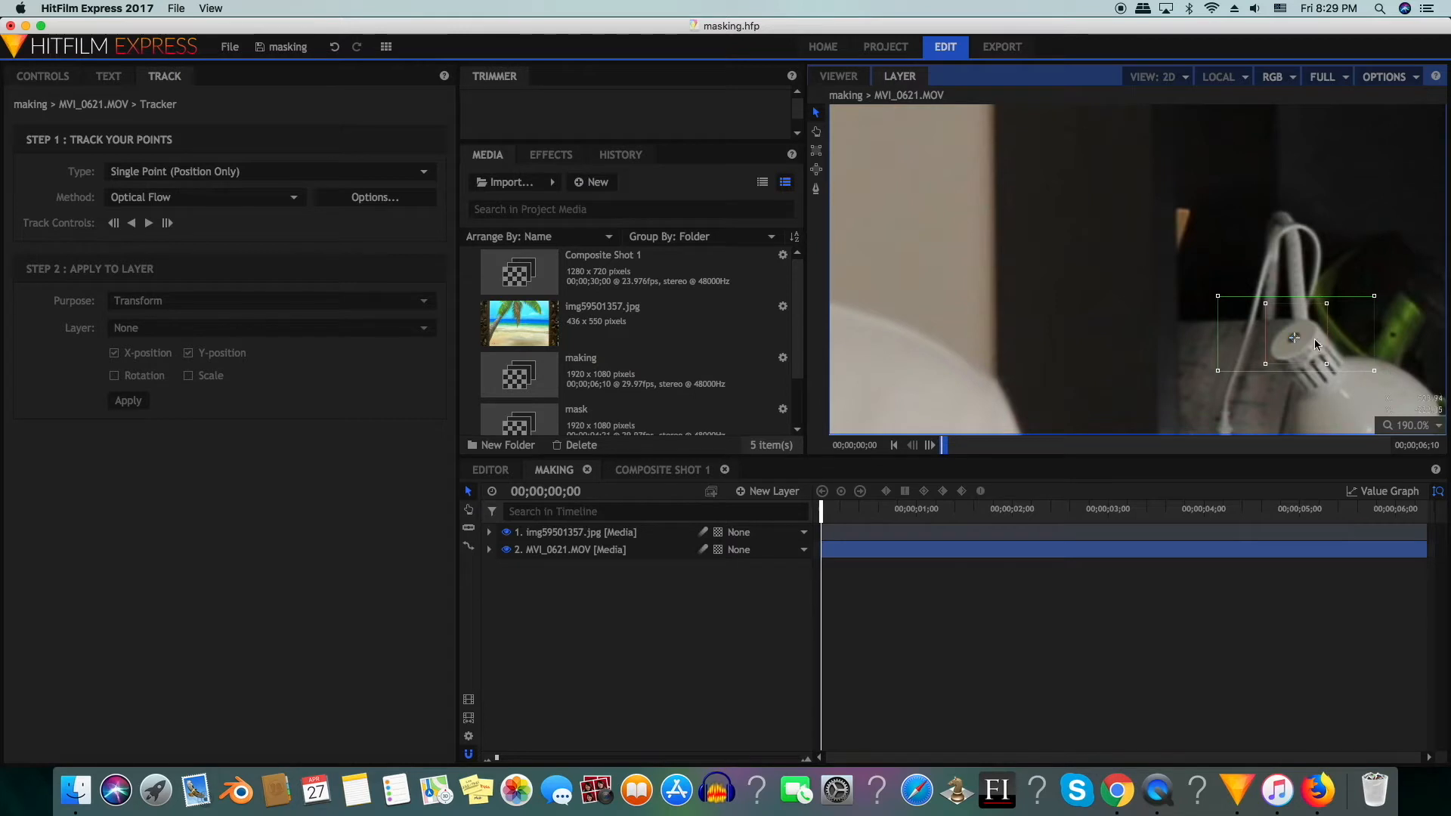
pyautogui.moveTo(1295, 344)
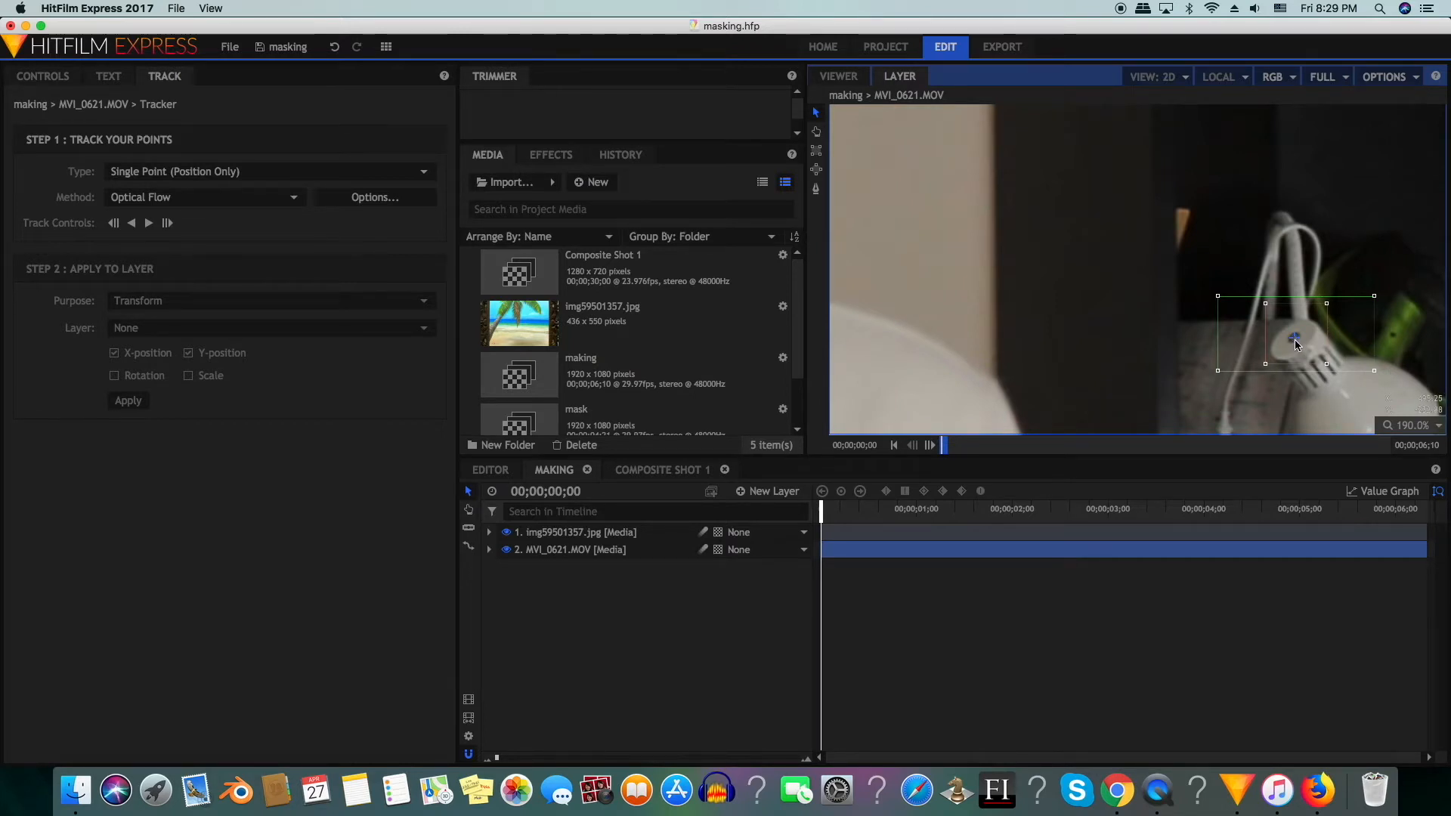
pyautogui.moveTo(1350, 327)
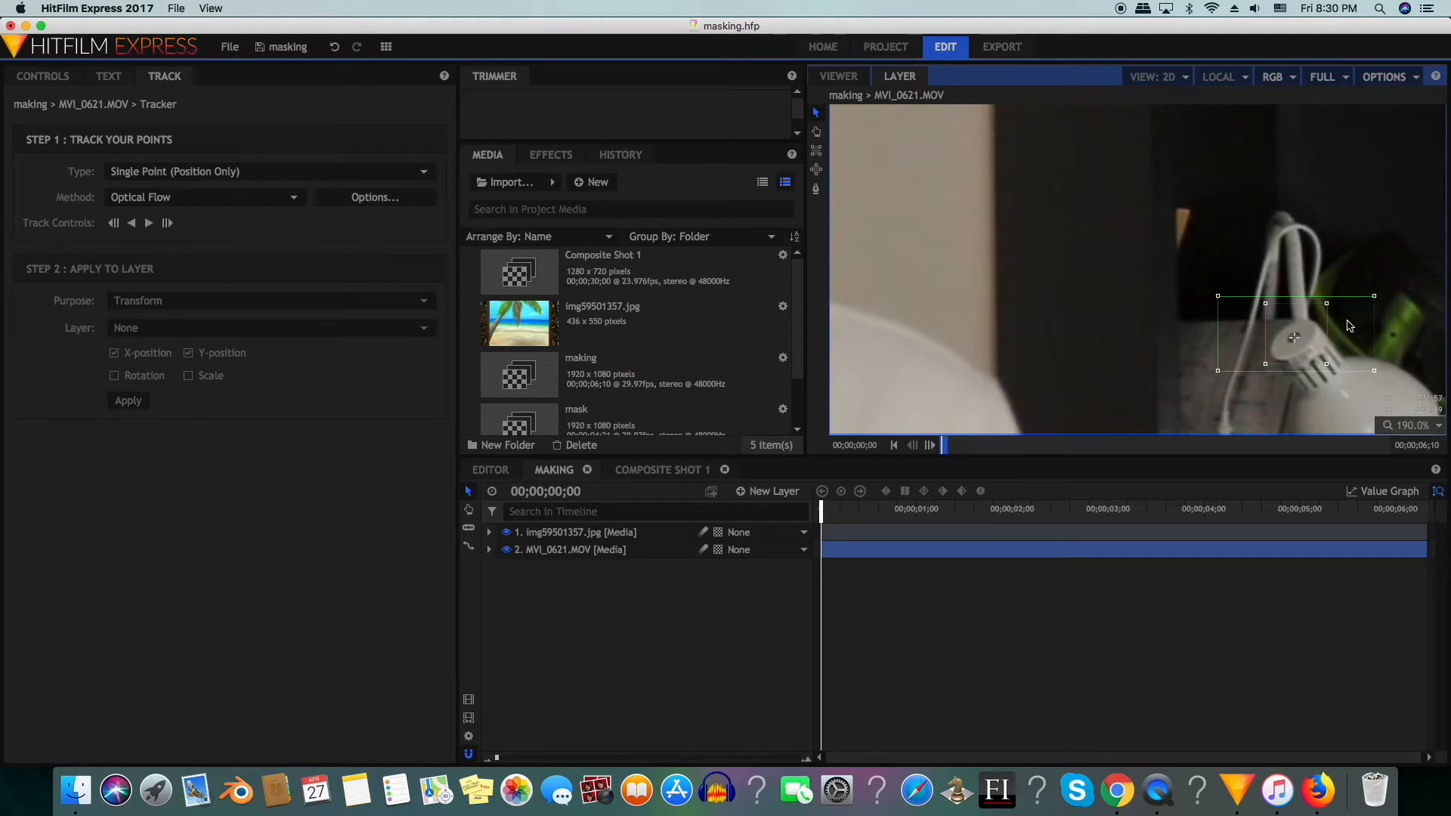
pyautogui.moveTo(1312, 325)
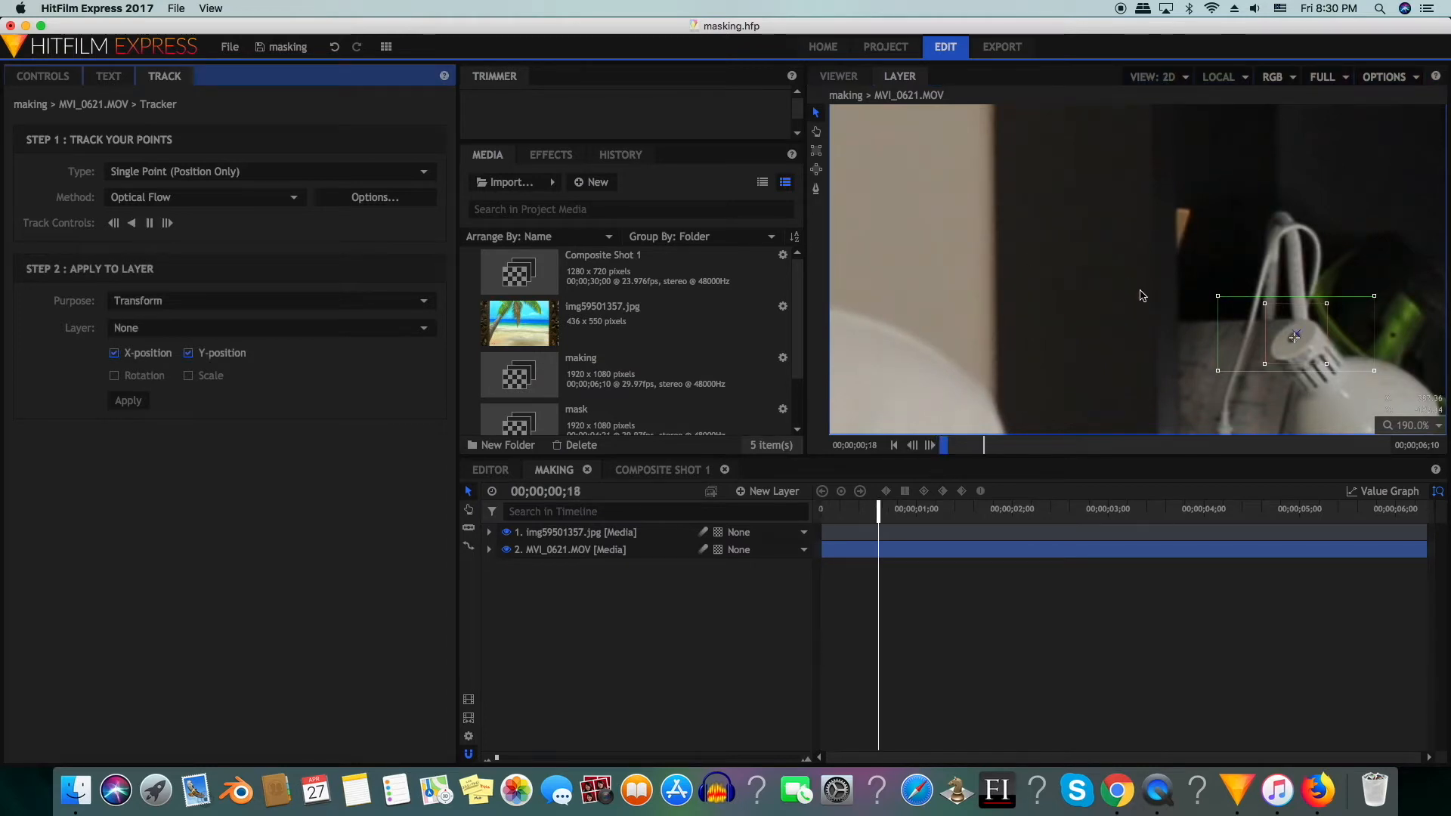
# Create a New Point layer and rename it 'piture track'.
pyautogui.click(770, 489)
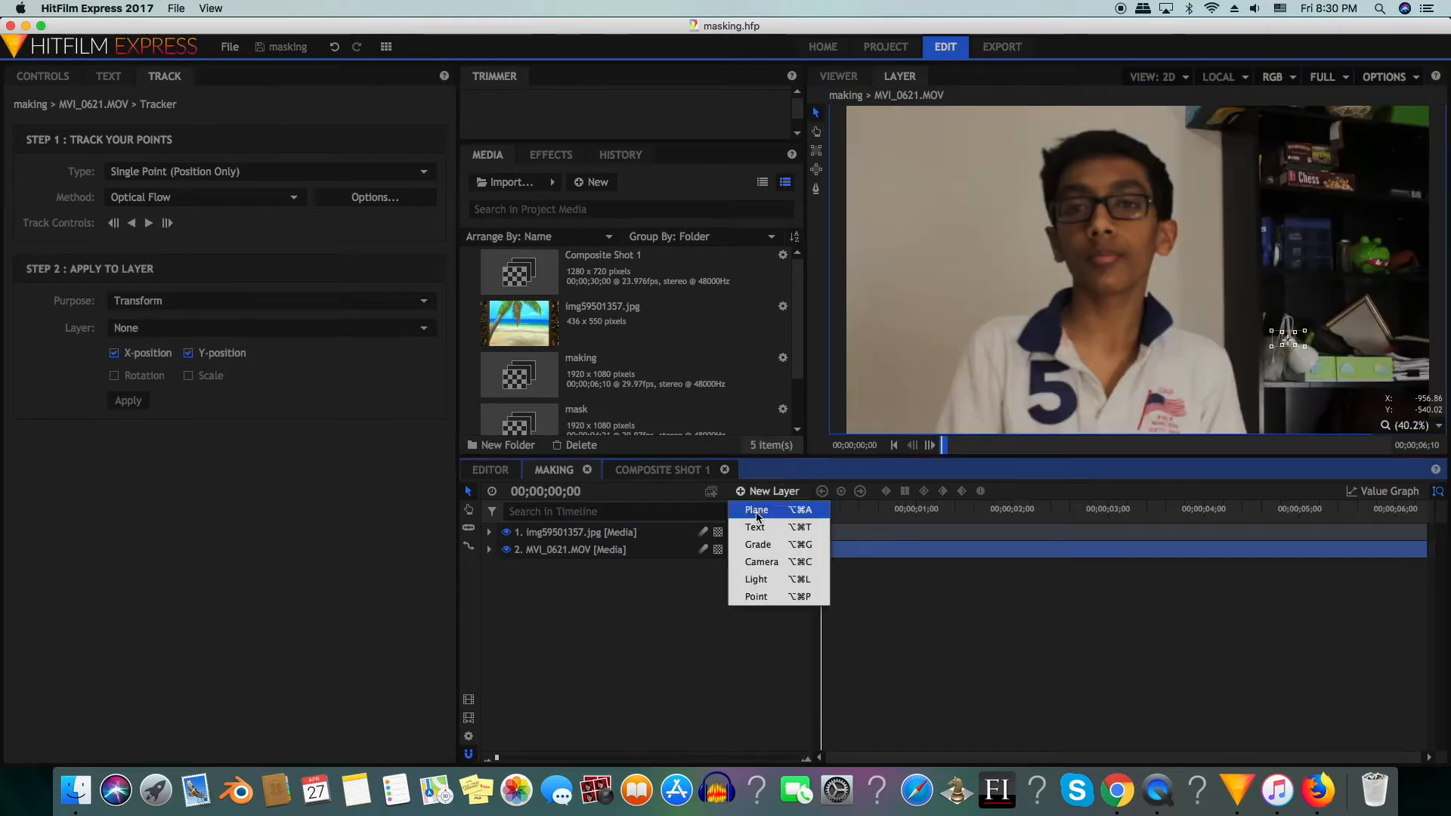
pyautogui.click(755, 596)
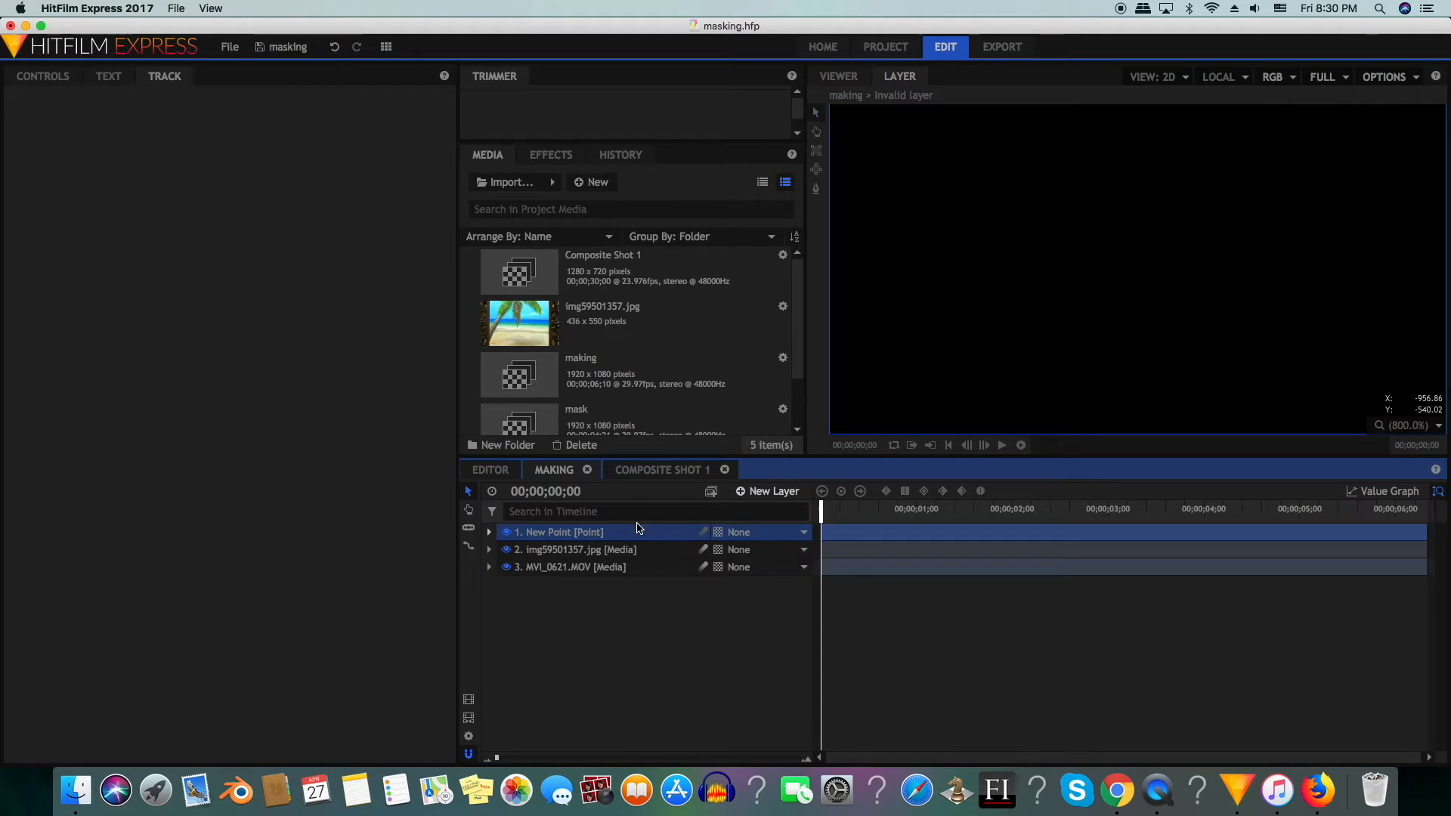
pyautogui.rightClick(560, 530)
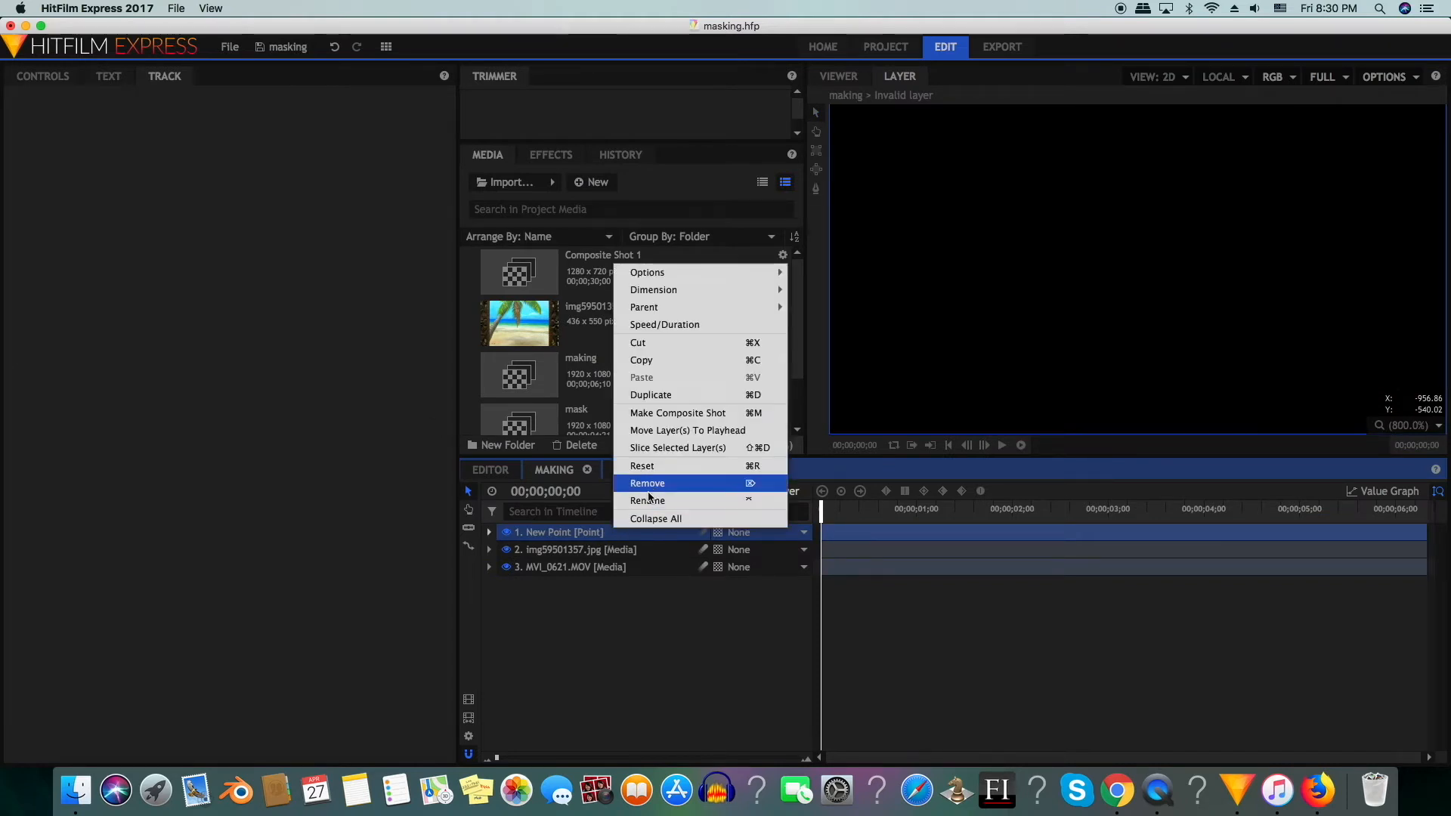
pyautogui.click(648, 501)
pyautogui.write('piture track')
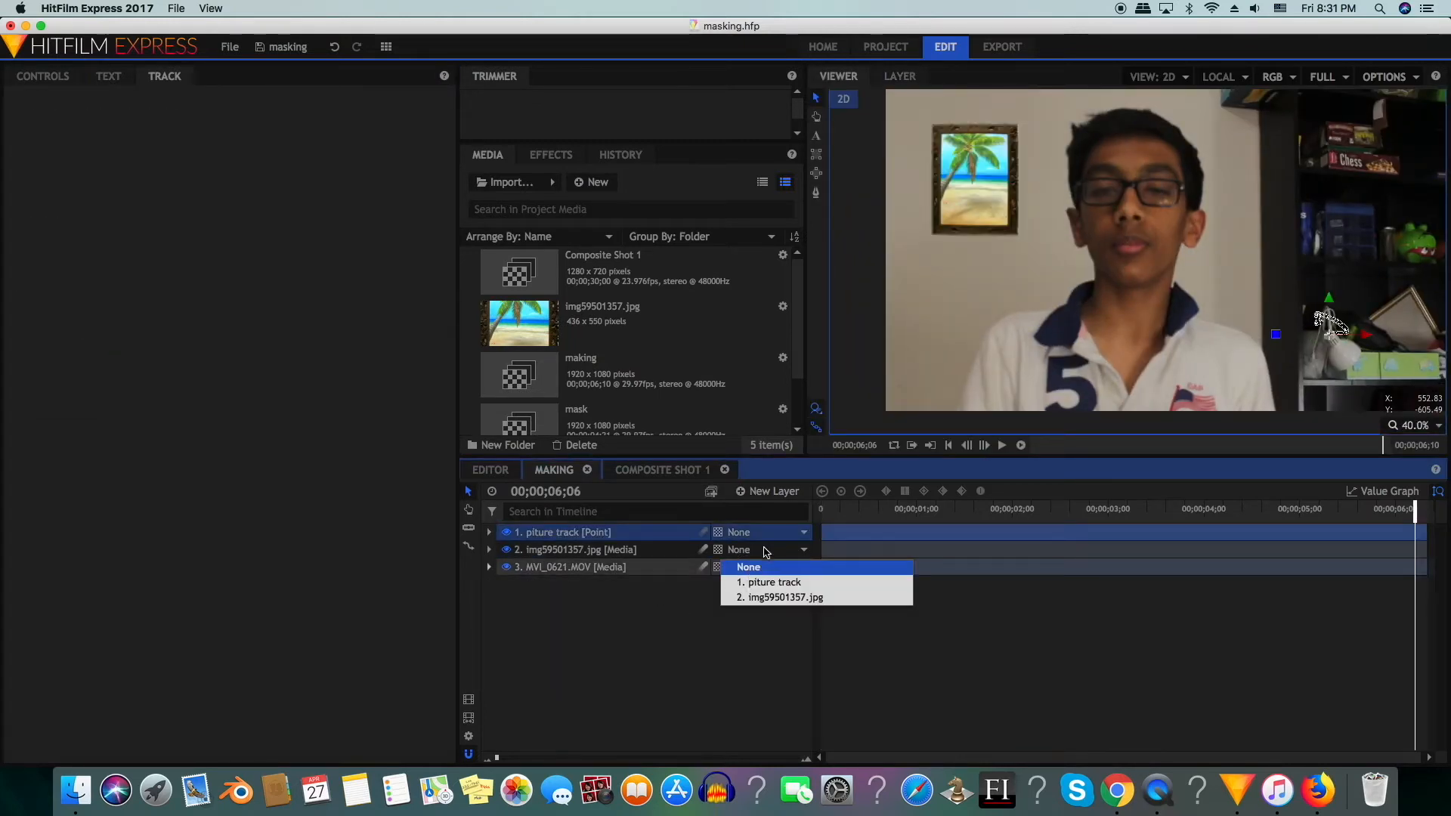
# Parent the palm-tree image layer to the piture track point so it follows the track.
pyautogui.click(769, 582)
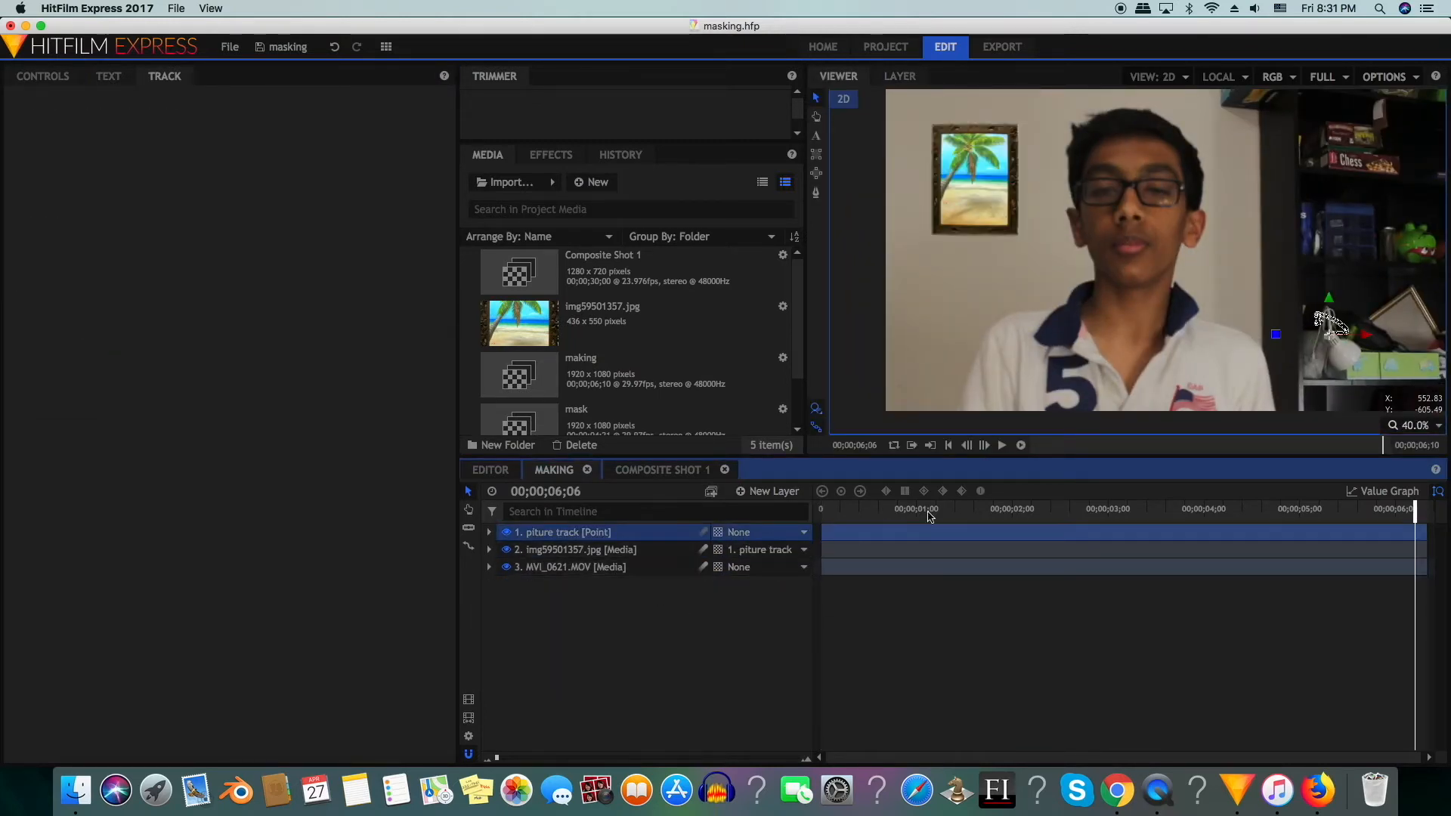
pyautogui.click(838, 508)
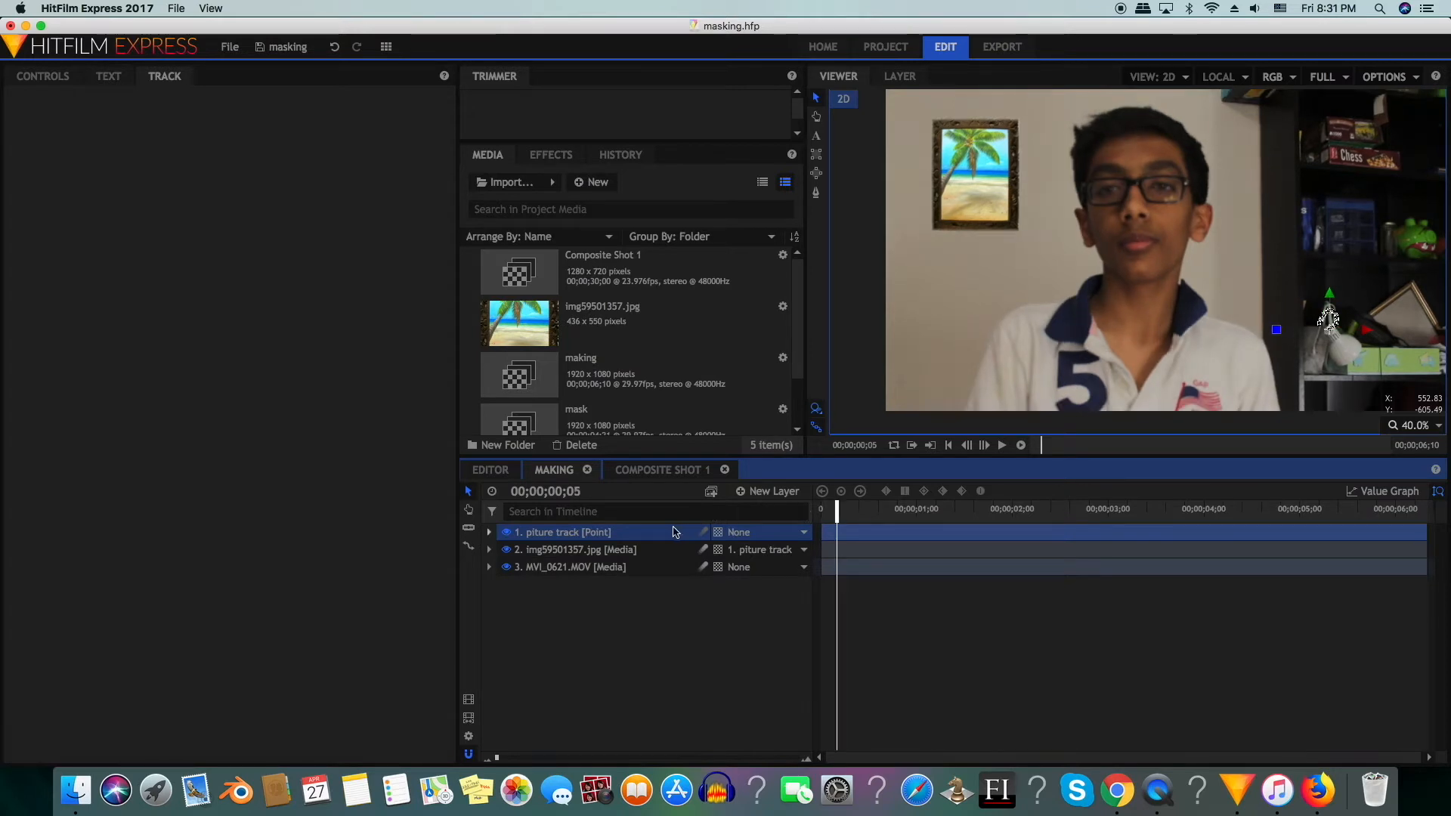
pyautogui.click(984, 444)
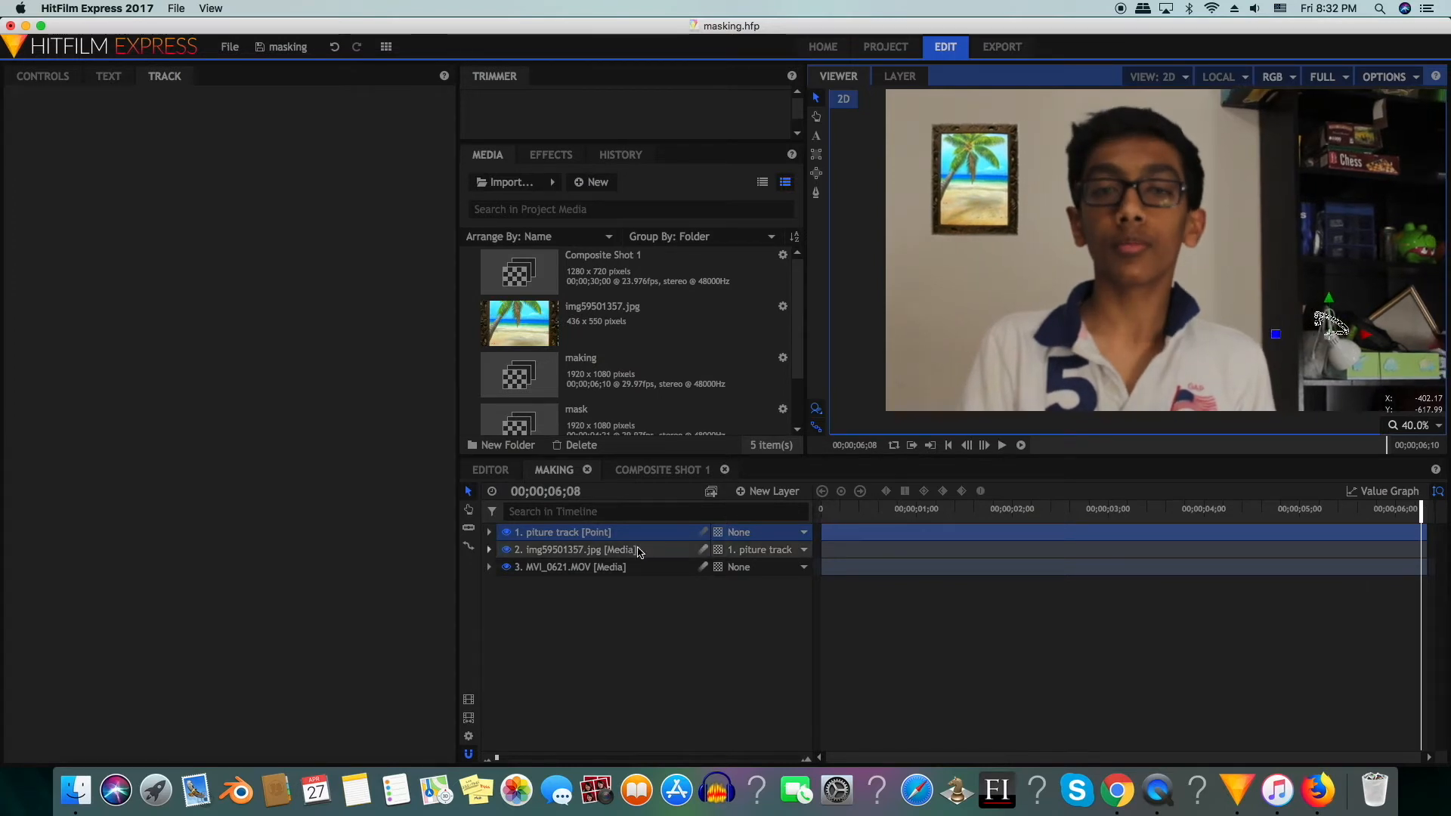
pyautogui.click(576, 549)
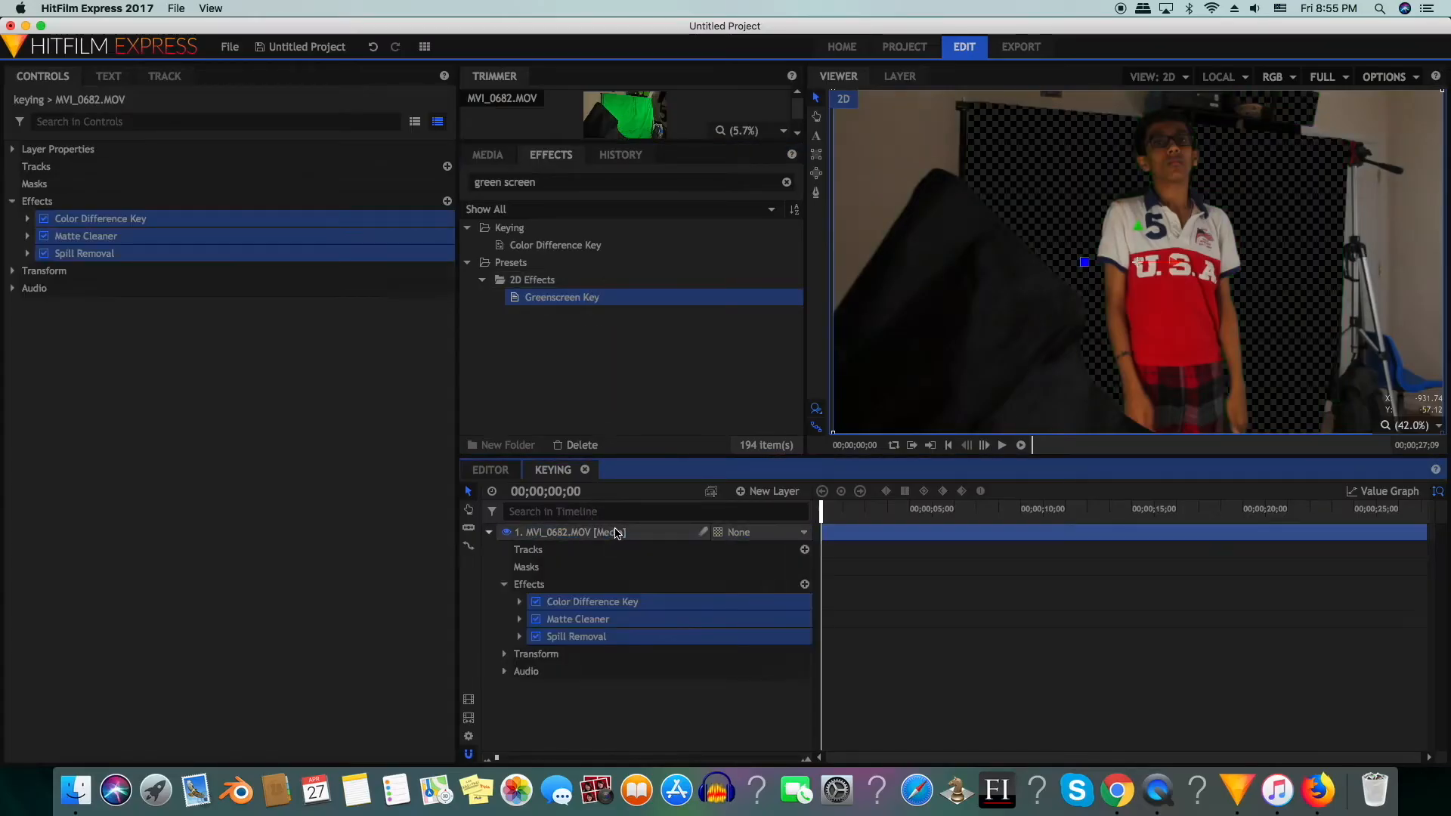
pyautogui.moveTo(611, 532)
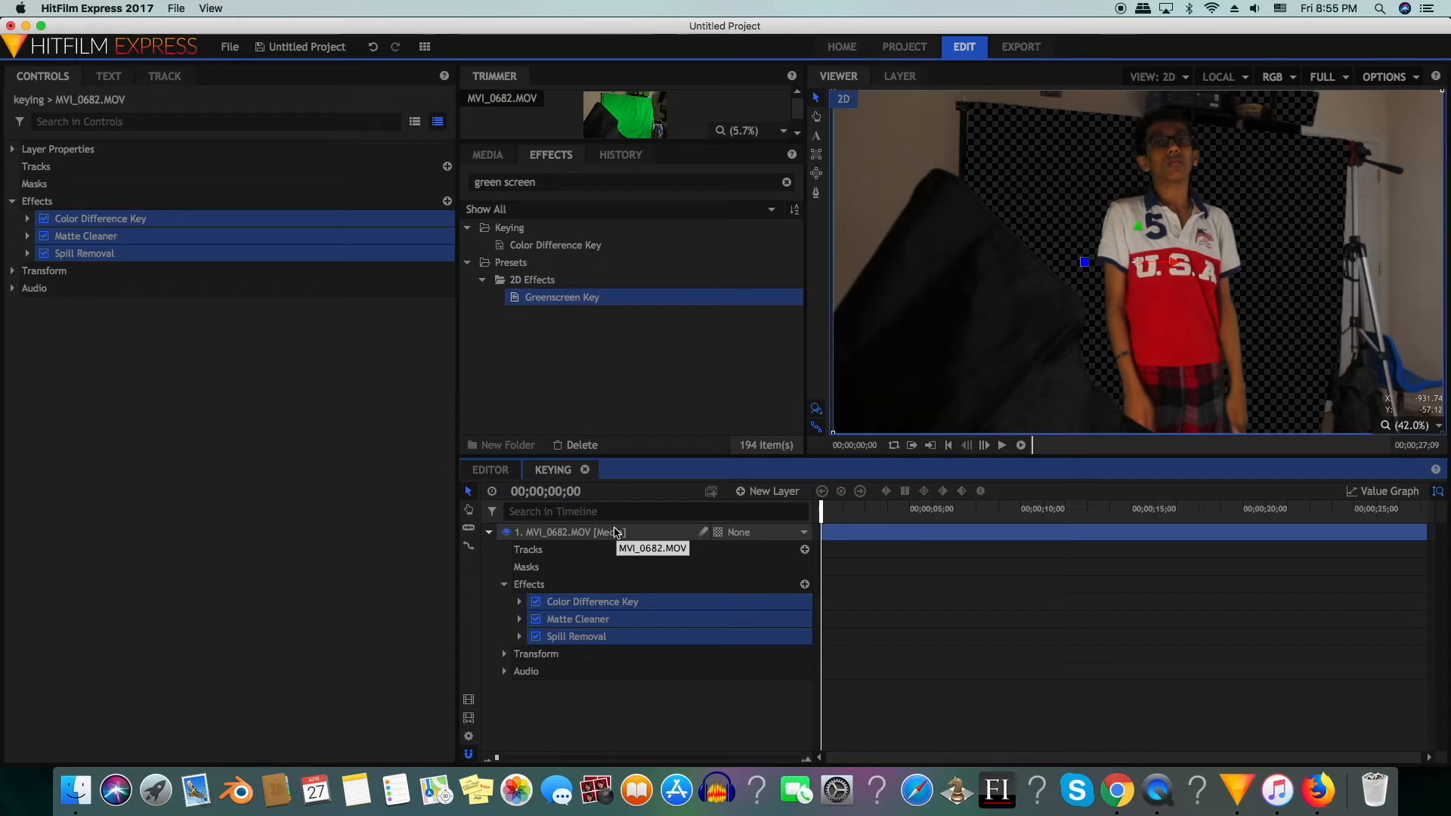
pyautogui.moveTo(1106, 147)
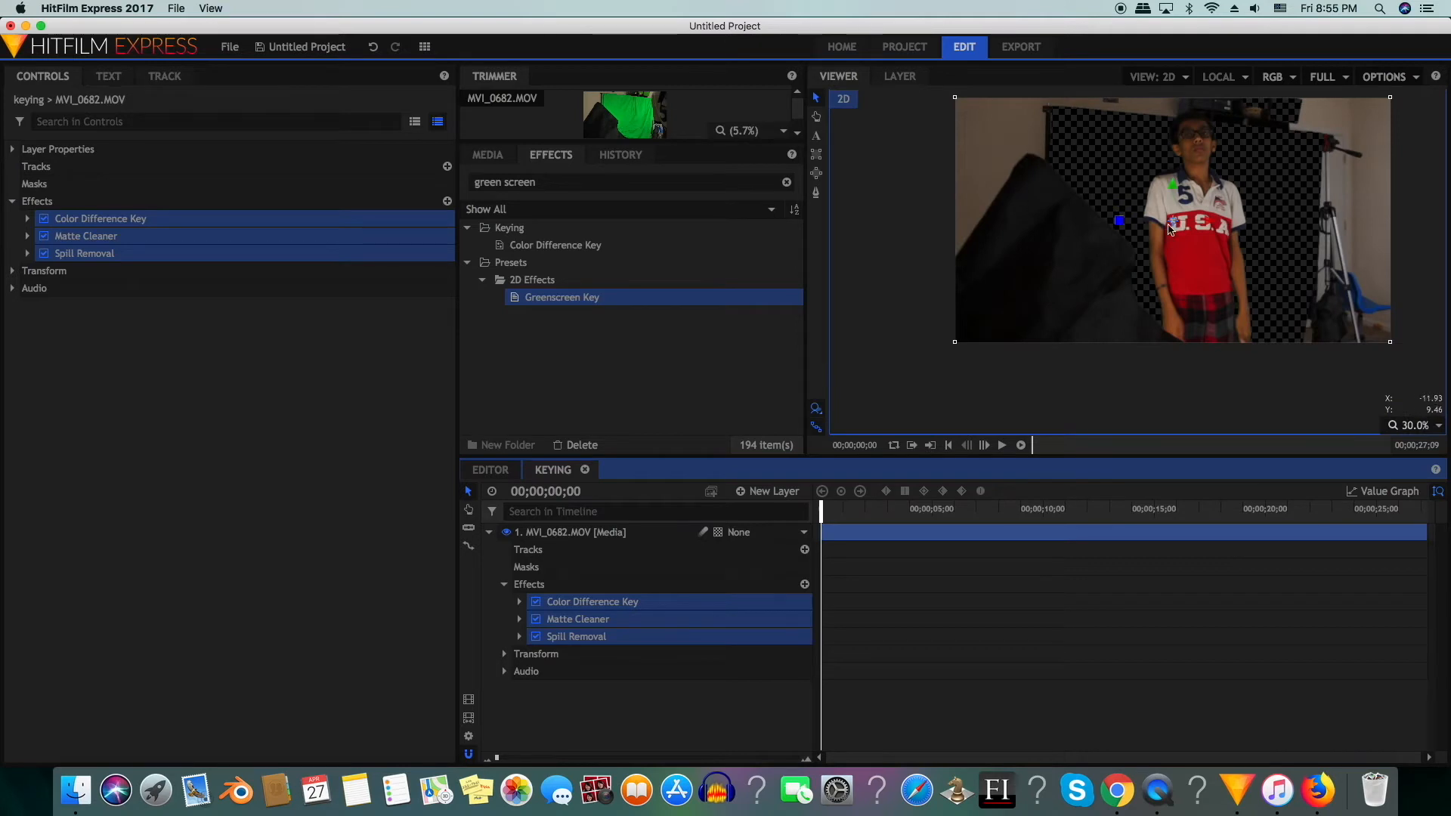
pyautogui.moveTo(1111, 162)
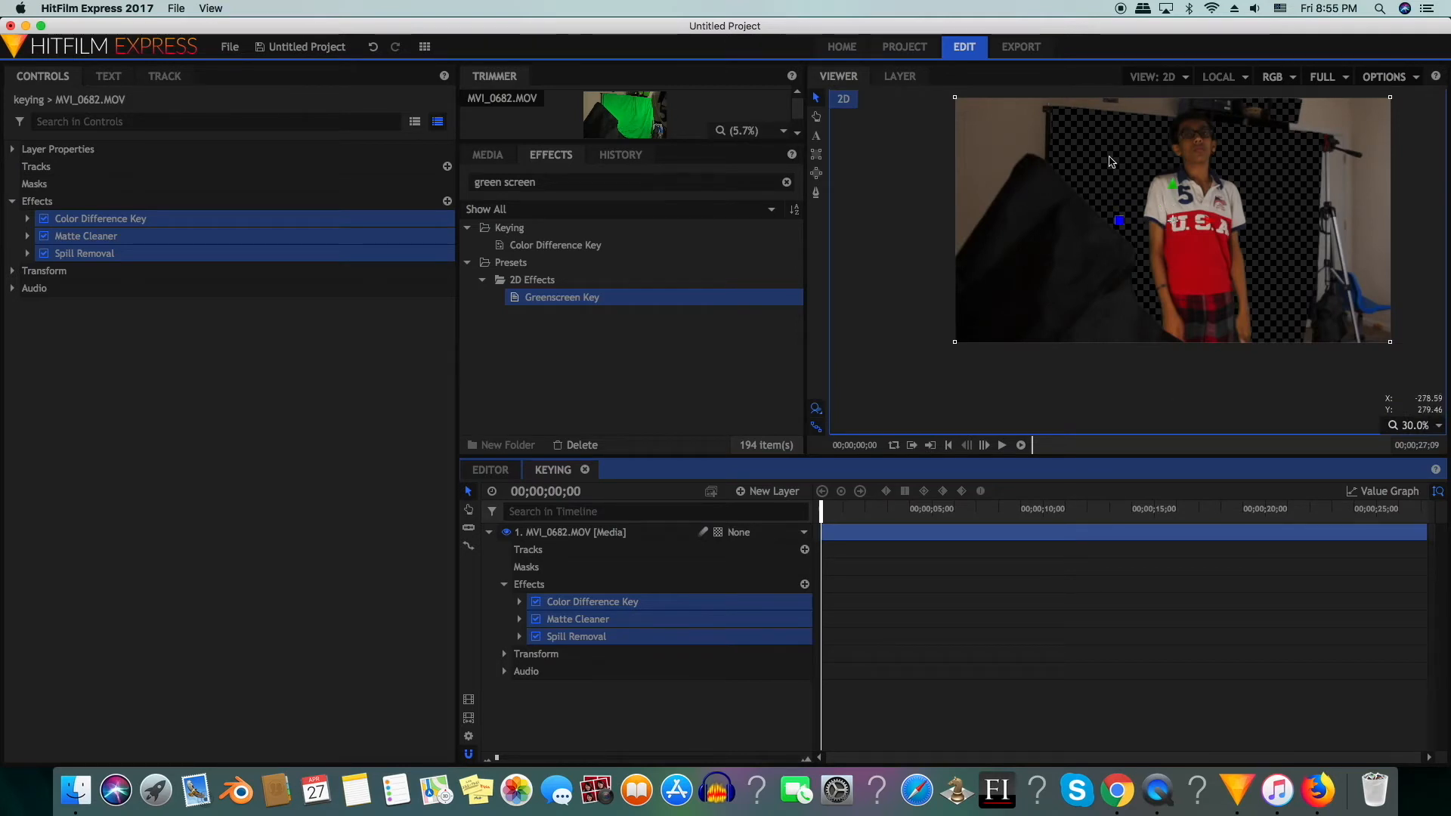
# Close a freehand mask around the actor on MVI_0682.MOV and expand its Color Difference Key settings.
pyautogui.click(580, 444)
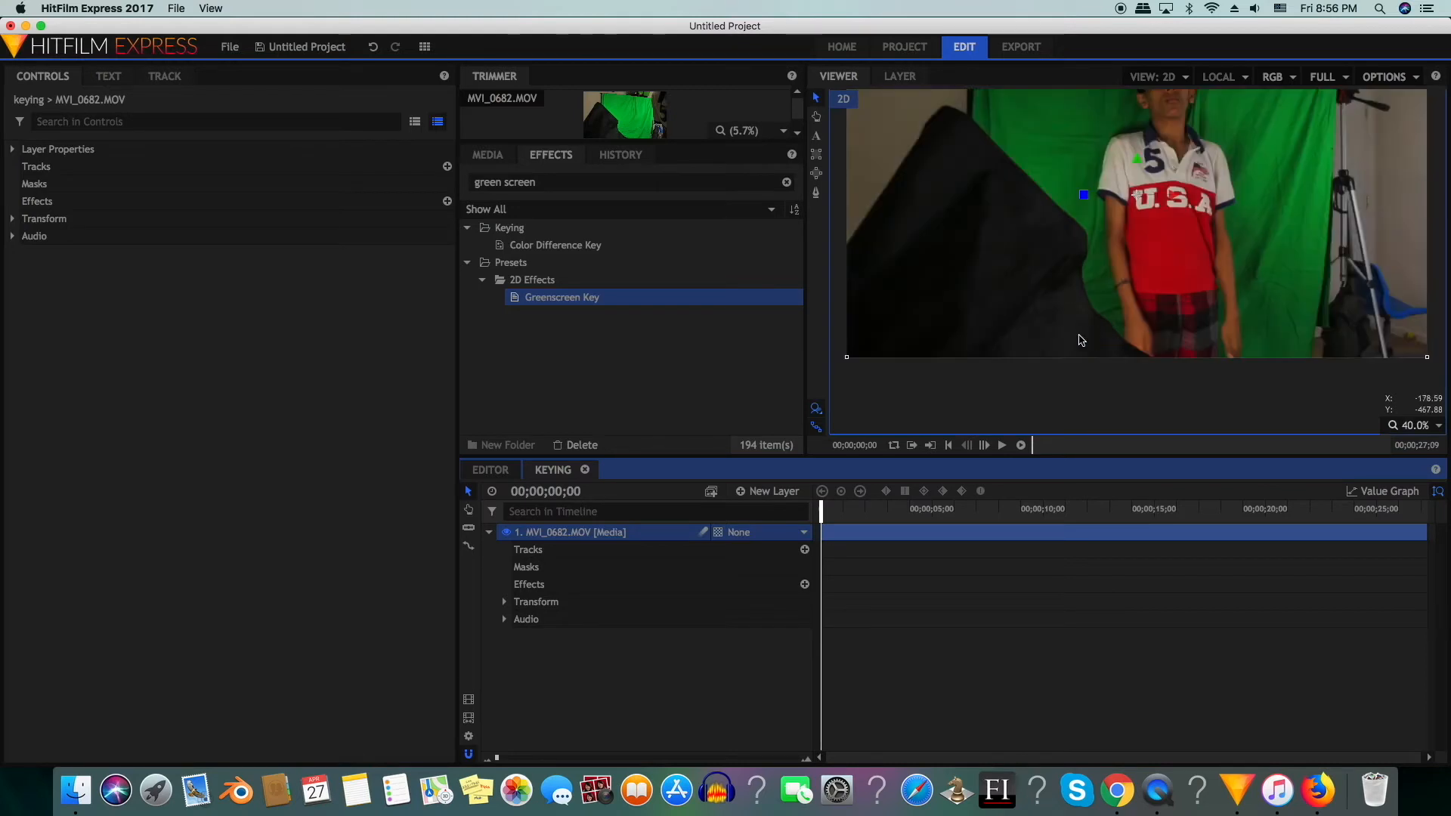
pyautogui.click(488, 532)
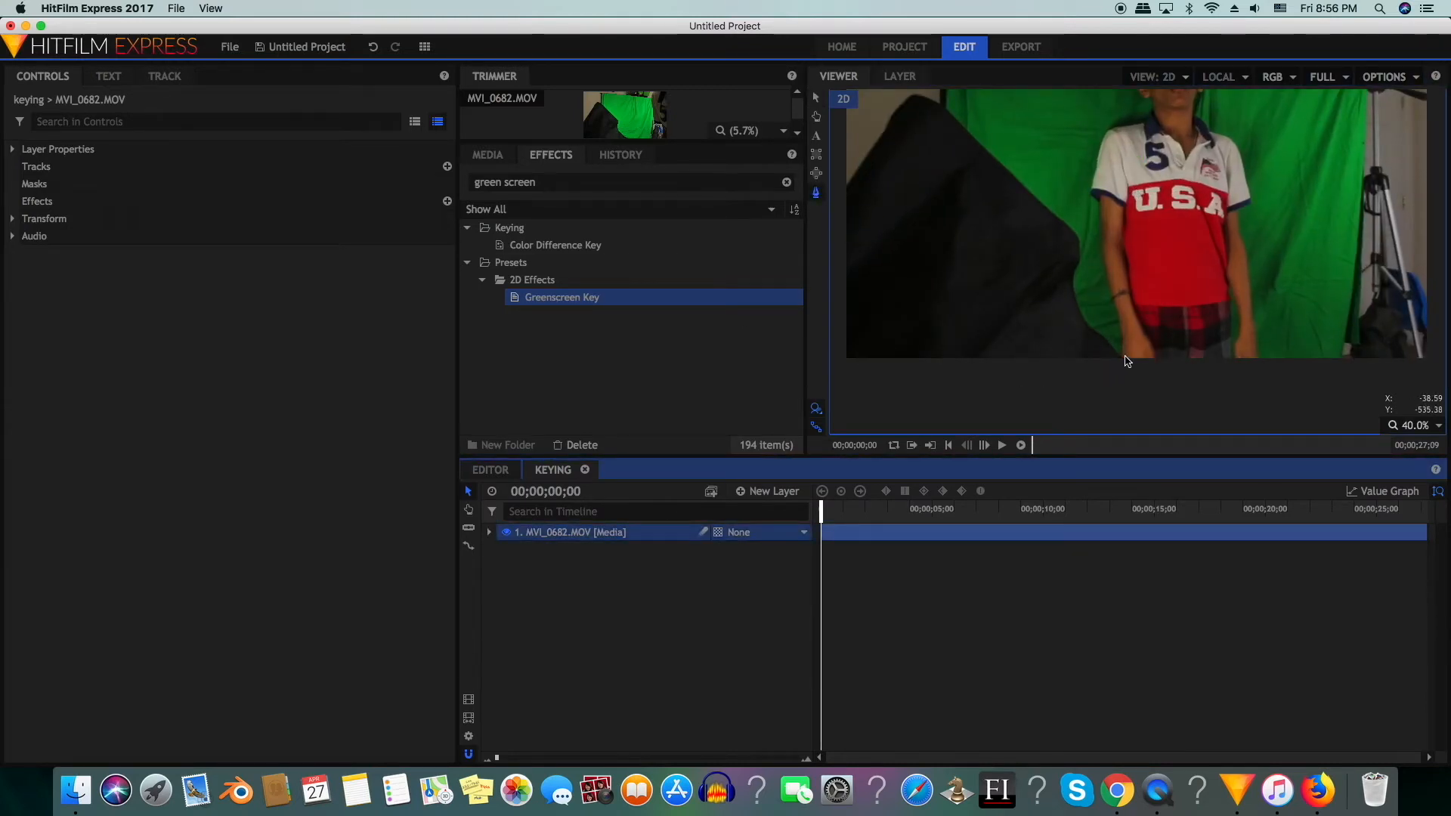
pyautogui.click(490, 532)
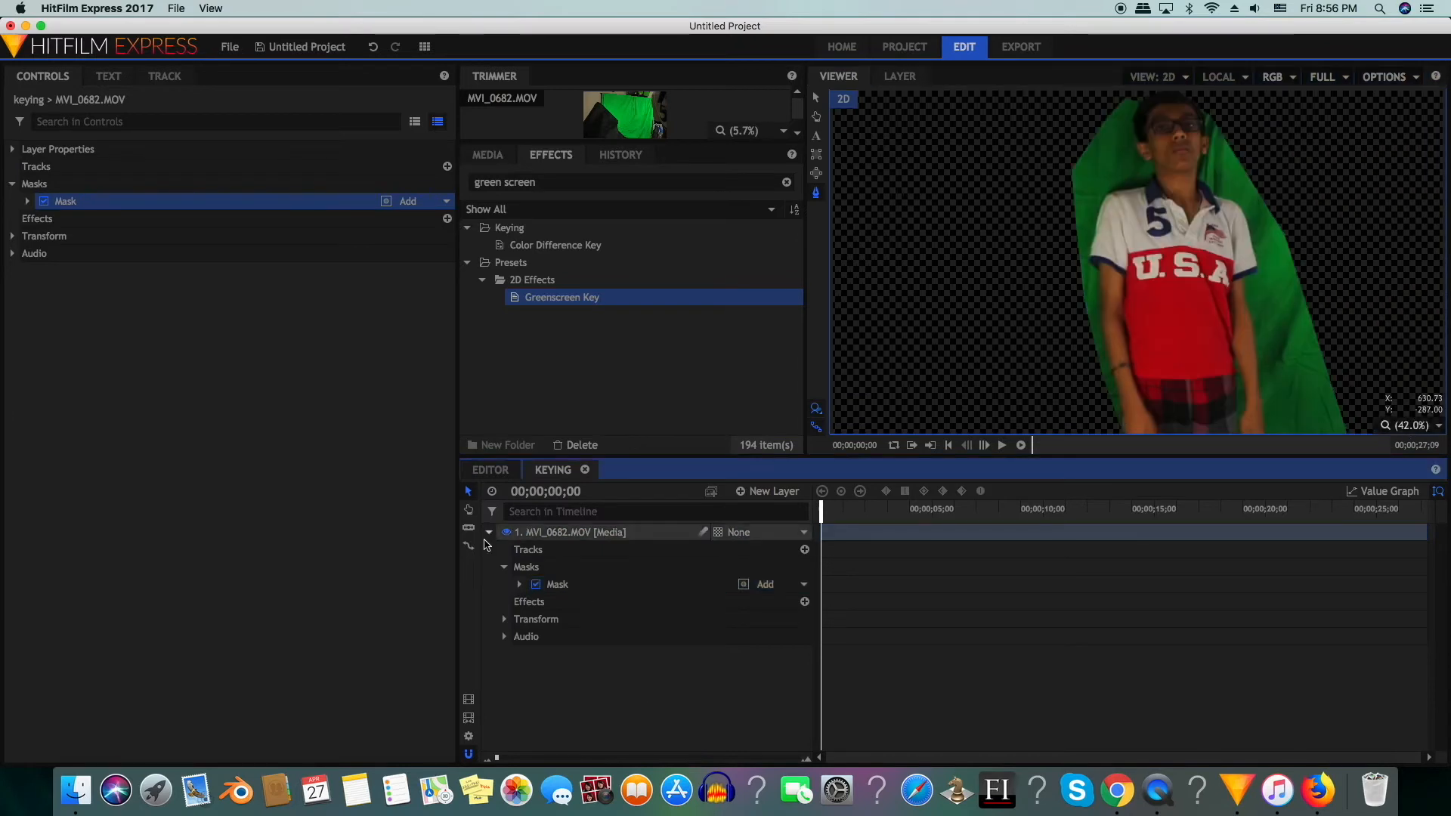
pyautogui.doubleClick(562, 298)
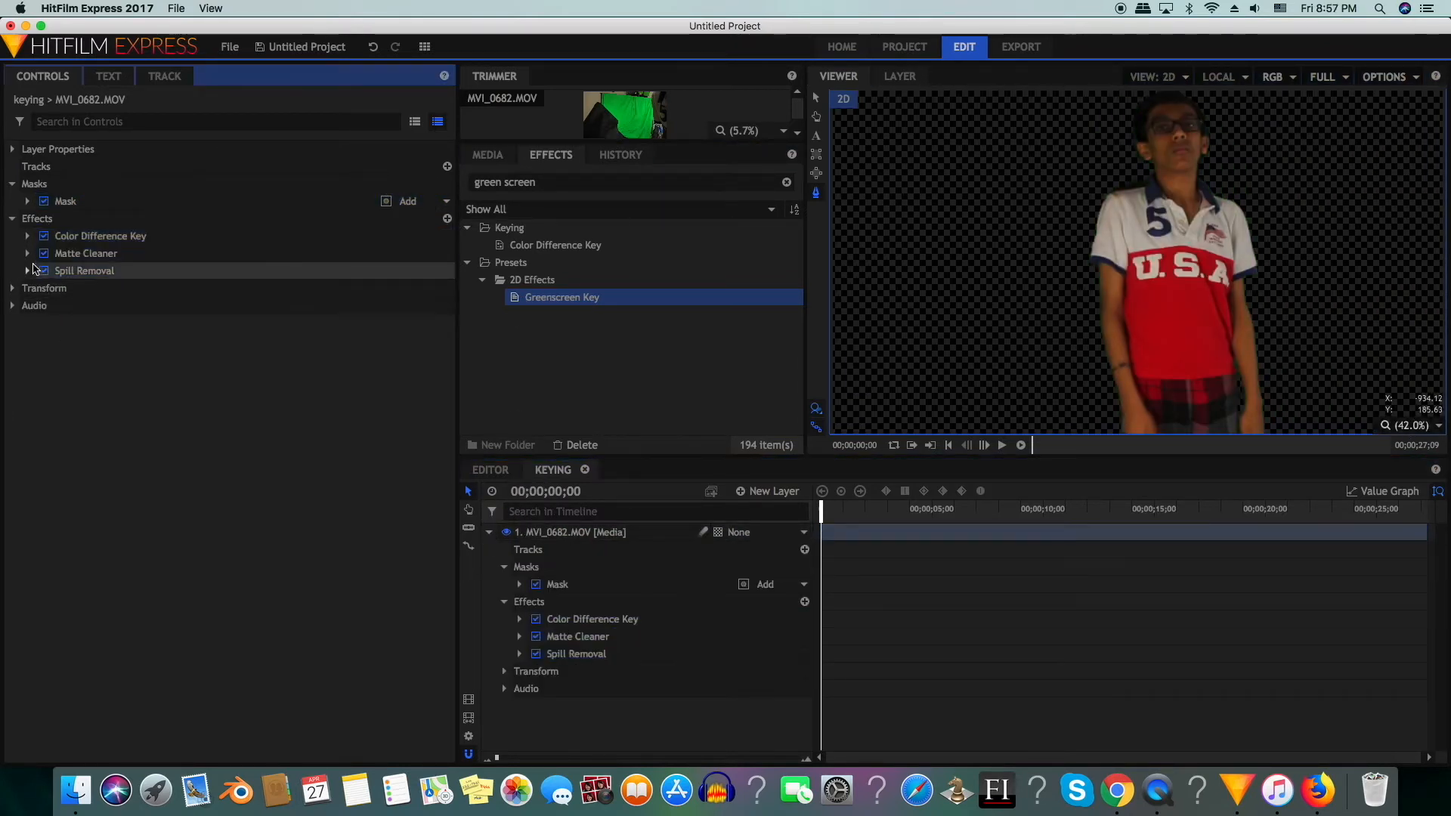
pyautogui.click(27, 236)
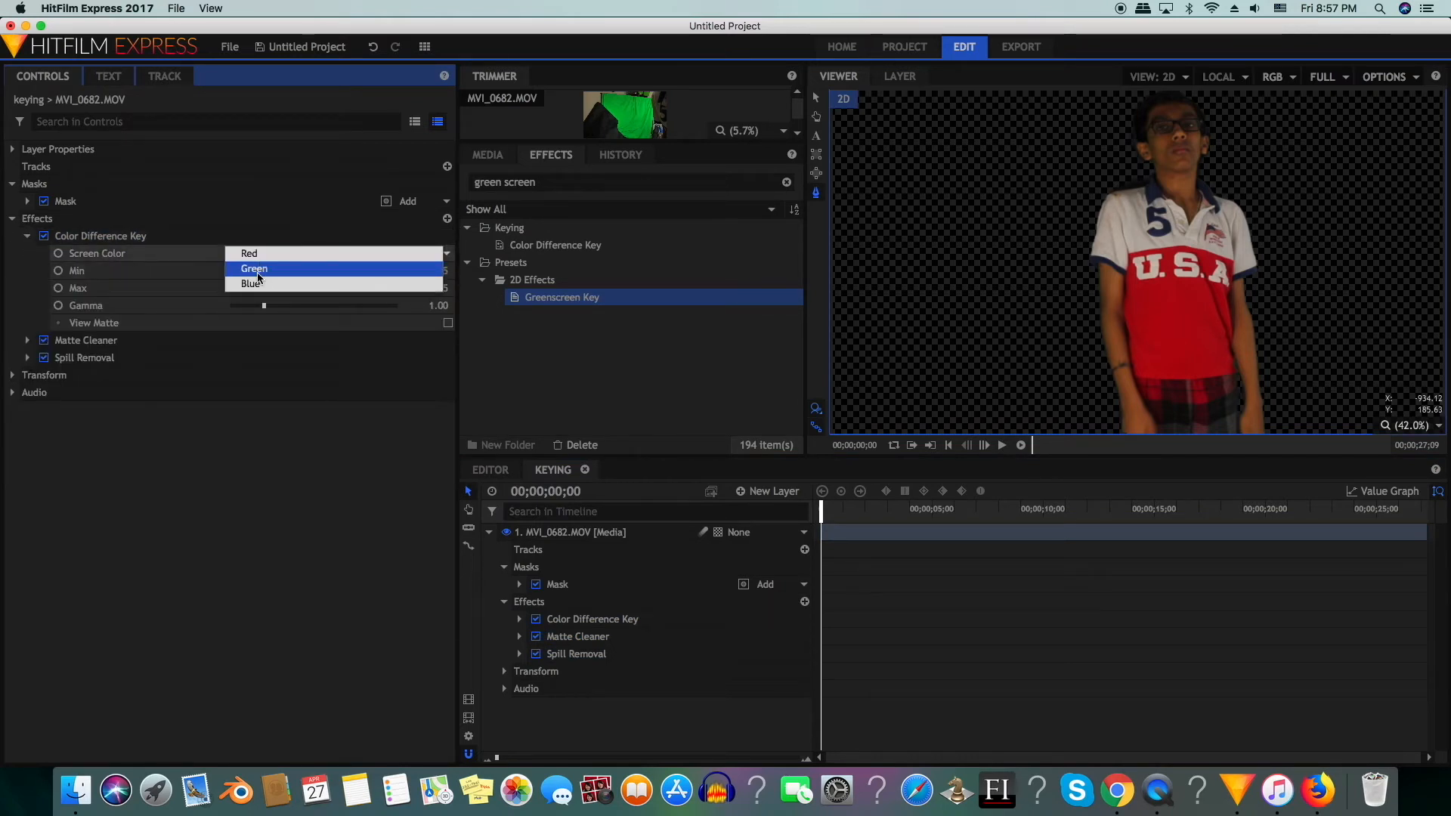
pyautogui.moveTo(247, 254)
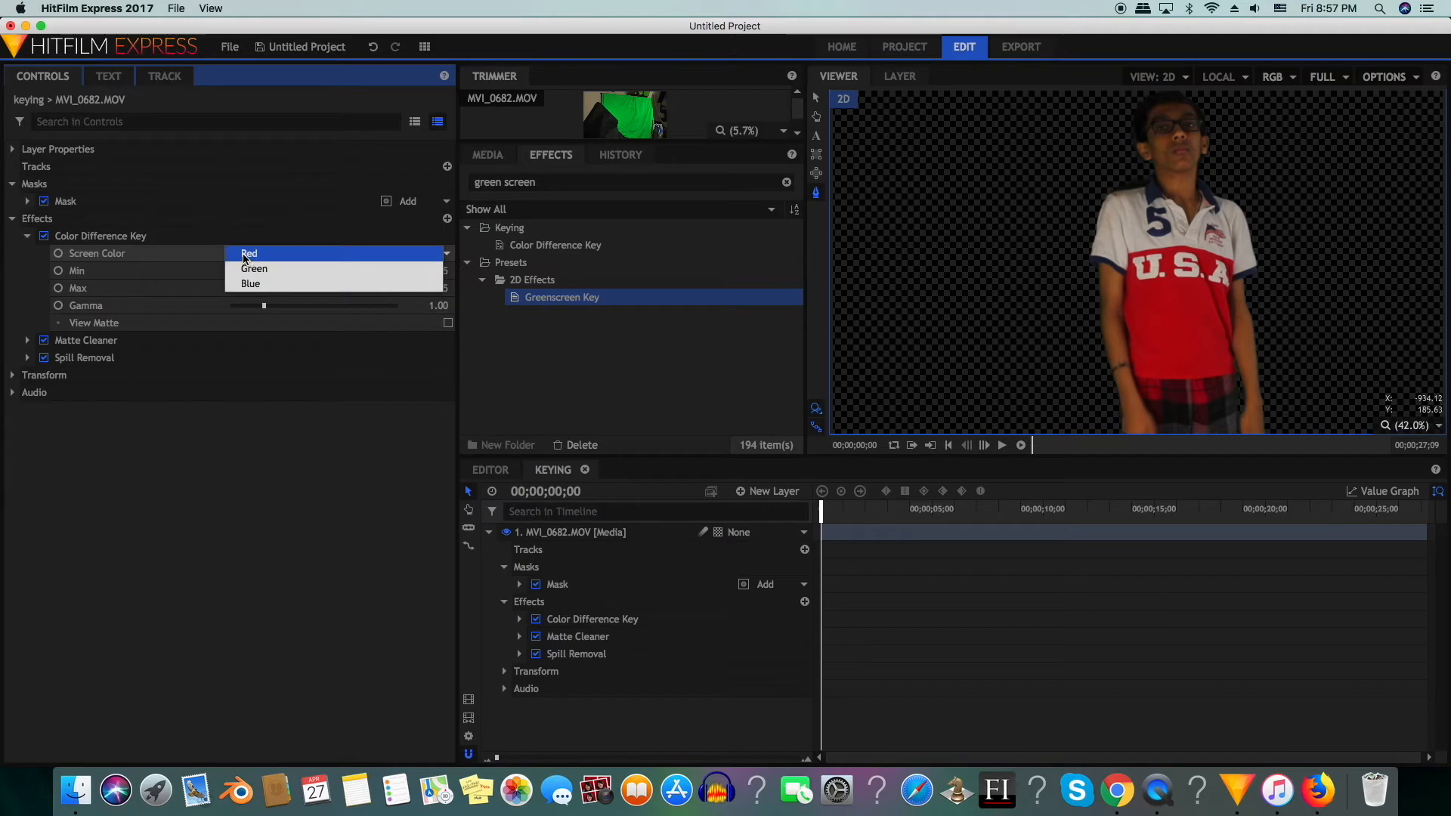
pyautogui.click(254, 269)
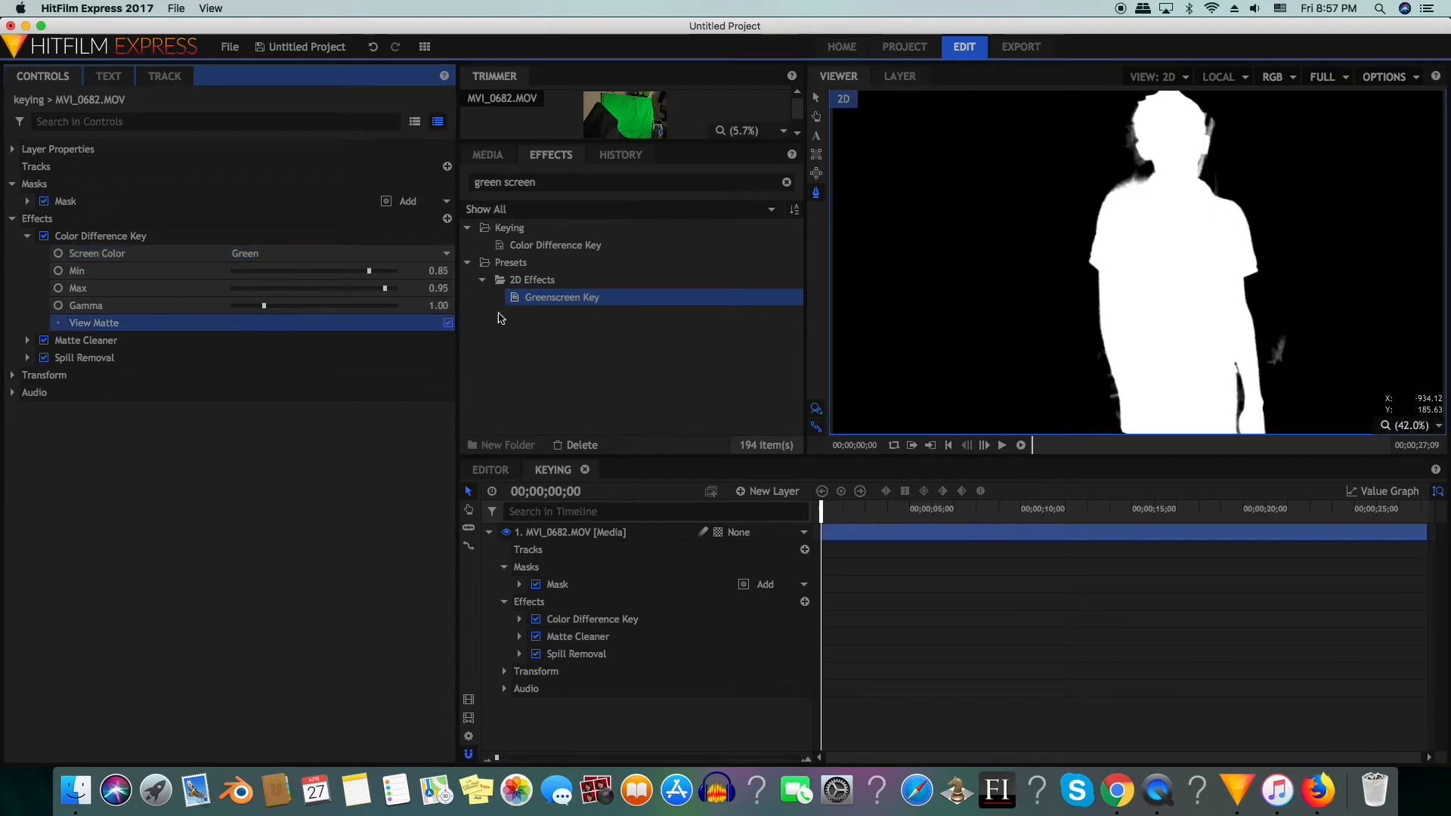
pyautogui.moveTo(1267, 323)
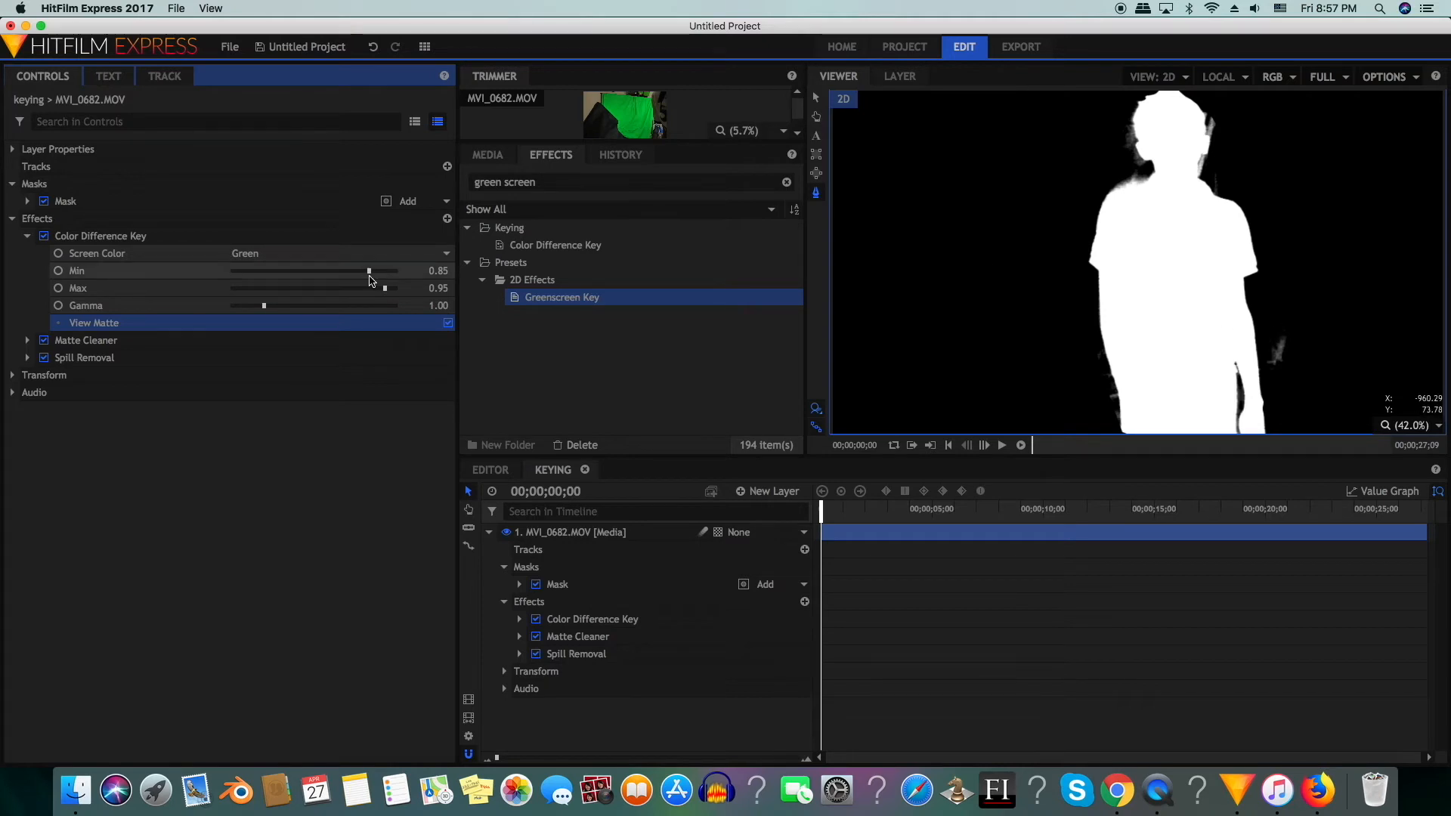
pyautogui.moveTo(384, 288); pyautogui.dragTo(382, 287)
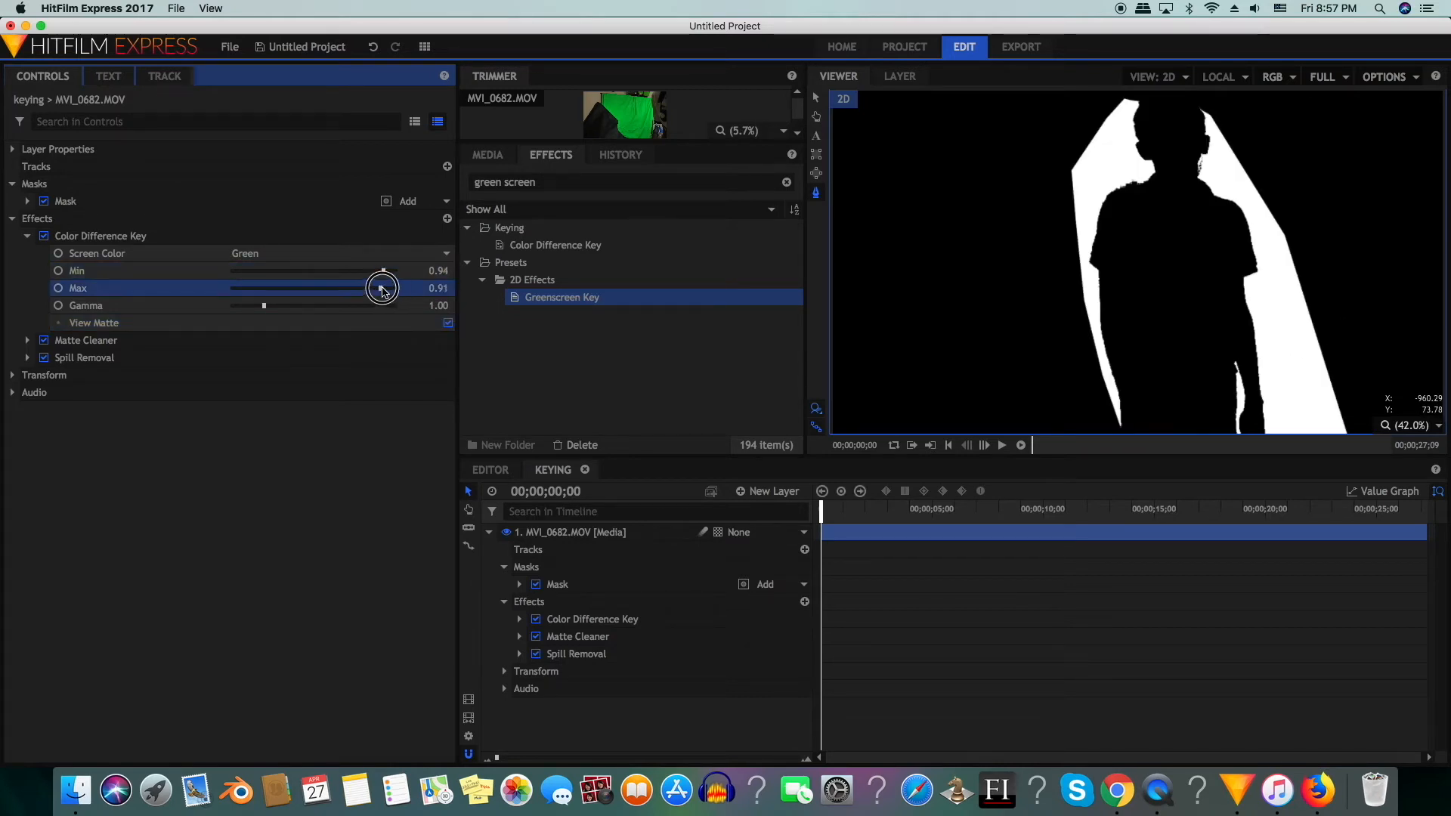
pyautogui.moveTo(263, 305); pyautogui.dragTo(245, 305)
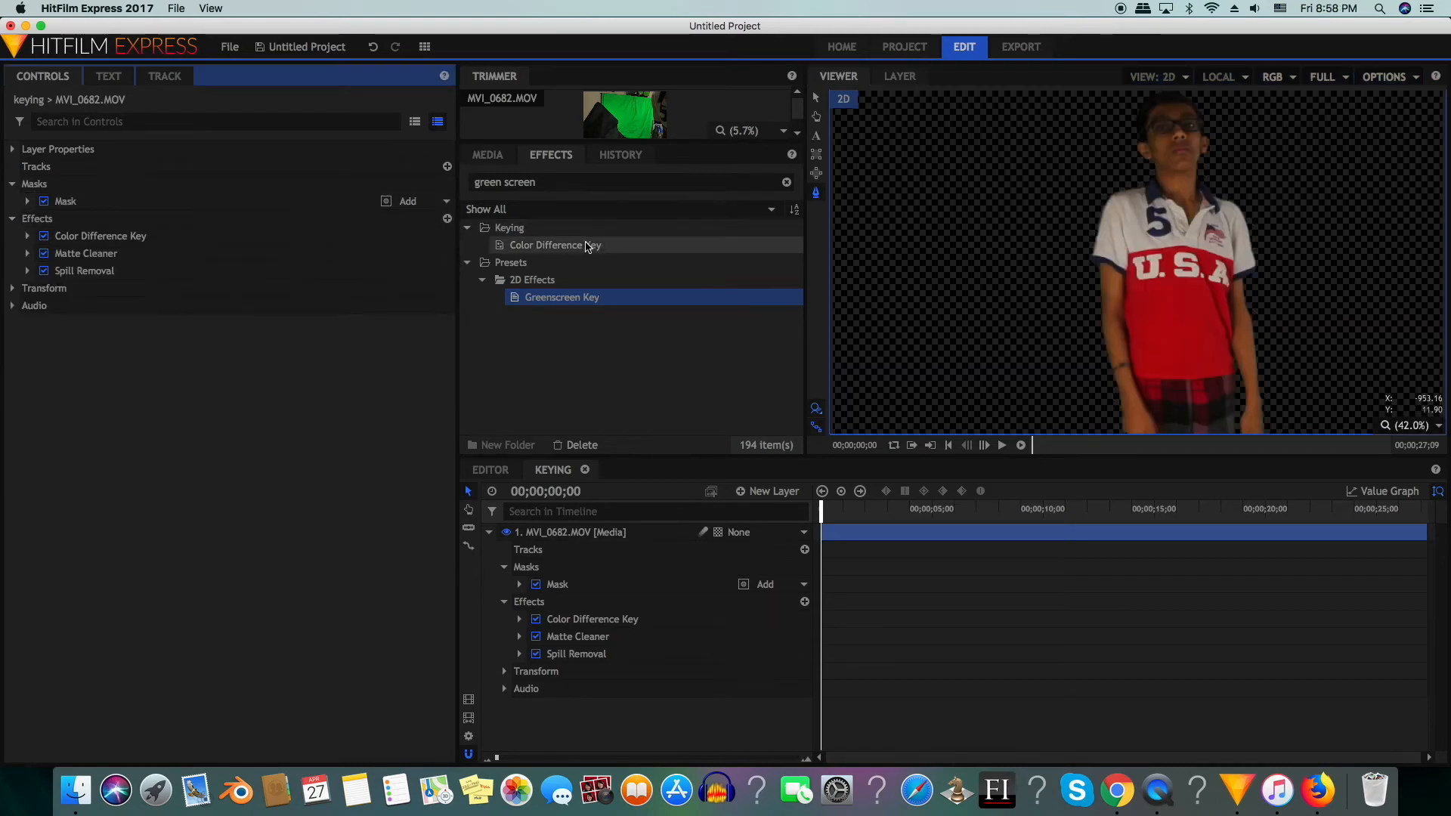
pyautogui.click(488, 154)
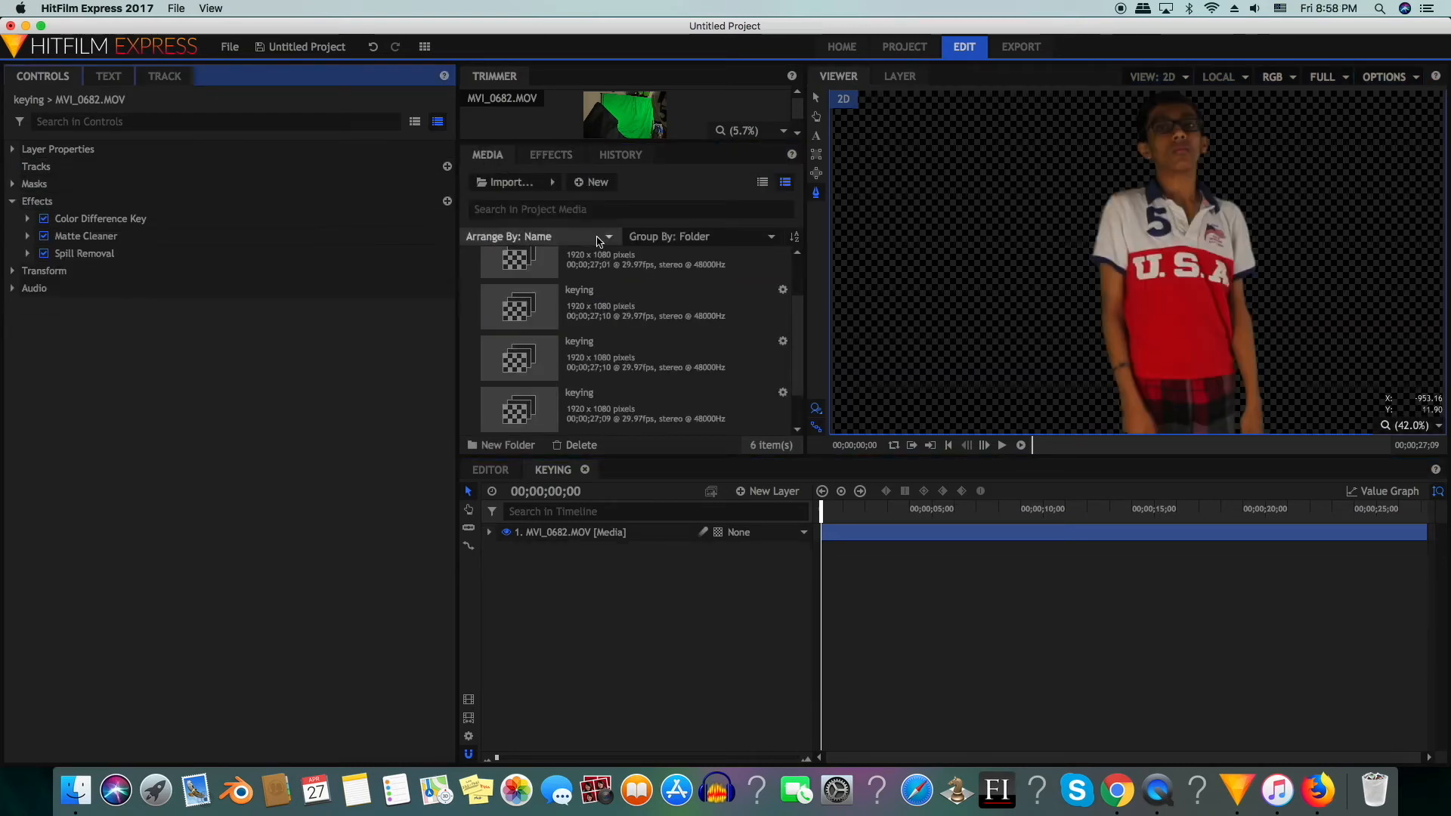
# Place the Egyptian background under the actor and set his Color Temperature to 4140 K.
pyautogui.click(628, 270)
pyautogui.write('color tem')
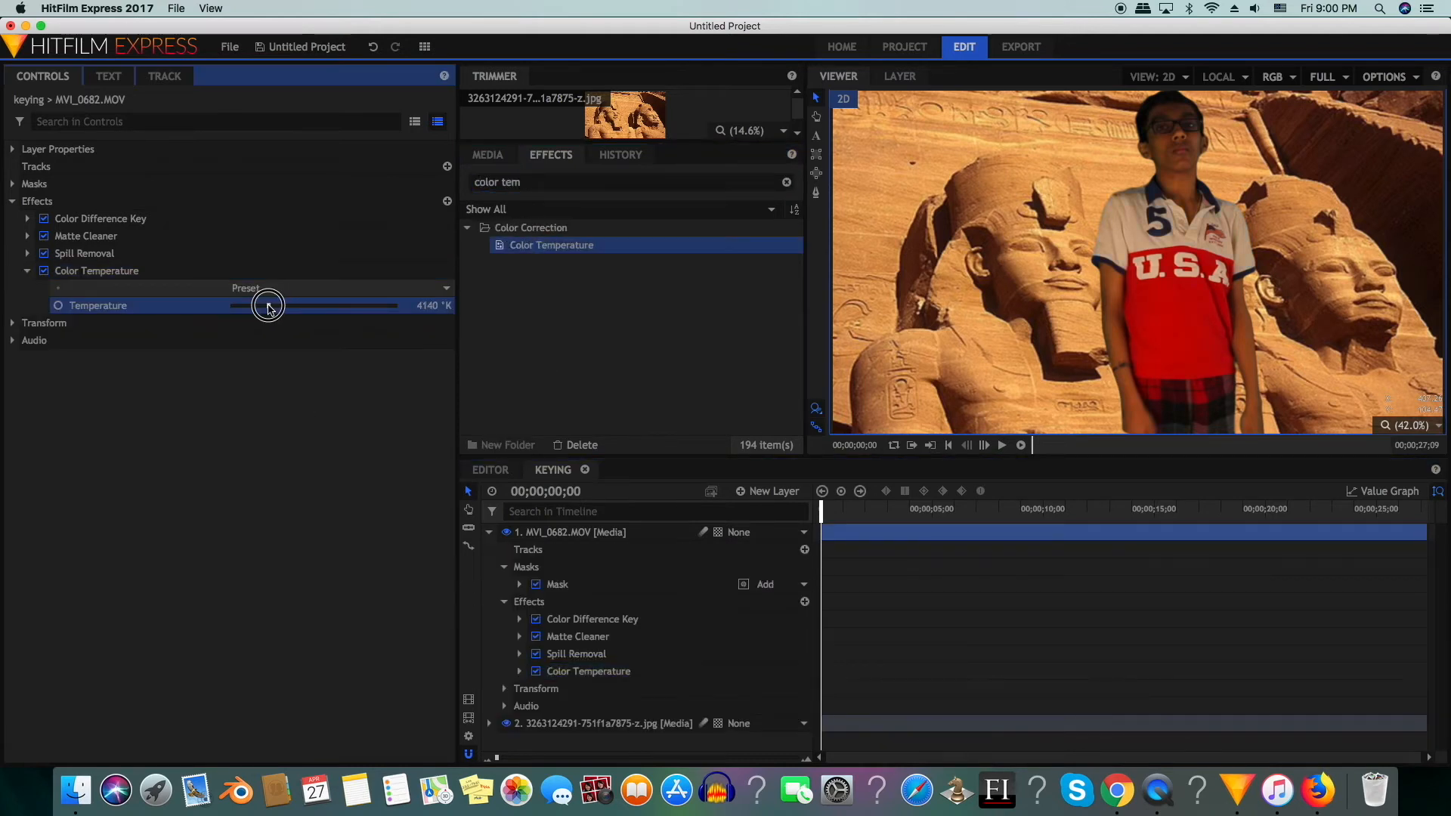
pyautogui.click(27, 270)
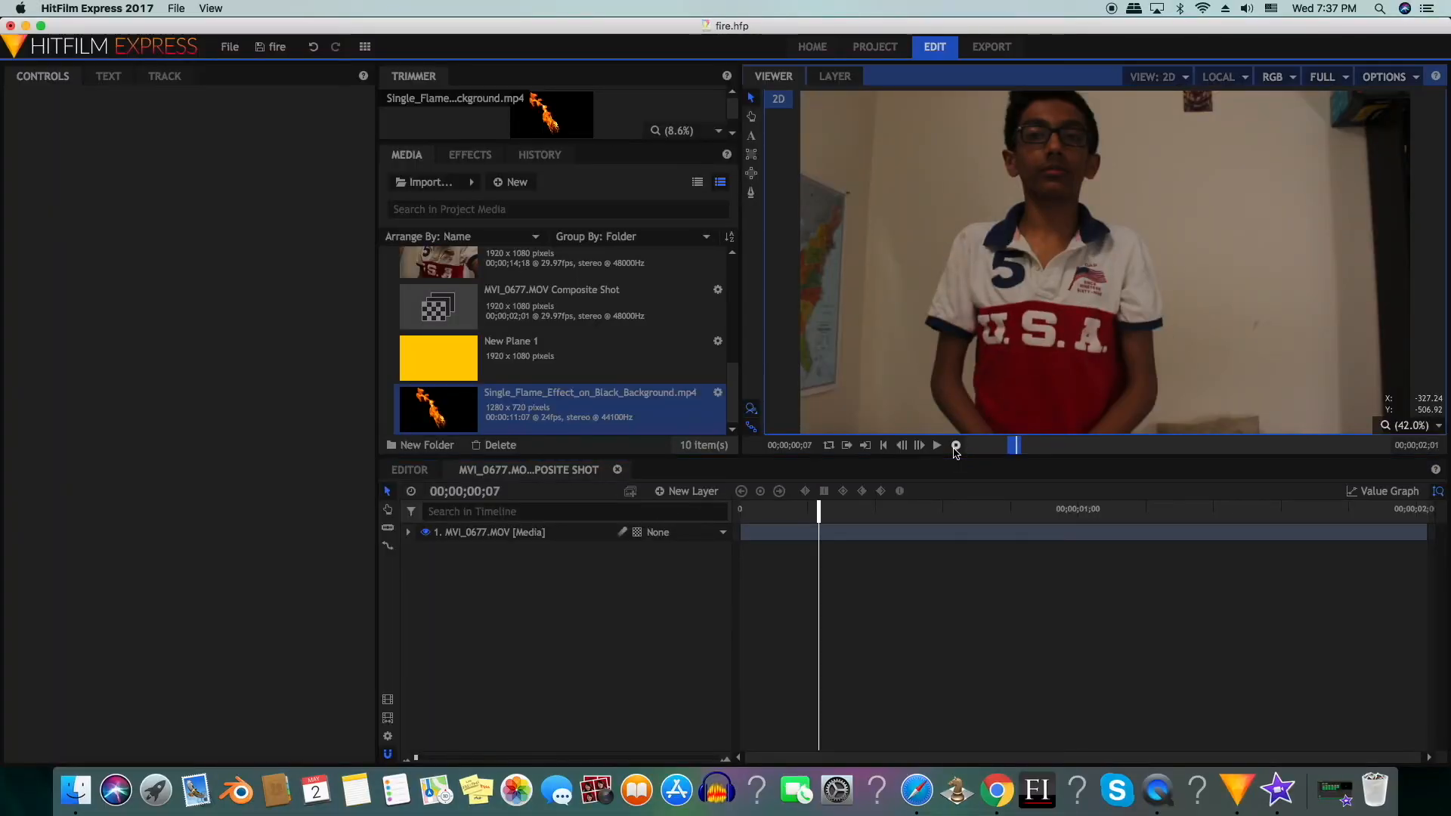
# Preview the gesture, then set the Single_Flame layer above MVI_0677.MOV to Screen blend.
pyautogui.click(937, 444)
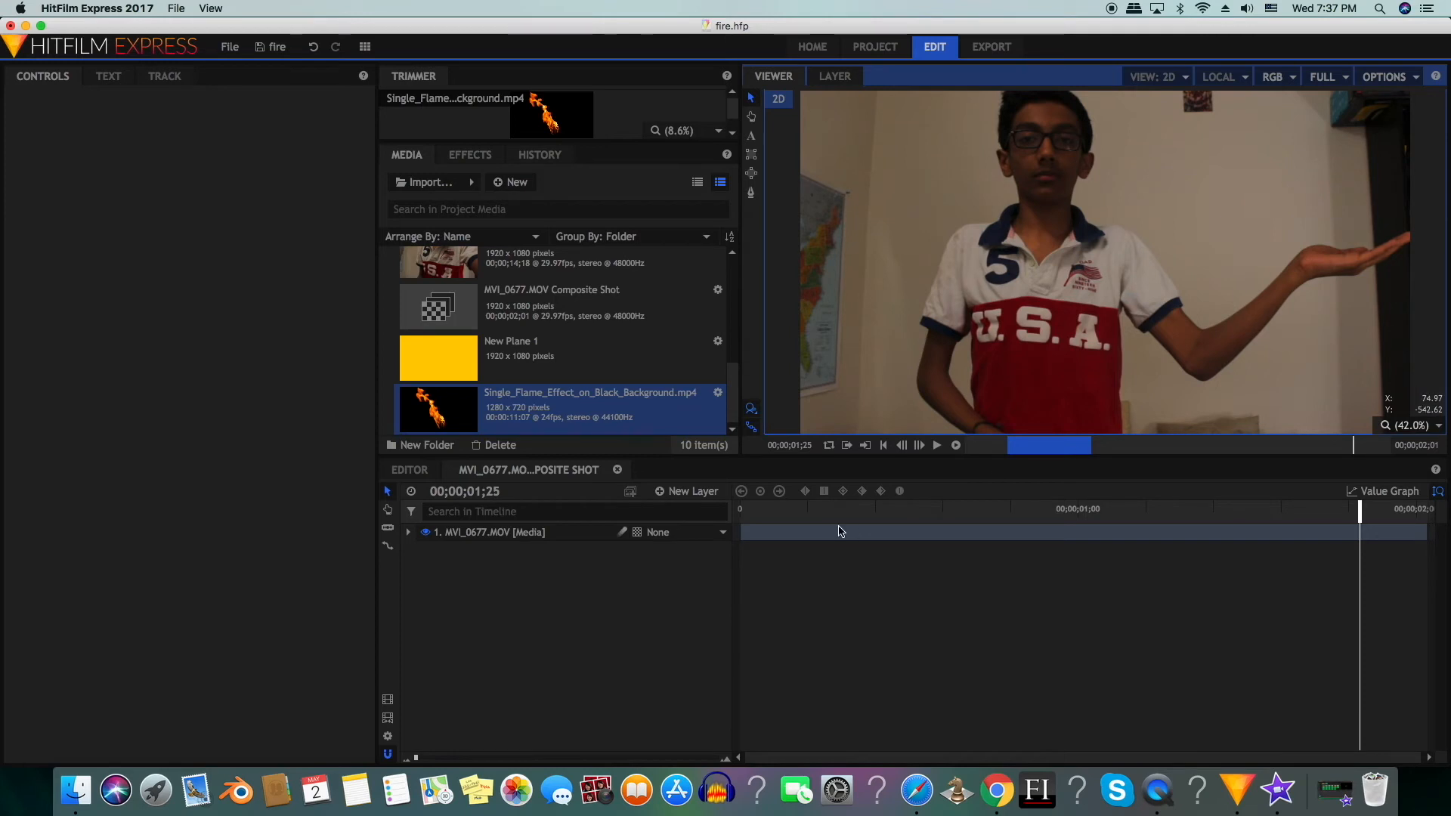
pyautogui.click(806, 510)
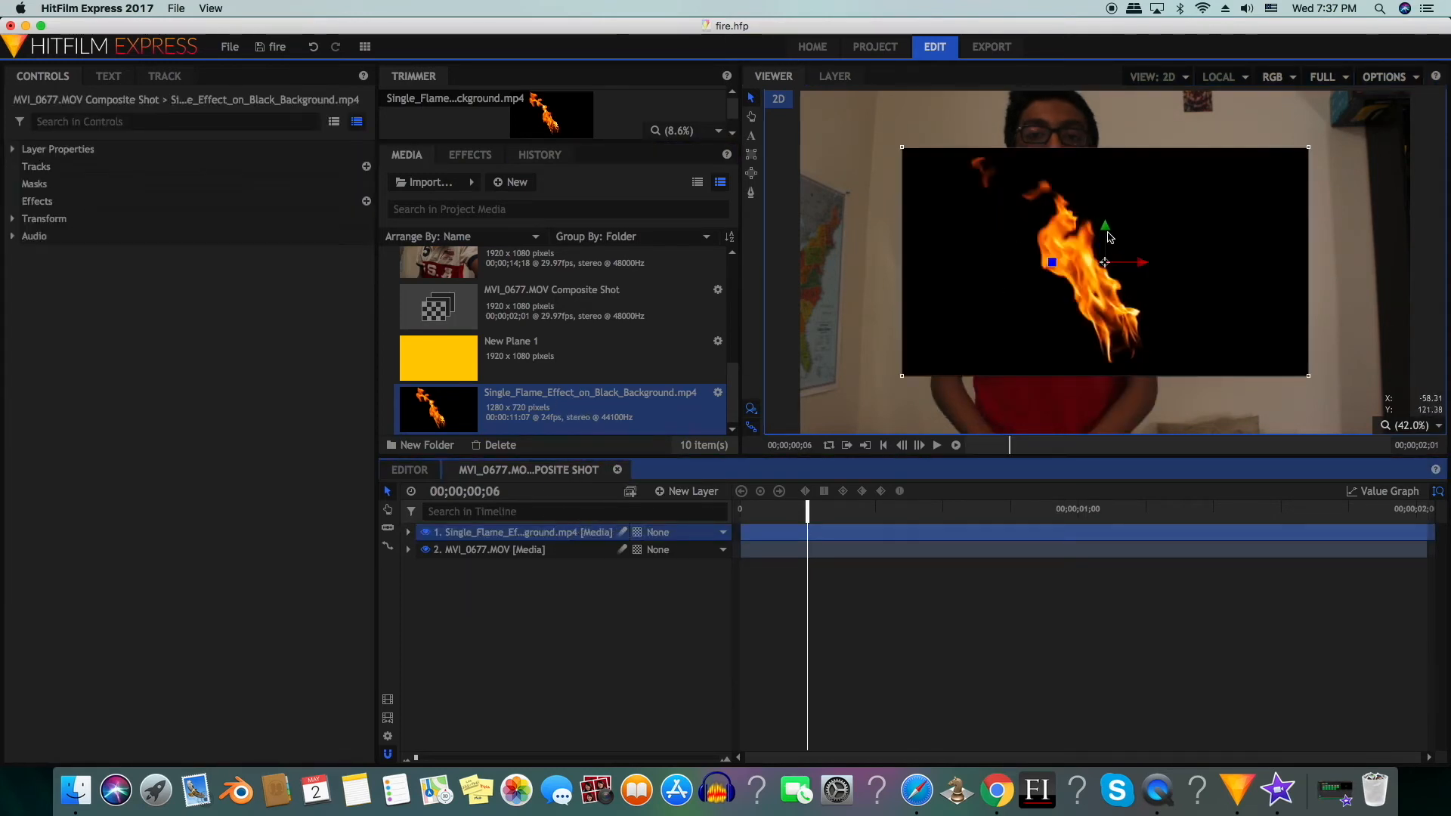
pyautogui.moveTo(1013, 205)
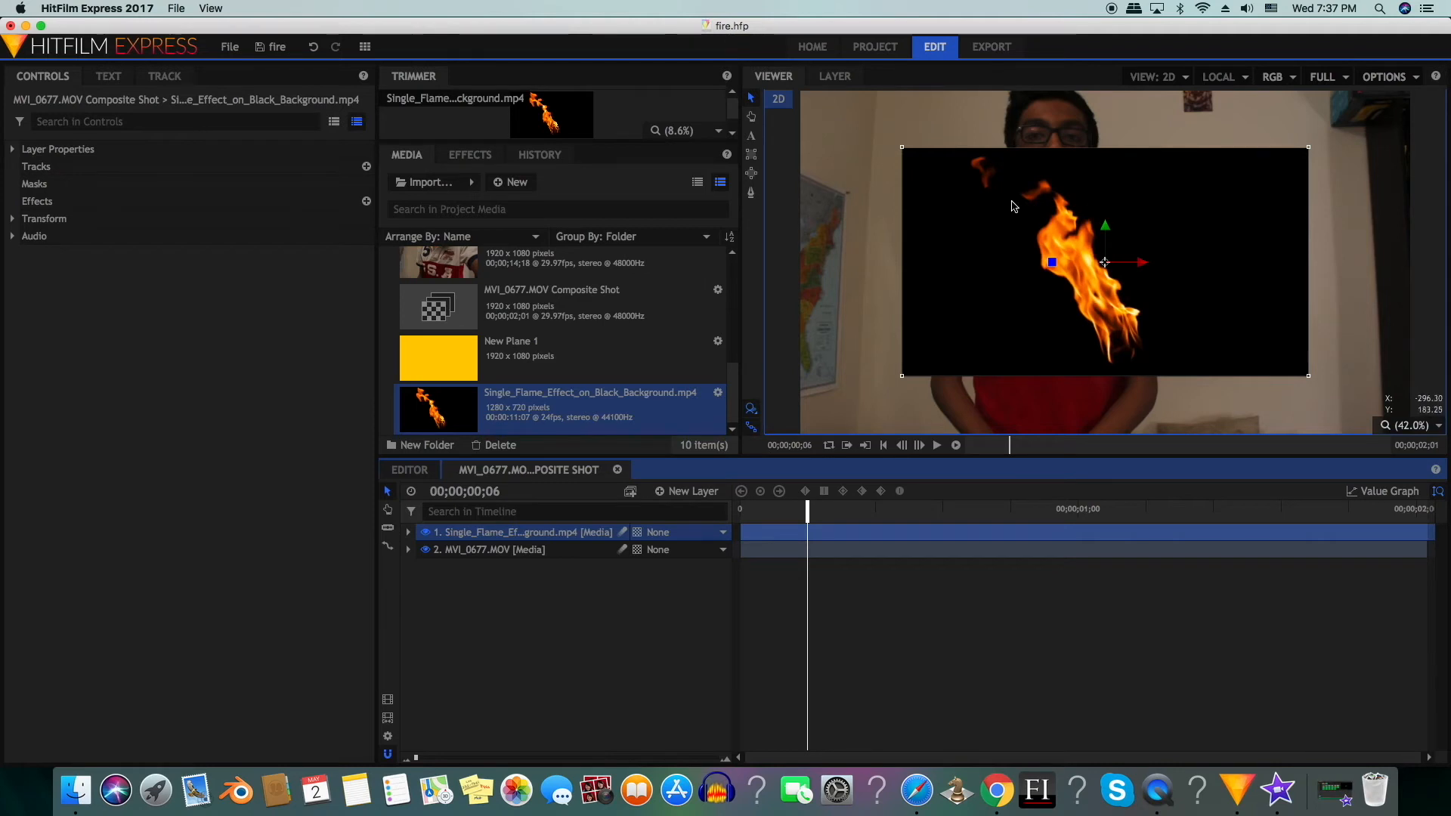
pyautogui.rightClick(521, 530)
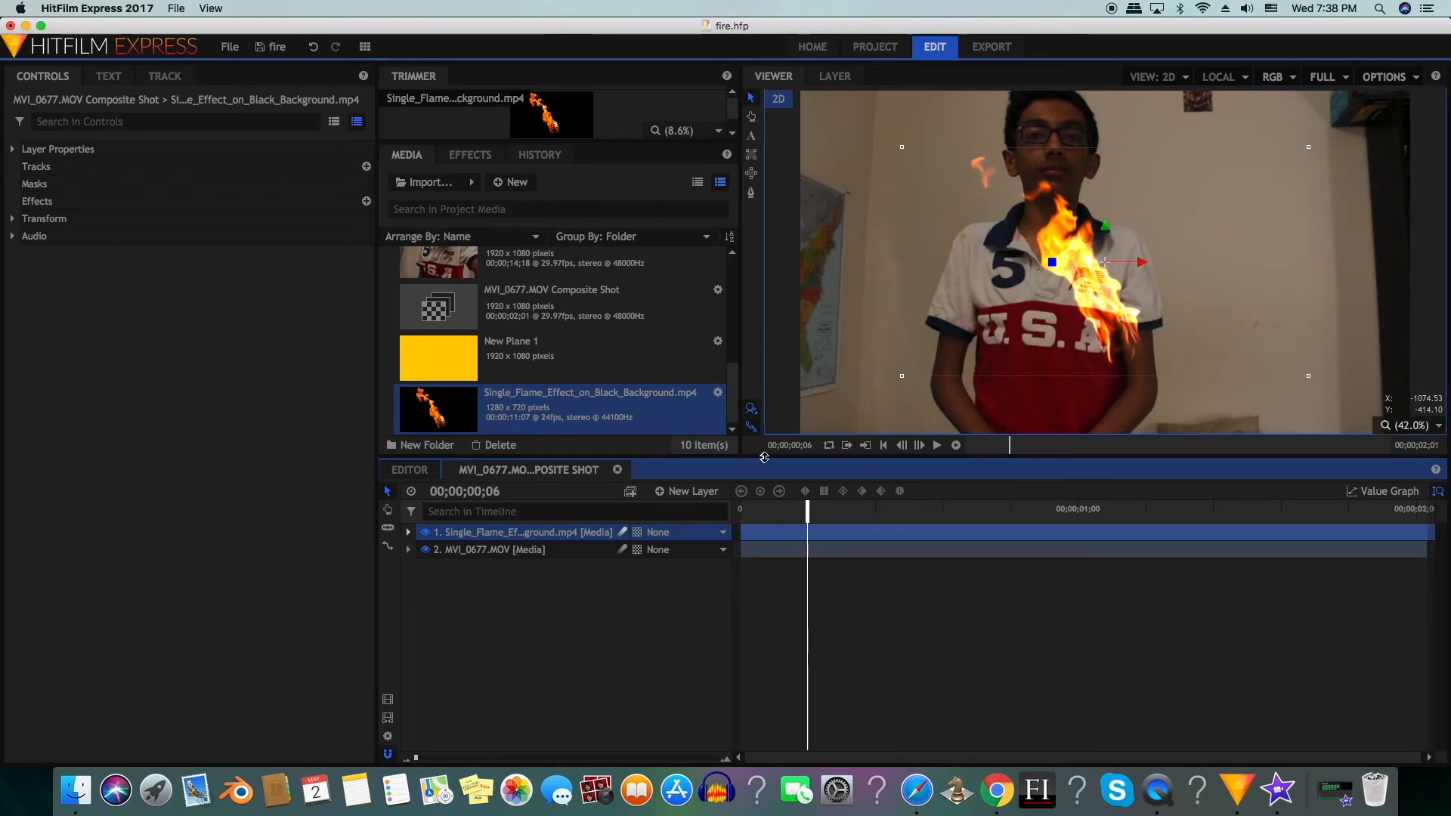
pyautogui.moveTo(781, 417)
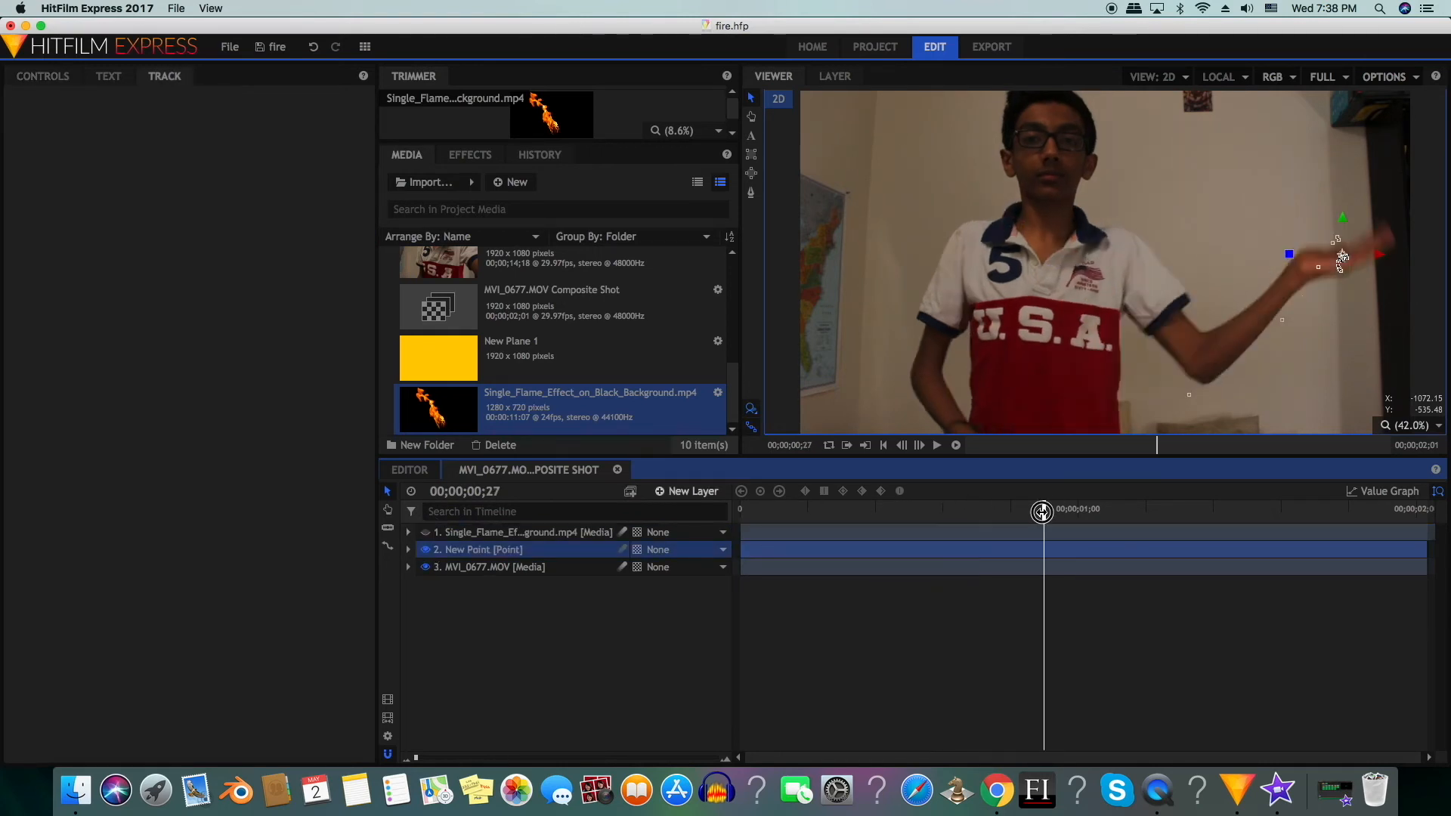
# Parent the flame layer to the New Point and rotate it to match the hand.
pyautogui.click(665, 532)
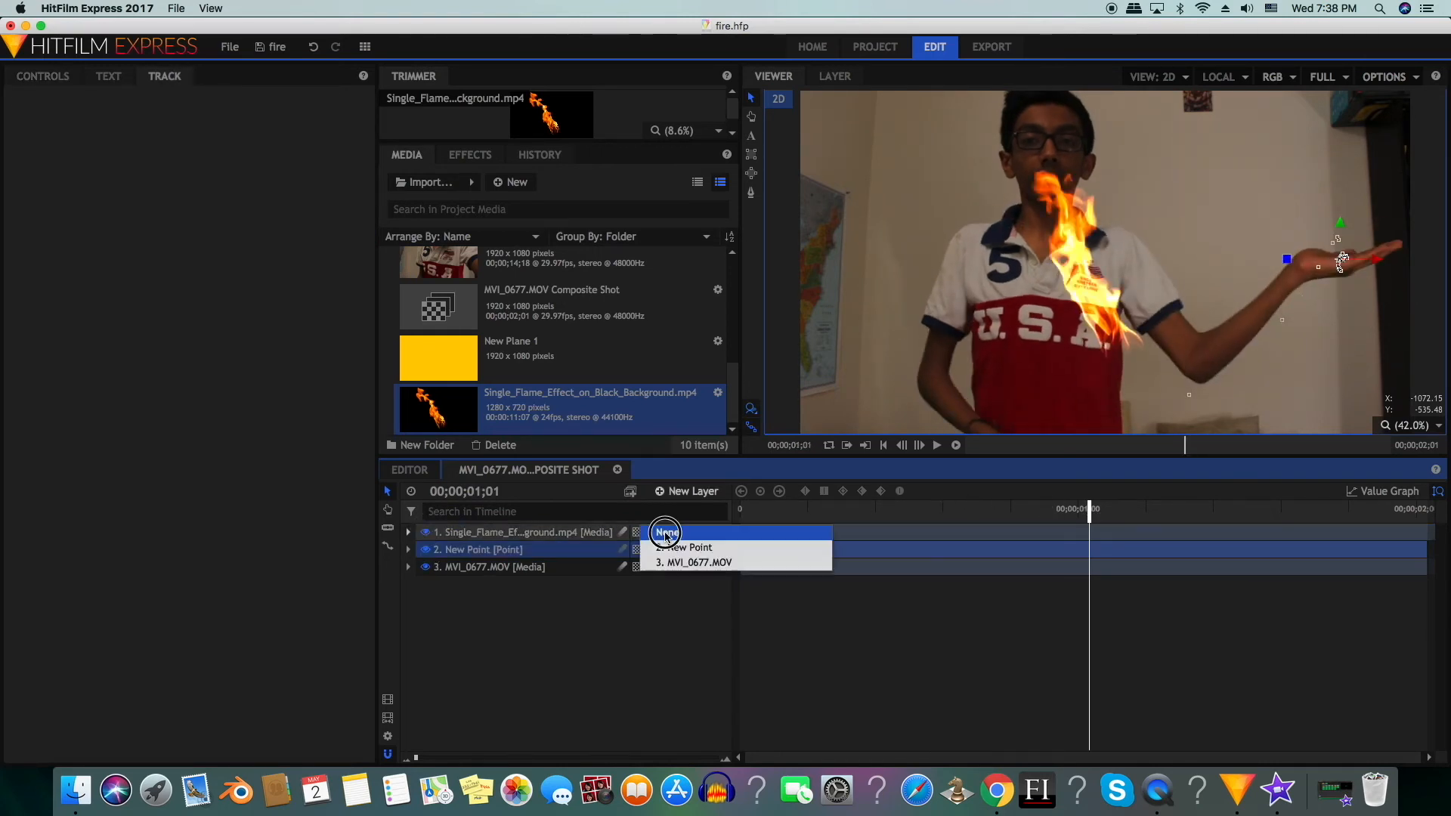
pyautogui.click(686, 548)
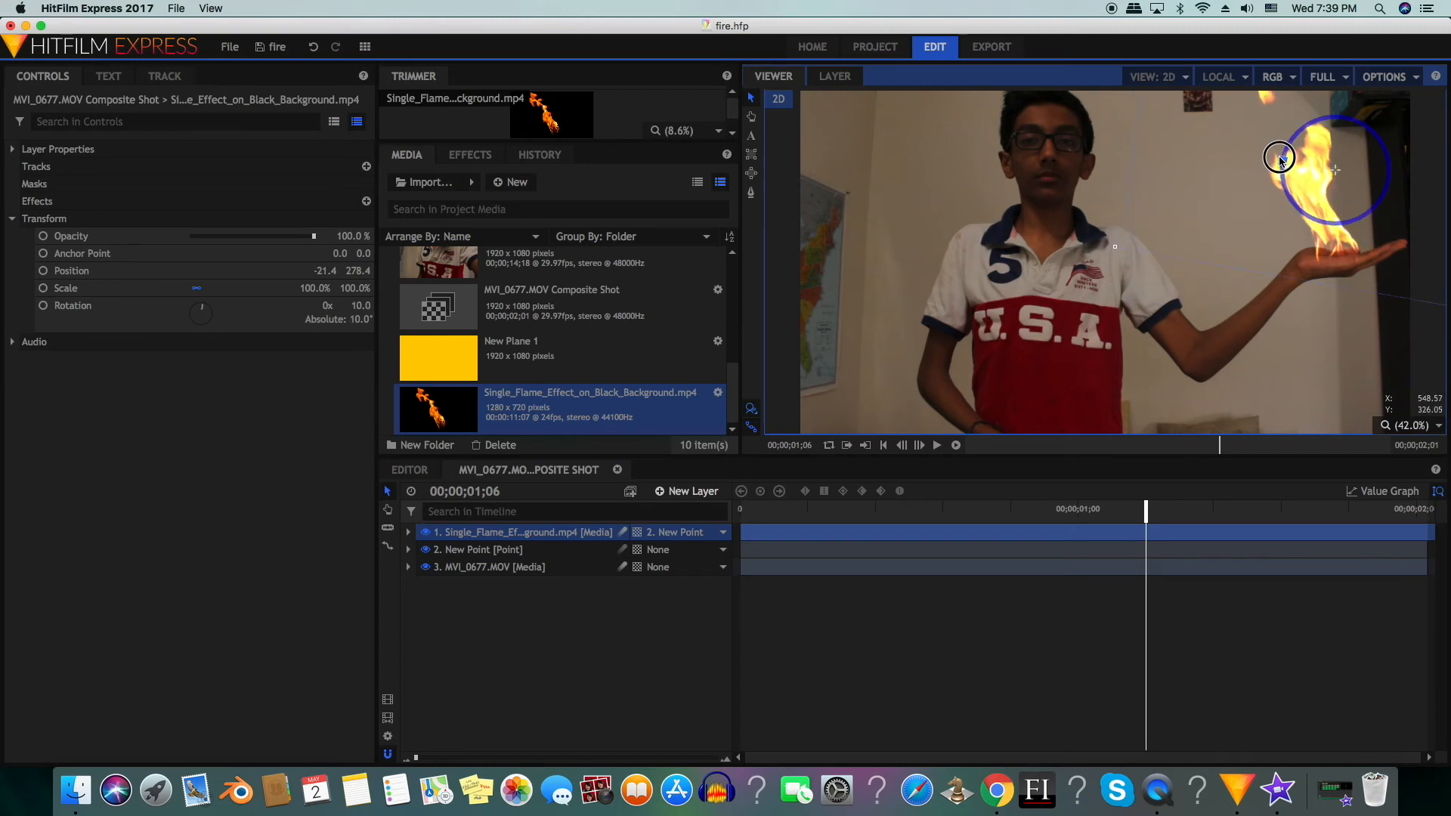
pyautogui.click(863, 509)
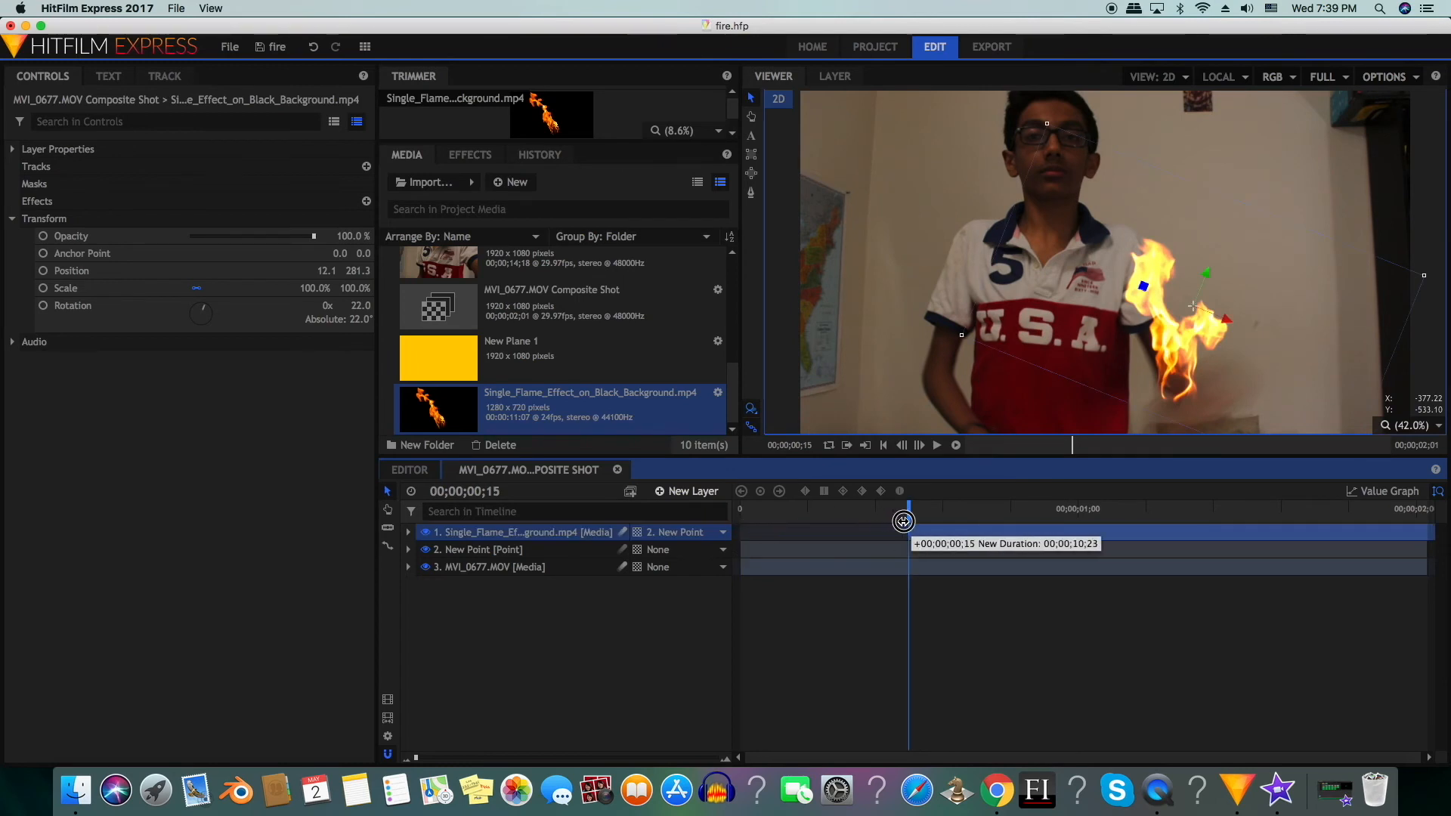
# Shrink the flame layer's Scale to about 37% so it sits on the open palm.
pyautogui.rightClick(575, 532)
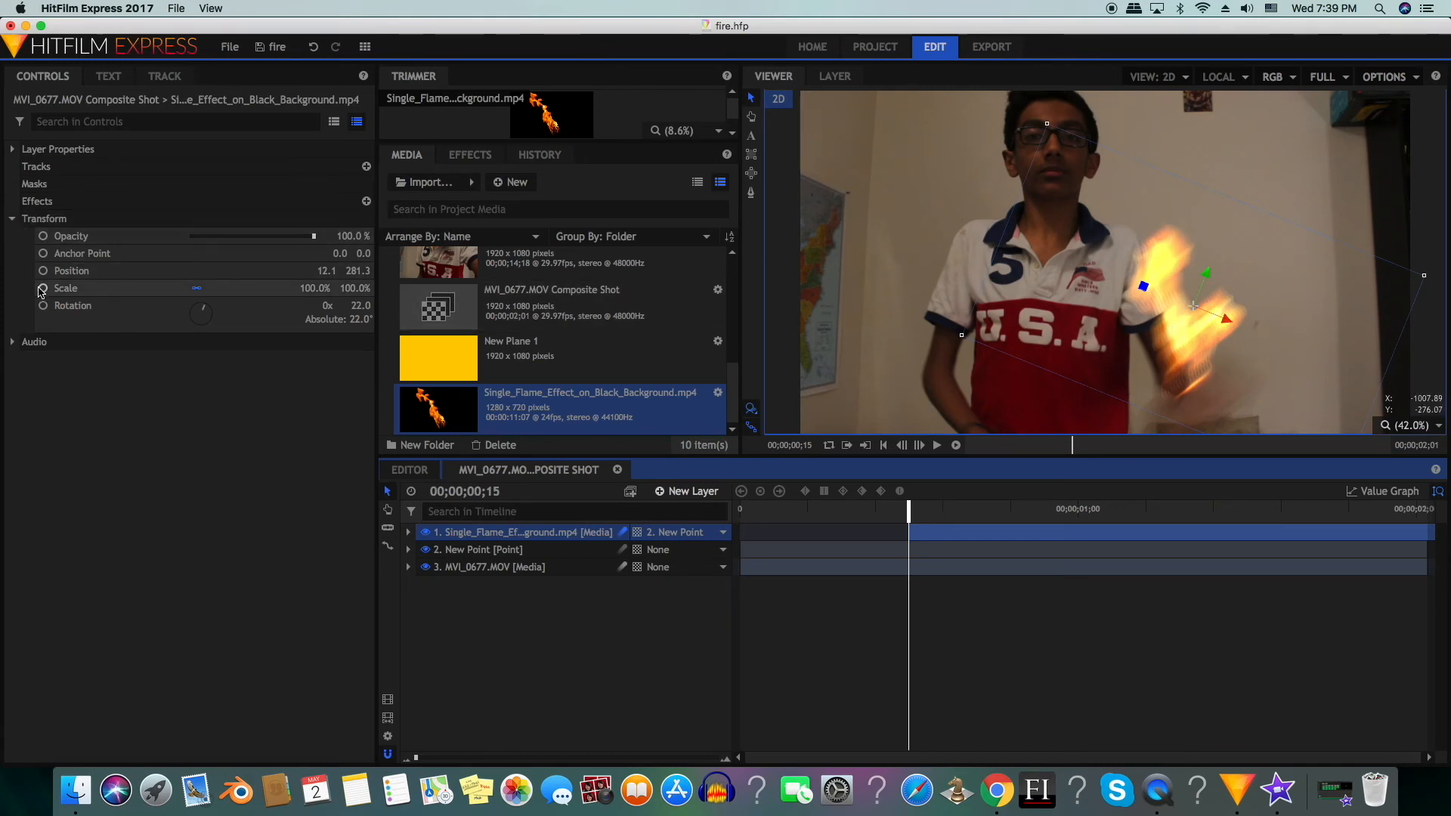
pyautogui.click(72, 270)
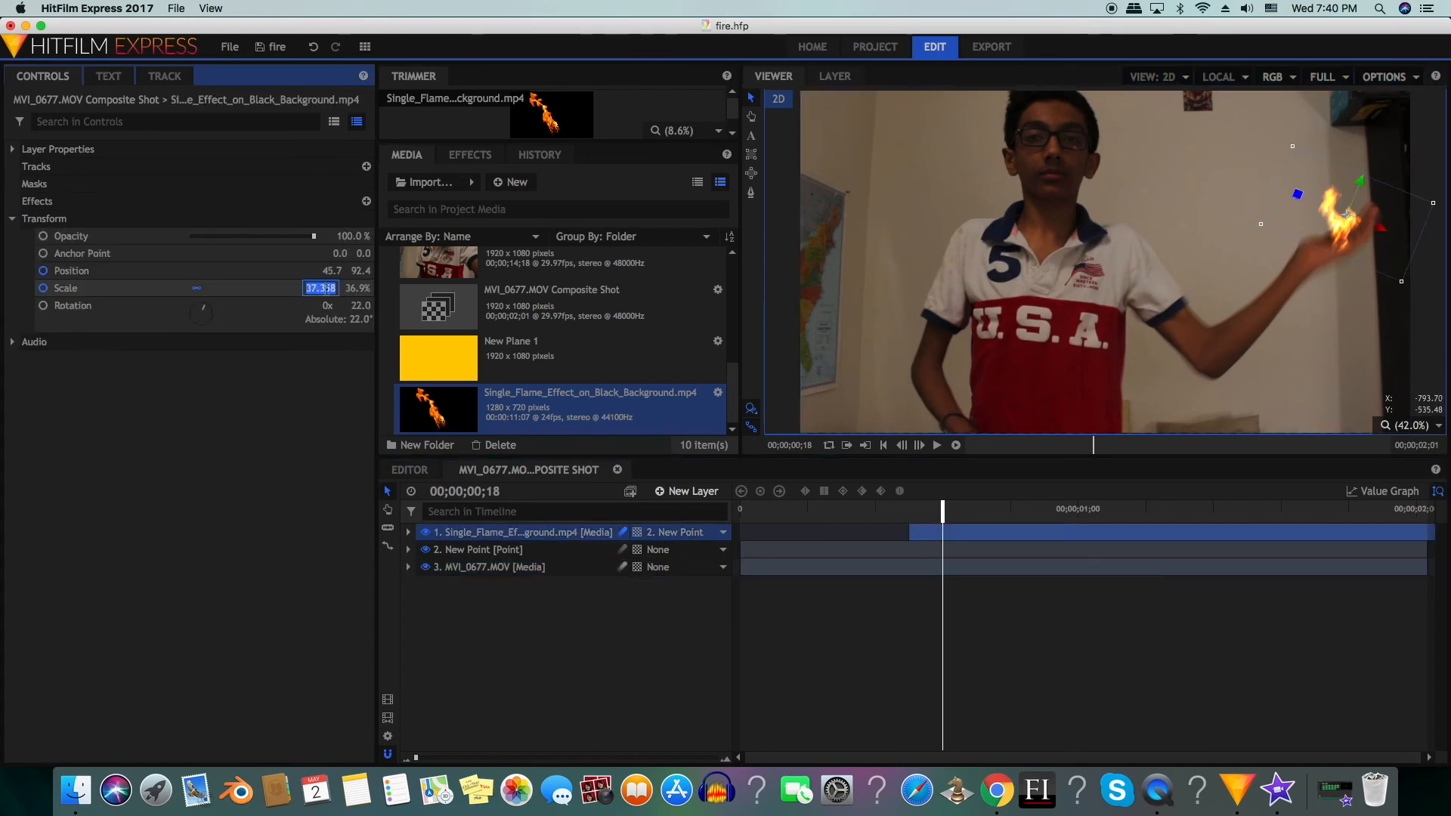
pyautogui.write('100')
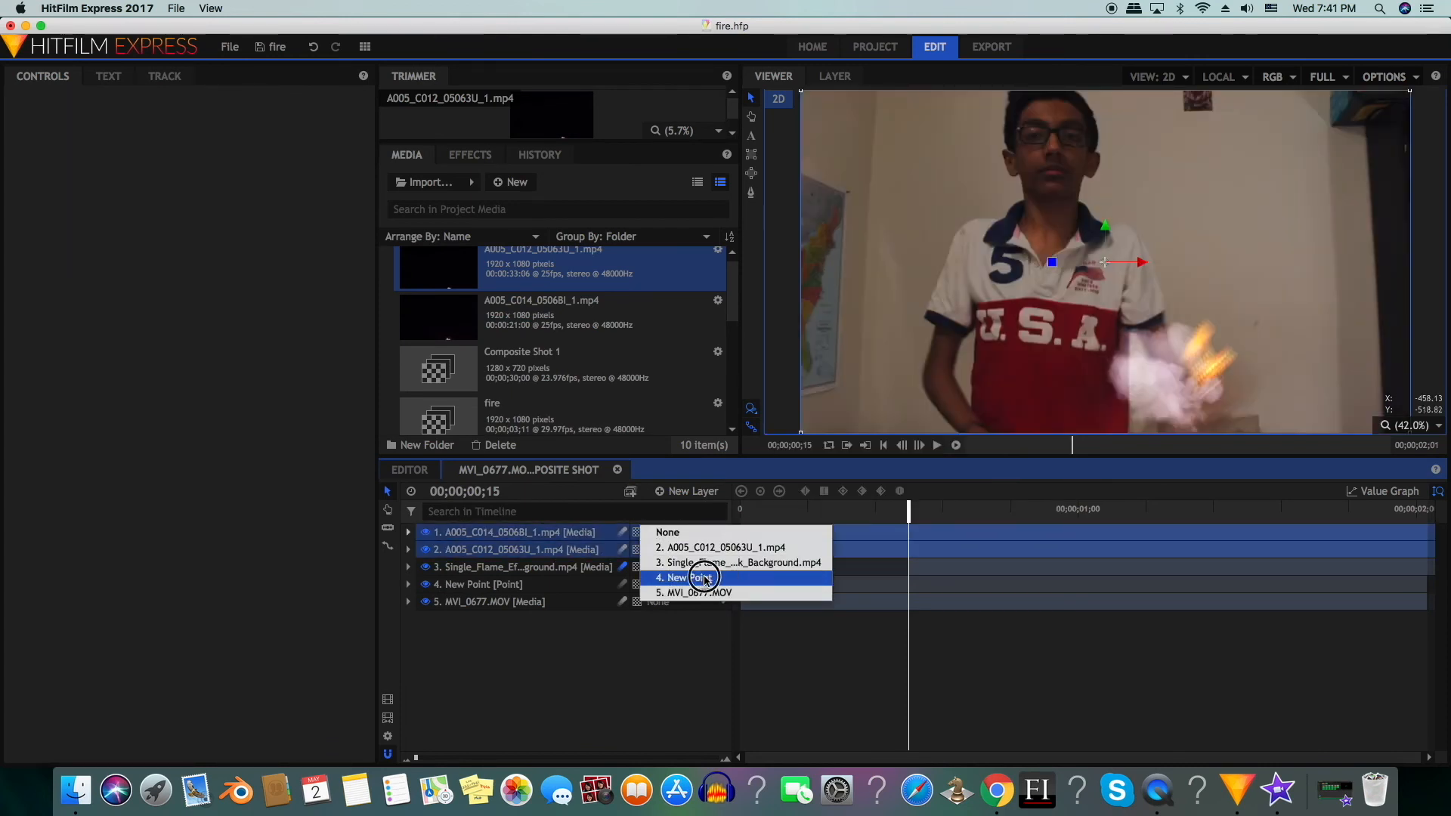
# Parent both A005 smoke clips to 4. New Point and select the top smoke layer.
pyautogui.click(685, 576)
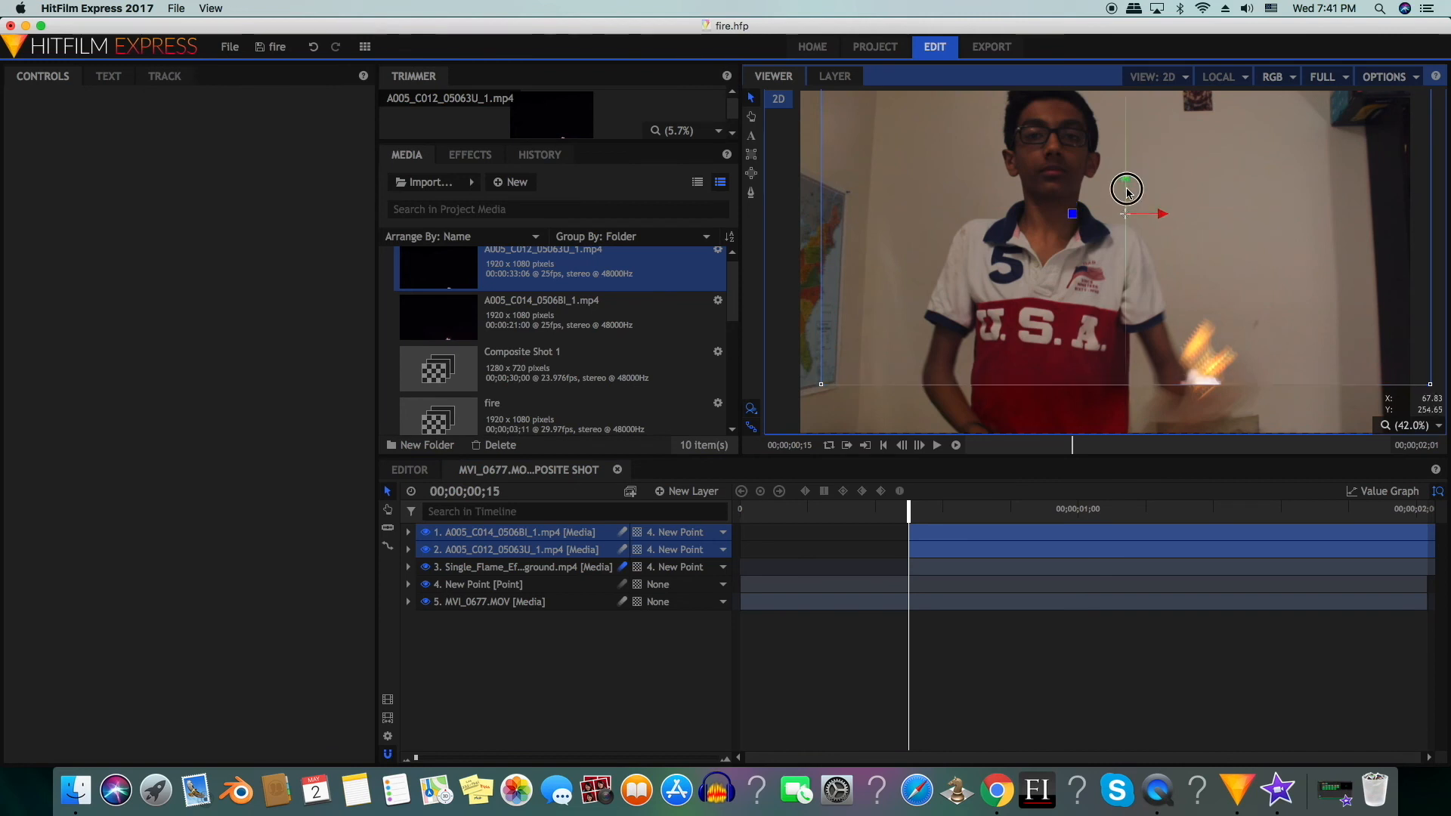
pyautogui.rightClick(519, 531)
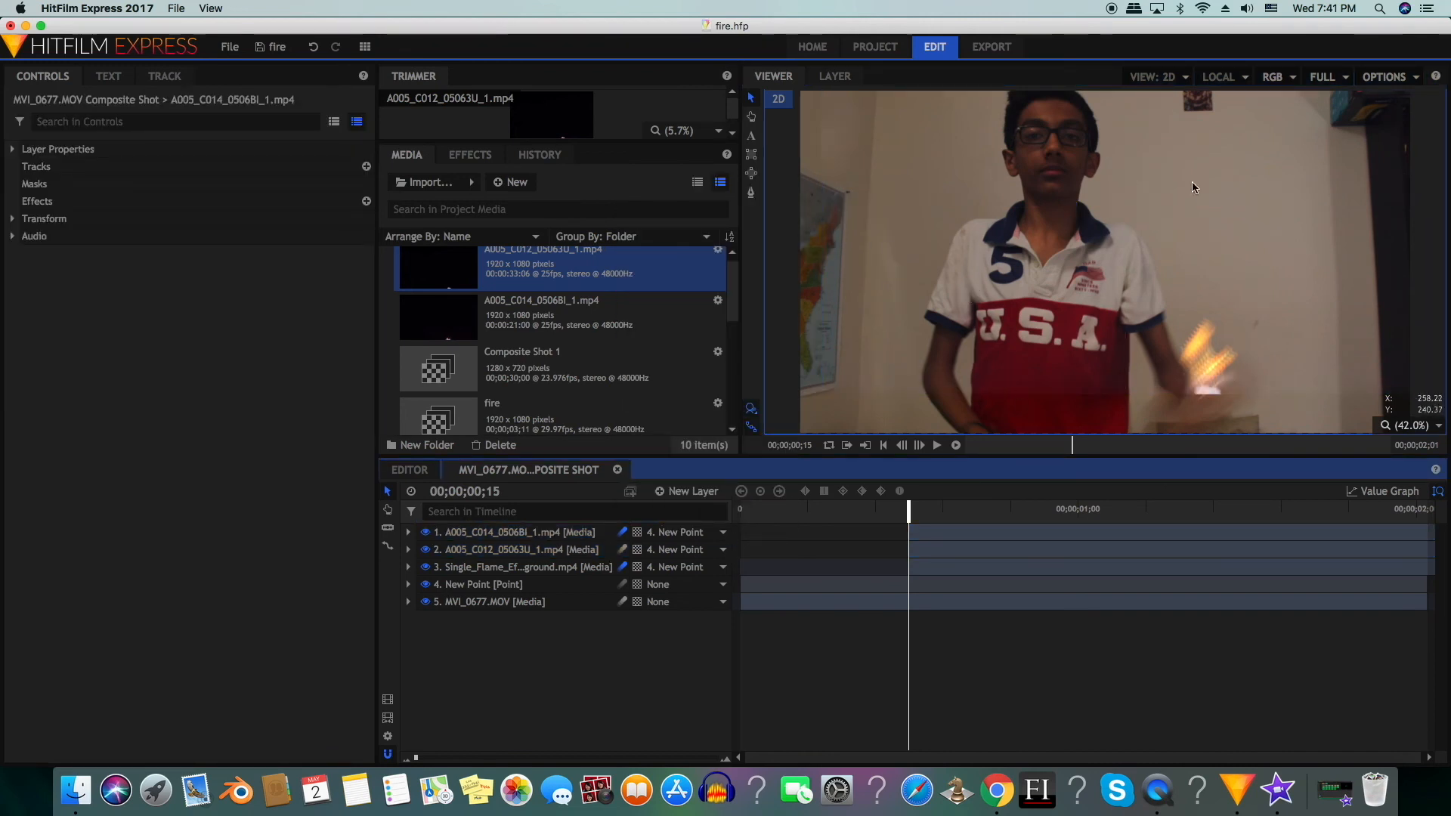
pyautogui.click(518, 531)
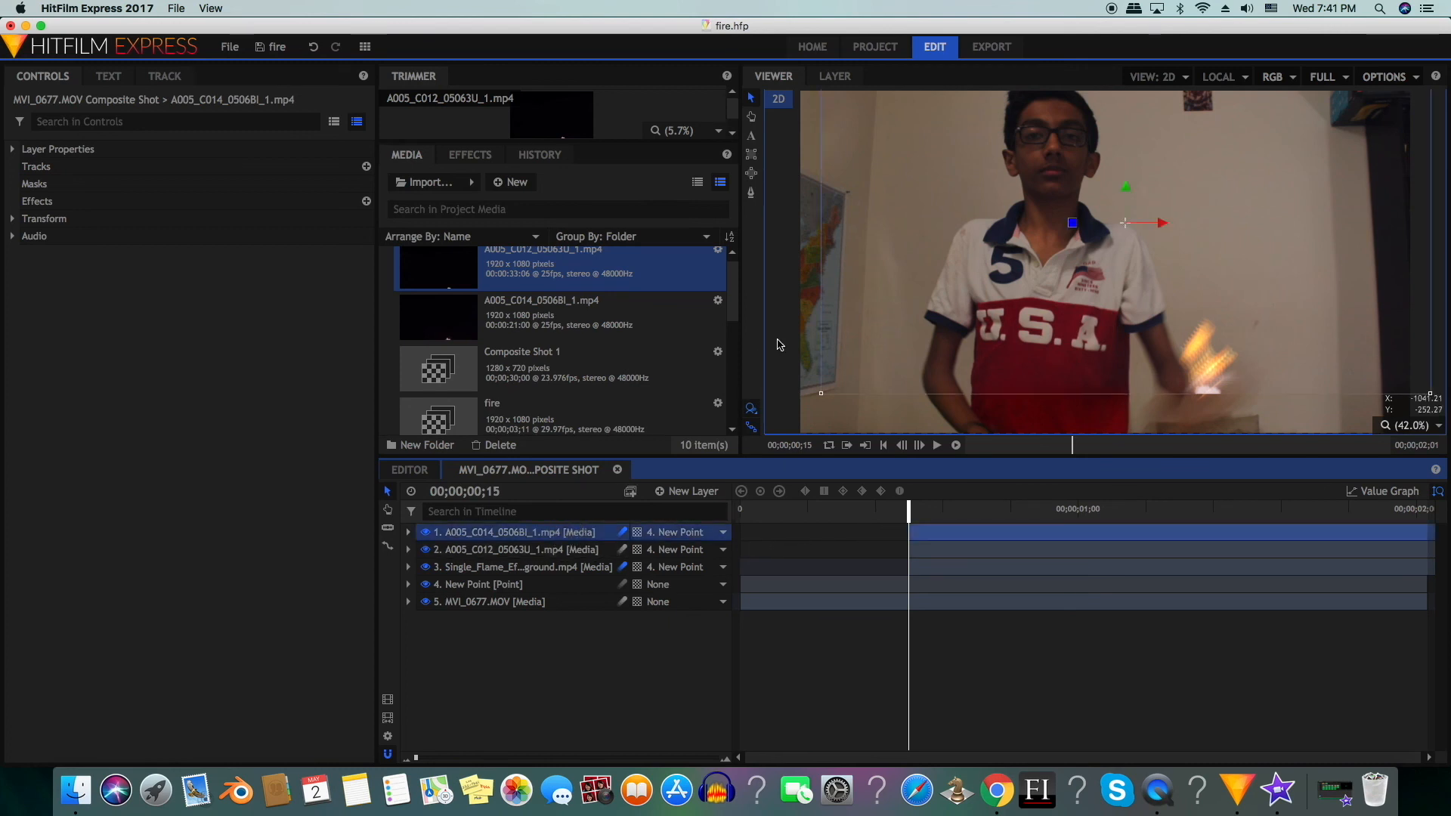
pyautogui.click(408, 530)
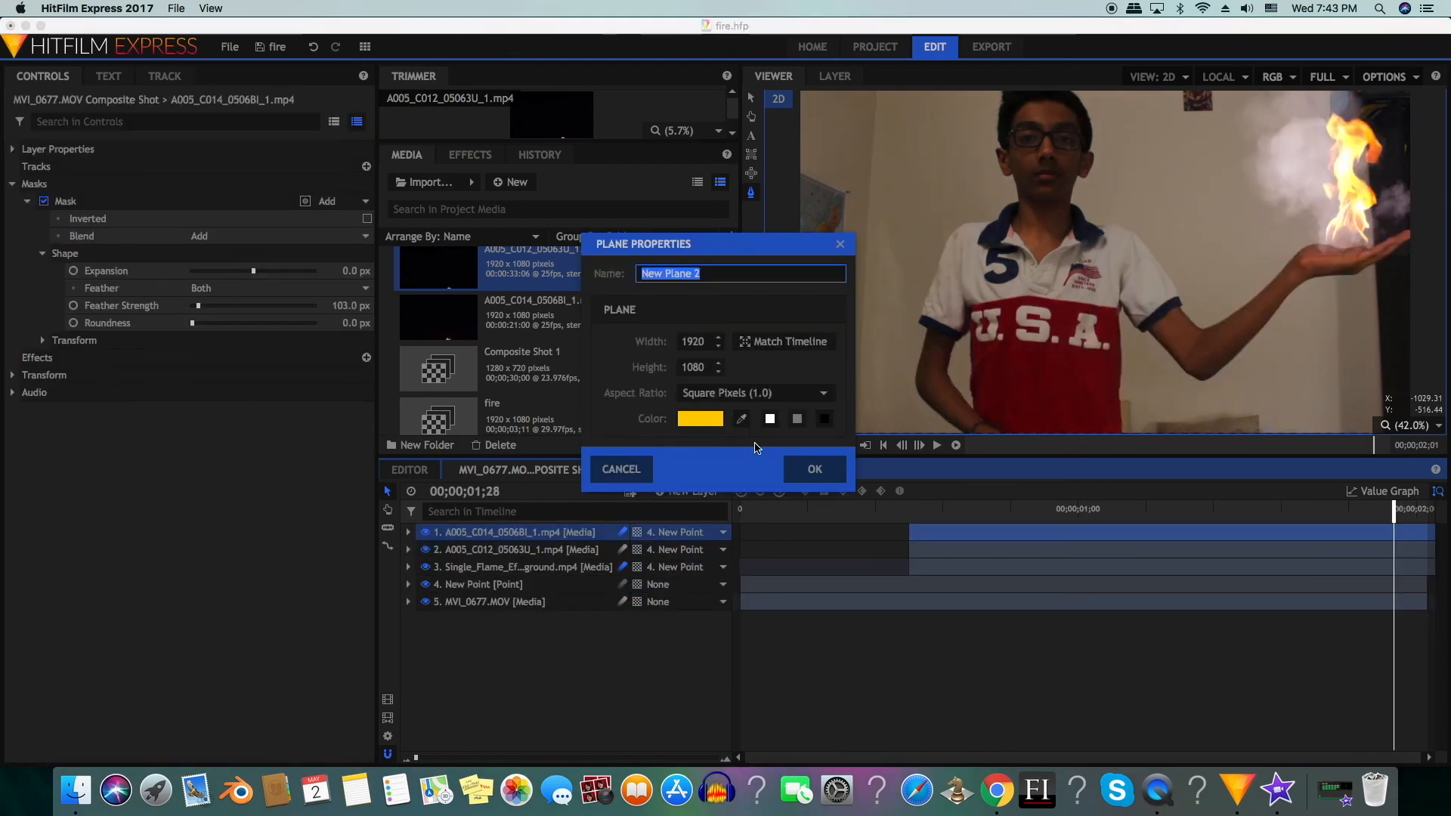
pyautogui.moveTo(699, 424)
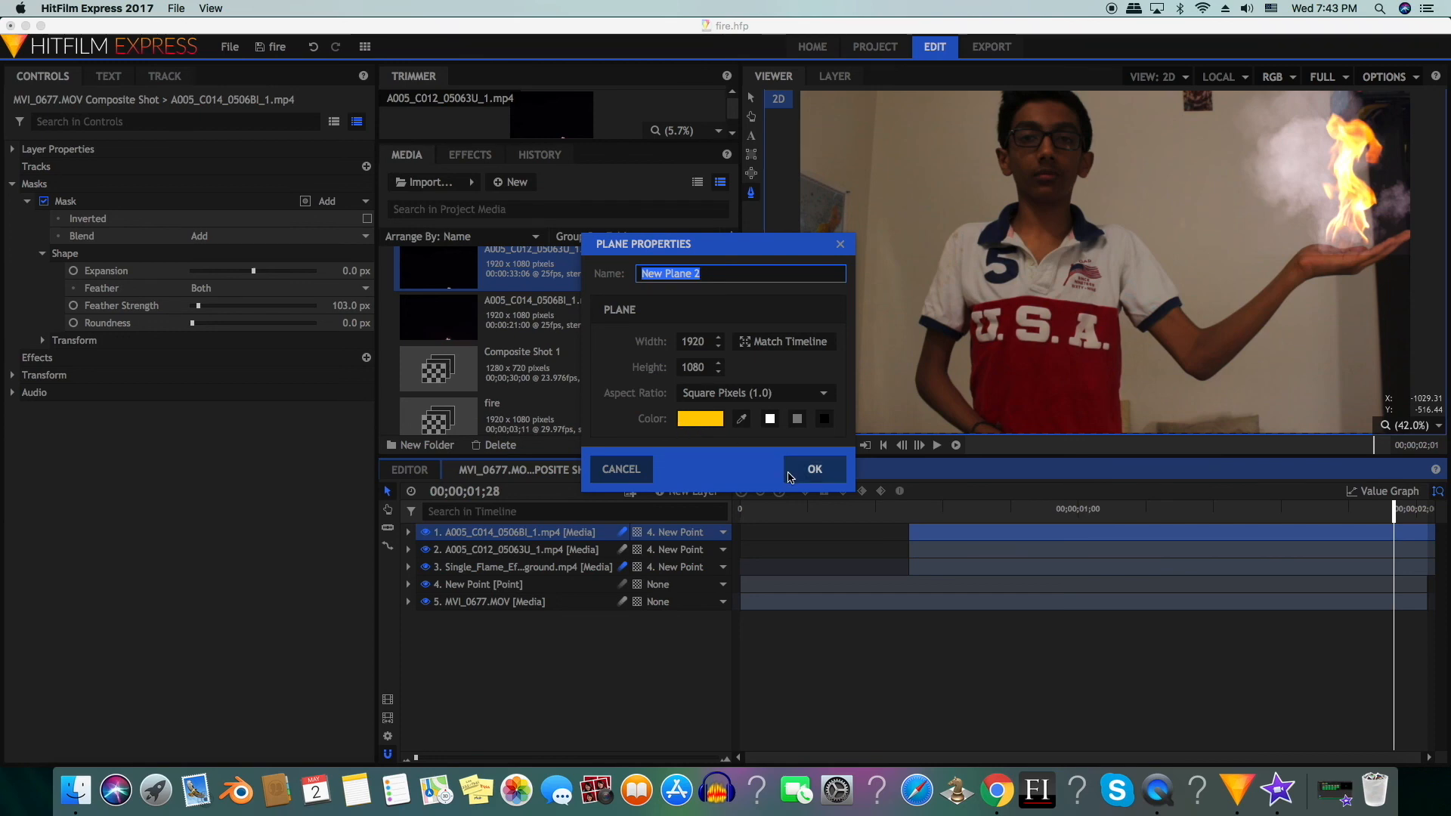
# Create the orange plane at 21% opacity and add a feathered mask around the hand.
pyautogui.click(813, 469)
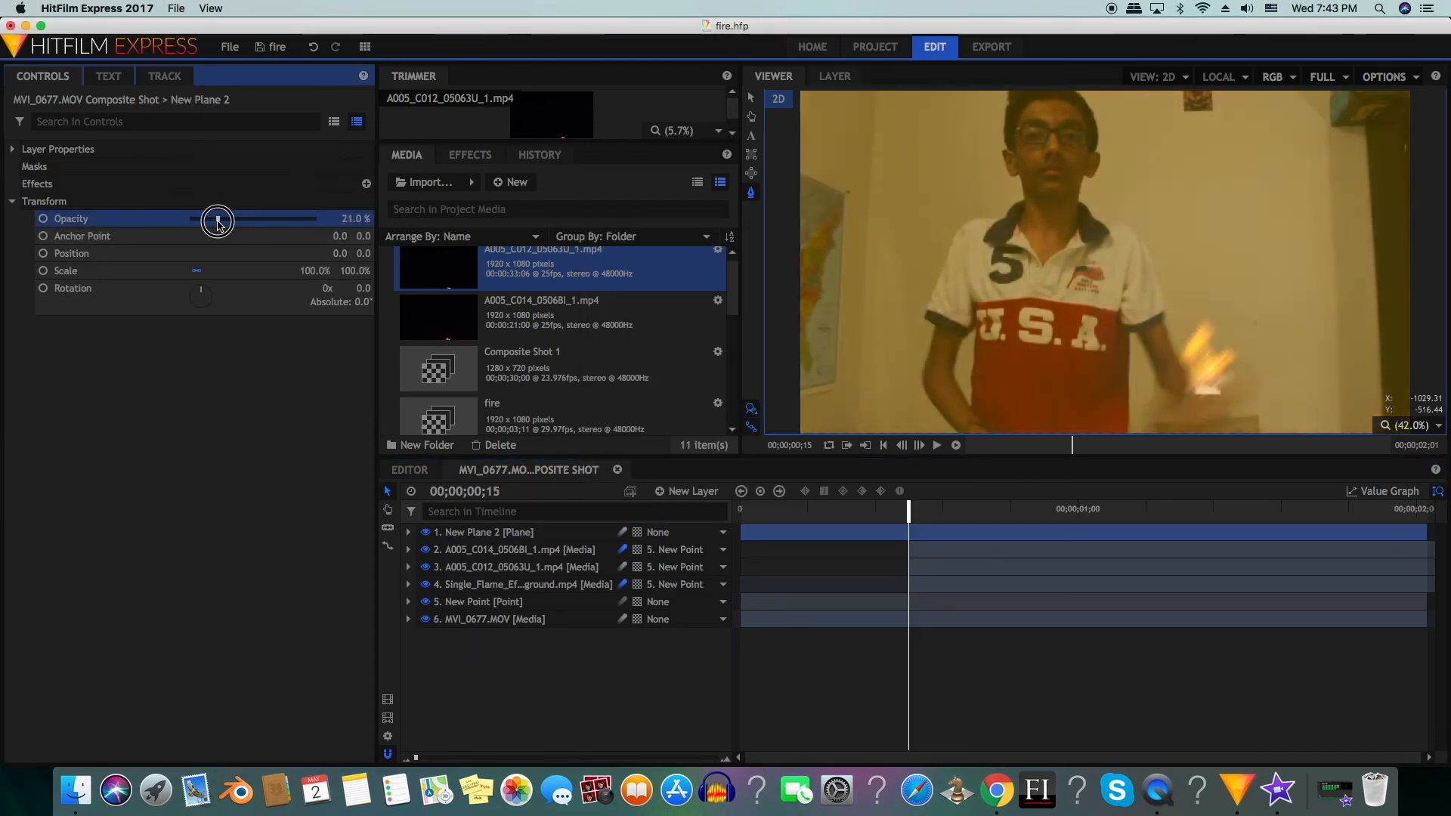
pyautogui.click(327, 182)
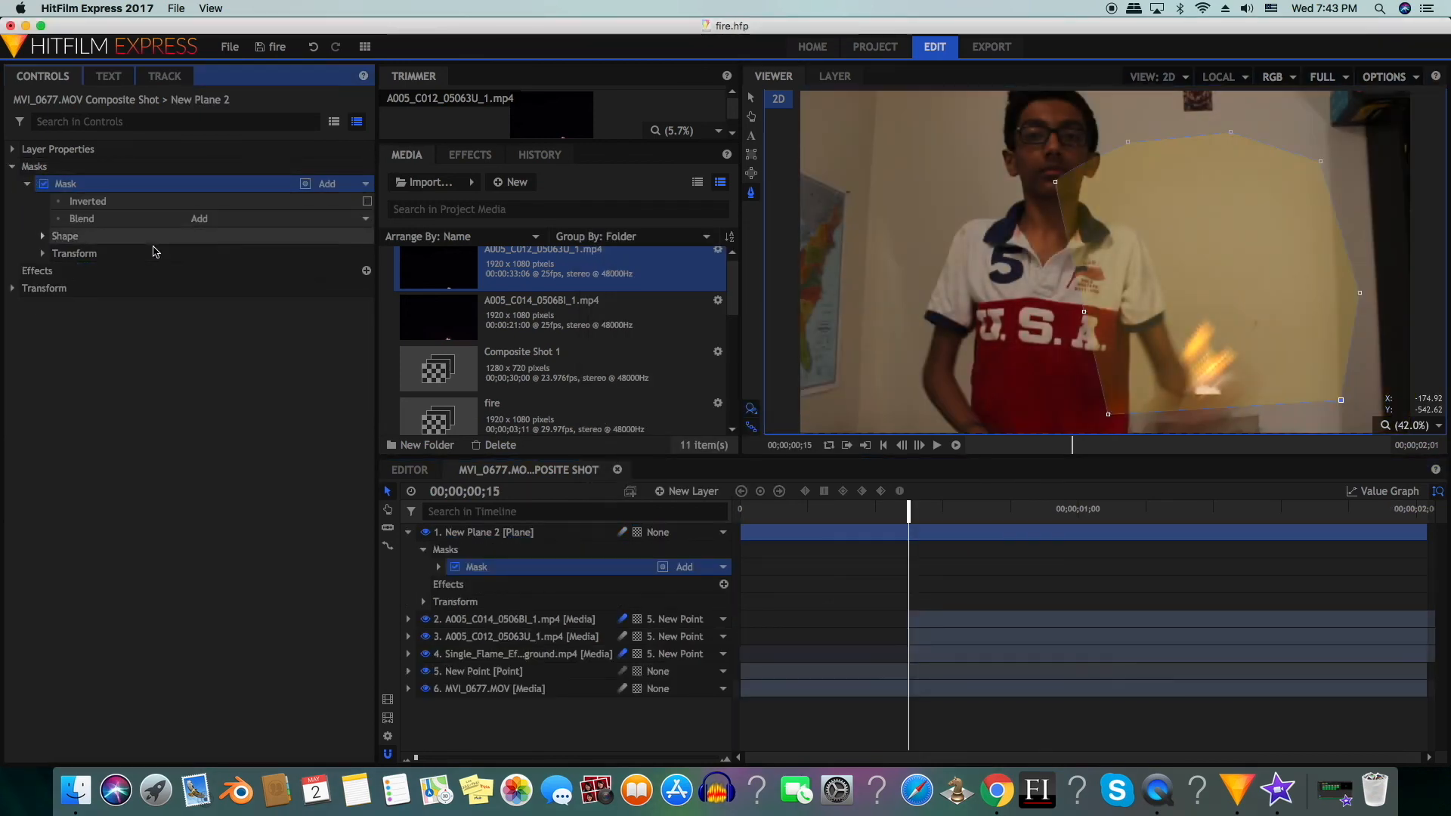
pyautogui.click(42, 236)
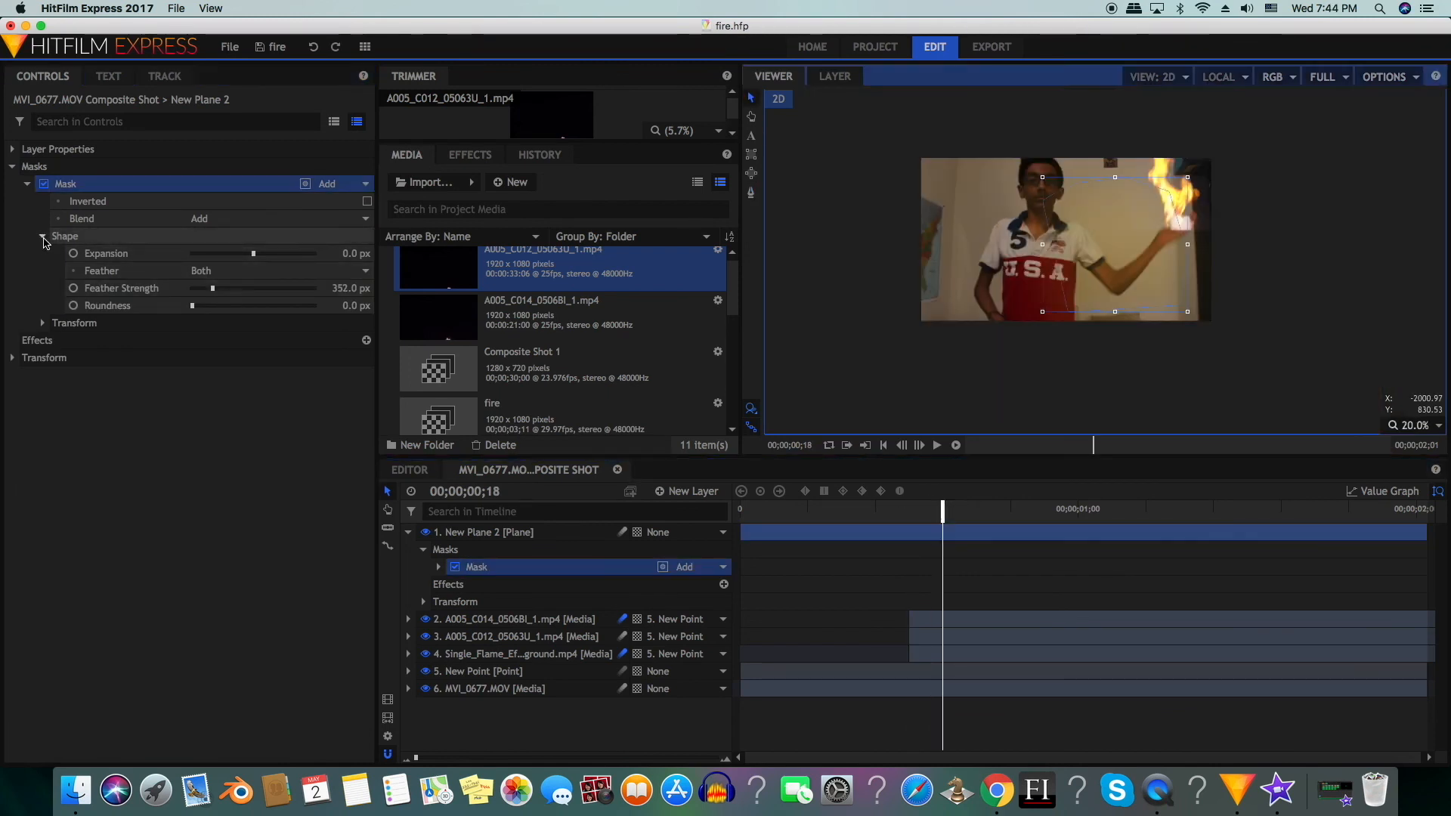
pyautogui.click(43, 253)
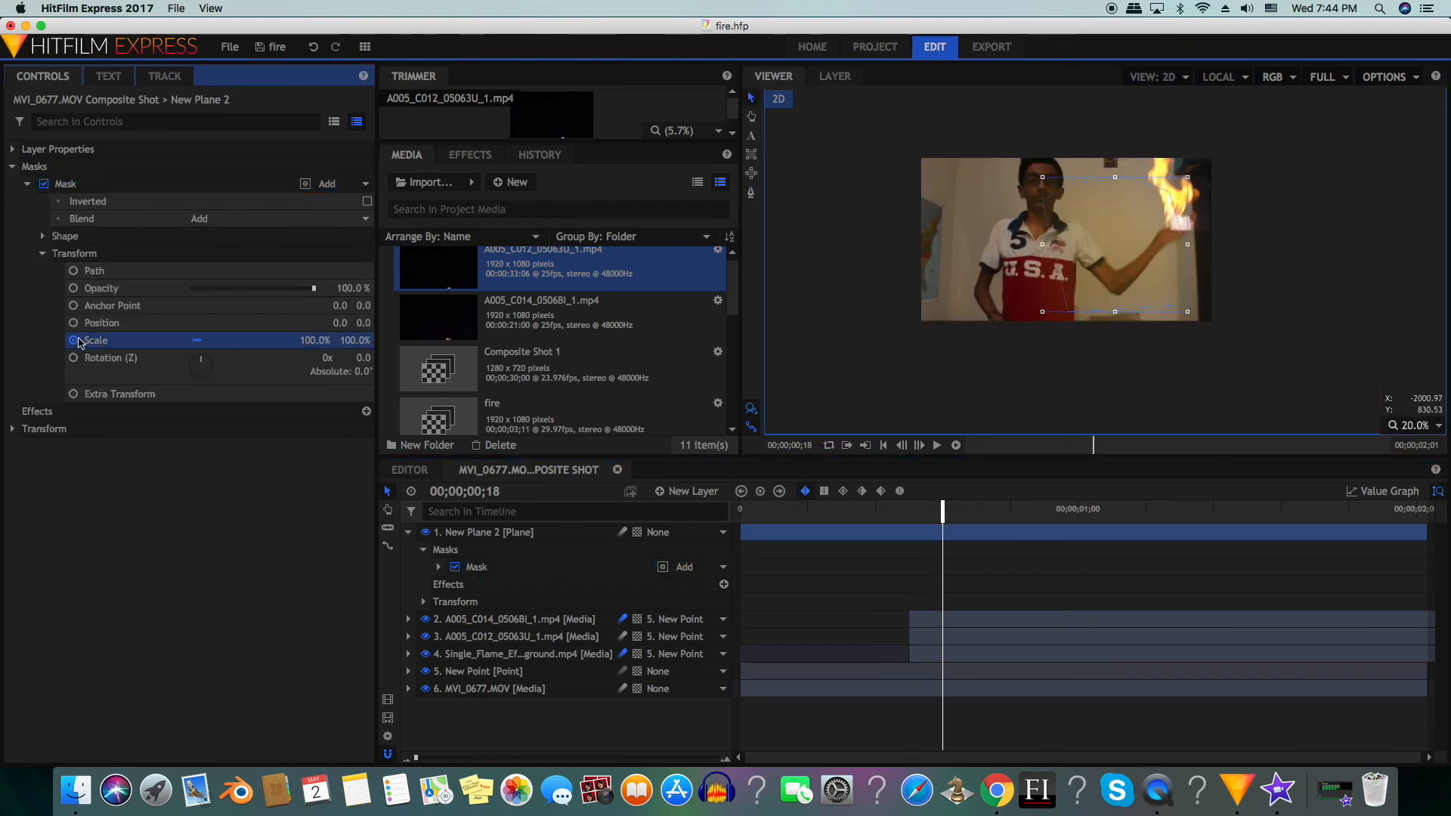